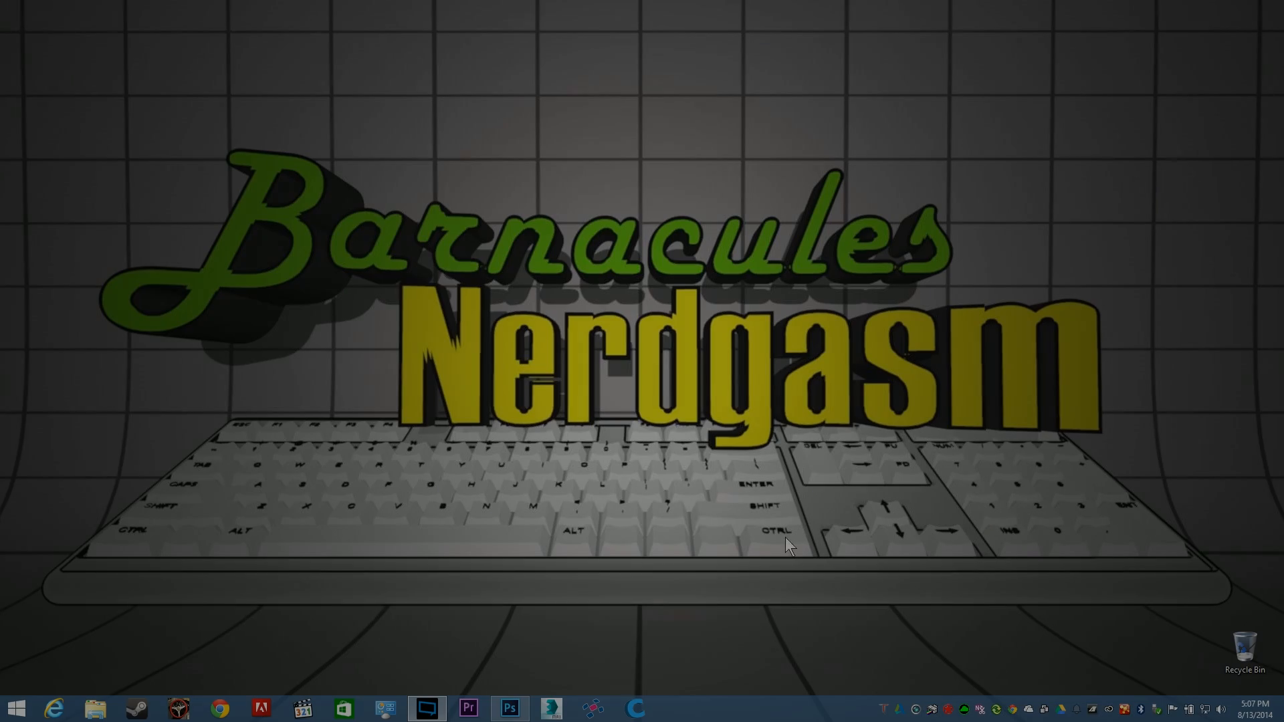
Launch 3ds Max 2015 and continue with the trial version
{"action": "left_click", "coordinate": [510, 708]}
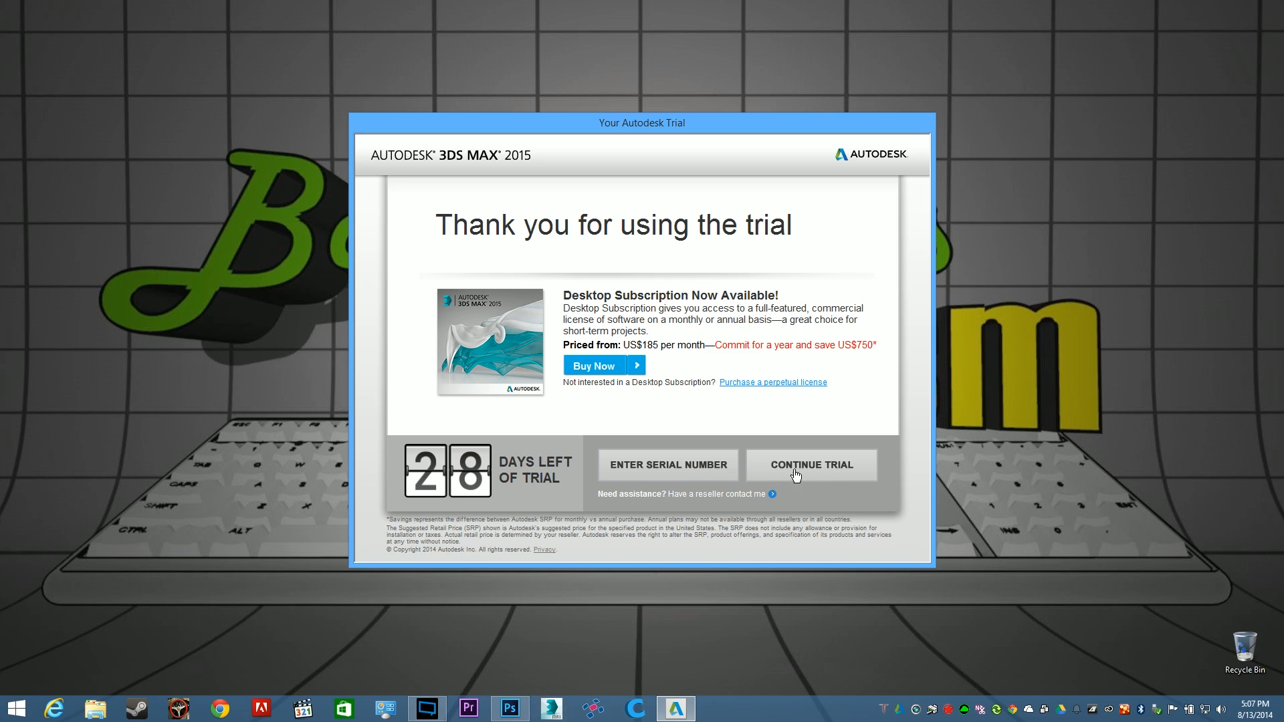
{"action": "left_click", "coordinate": [810, 465]}
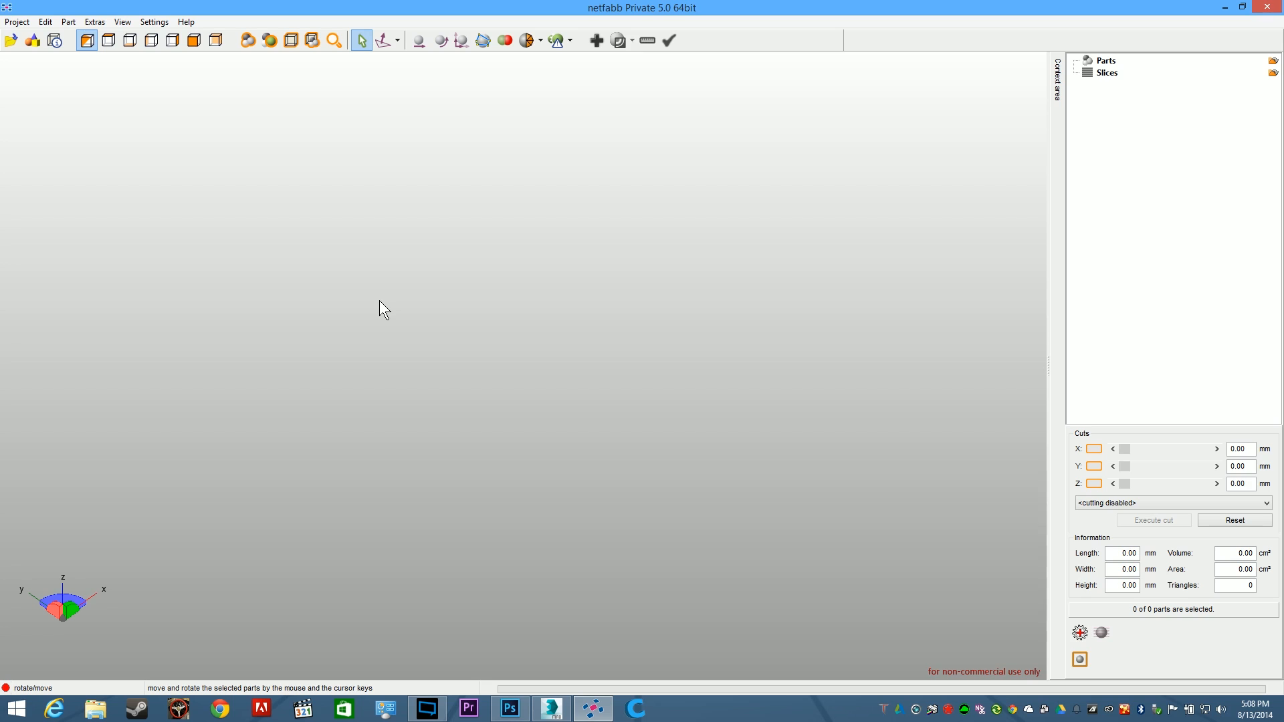
{"action": "mouse_move", "coordinate": [692, 430]}
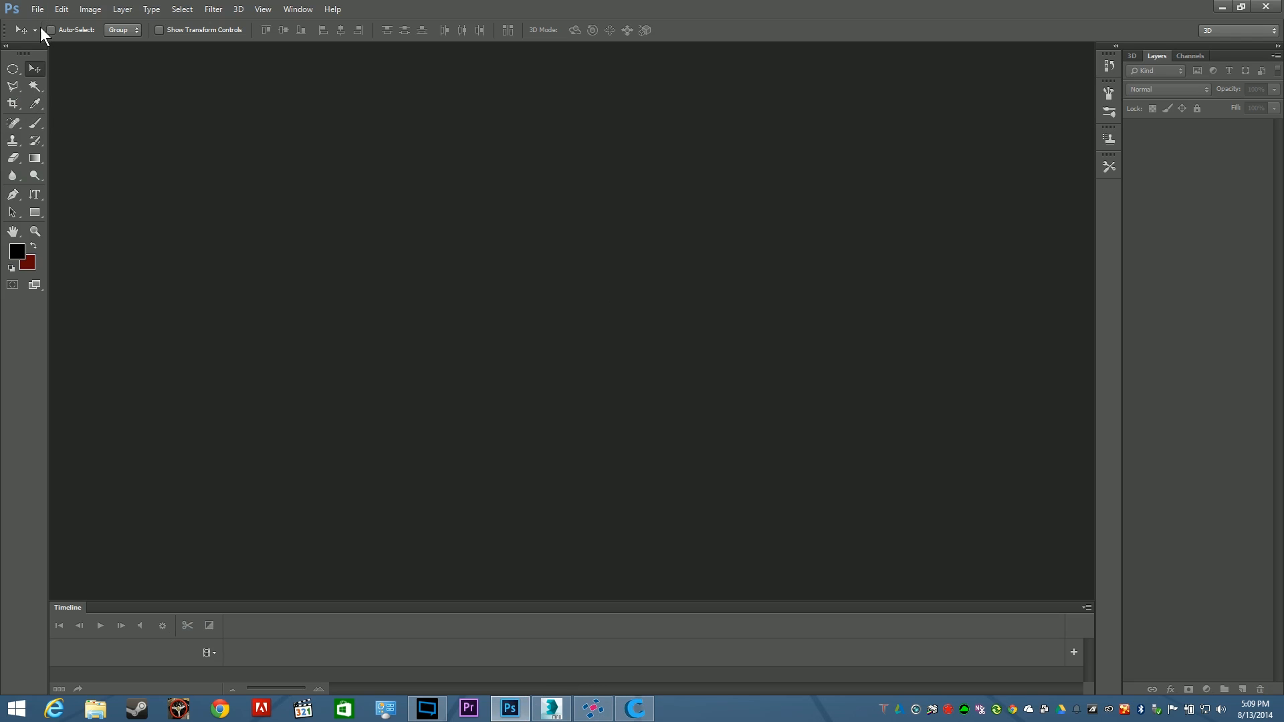
Open the Camera Iris and Vlogger Fair Logo images from the VloggerFair folder together
{"action": "left_click", "coordinate": [37, 9]}
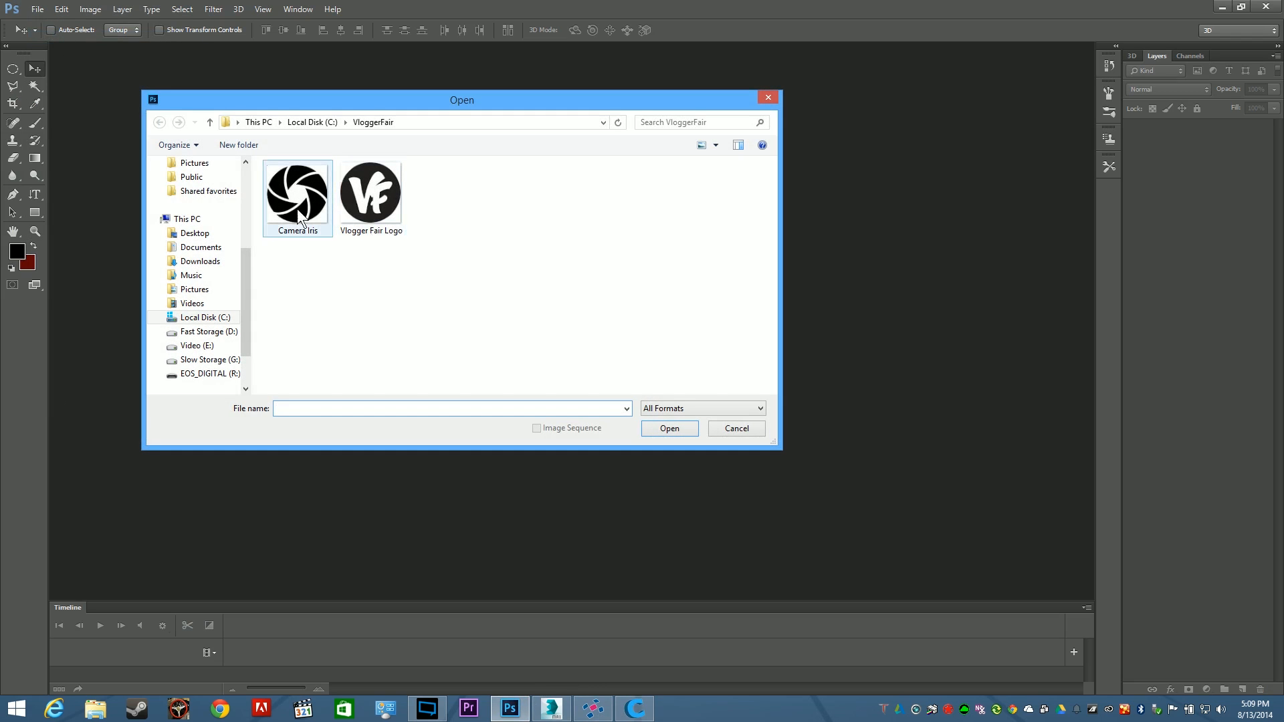
{"action": "left_click", "coordinate": [296, 193]}
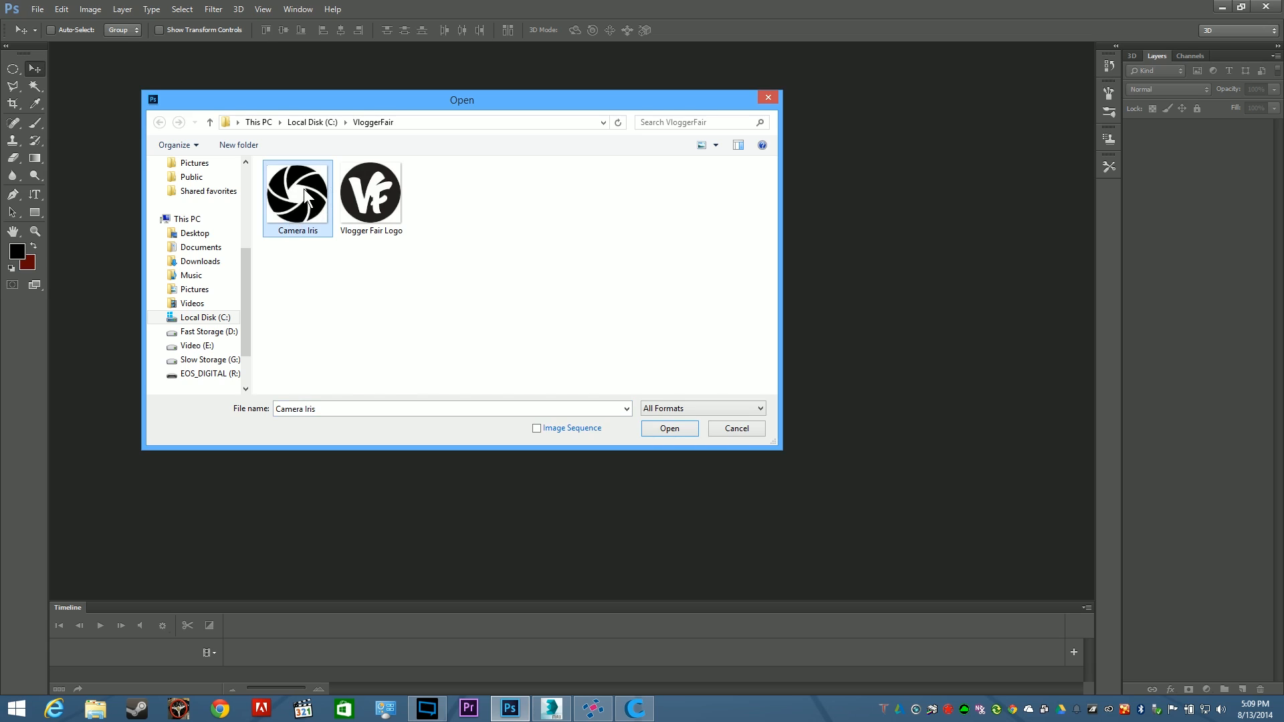
{"action": "left_click", "coordinate": [370, 189]}
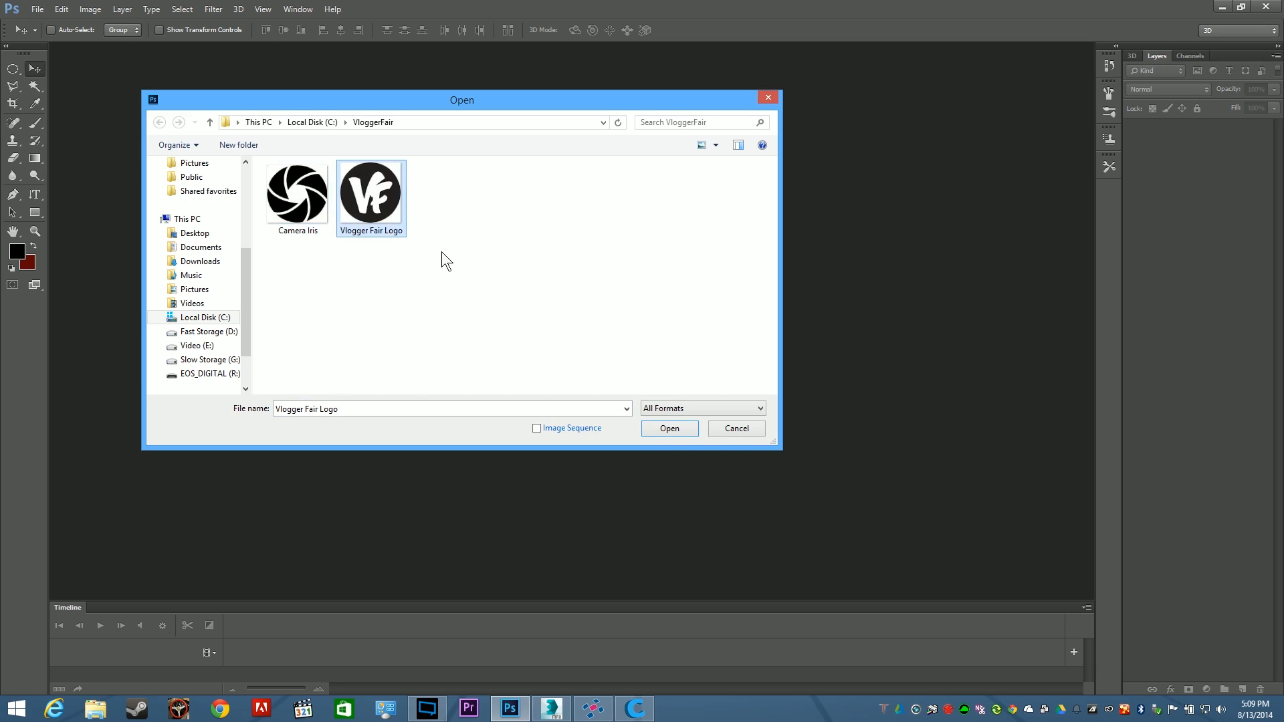
{"action": "left_click", "coordinate": [296, 194]}
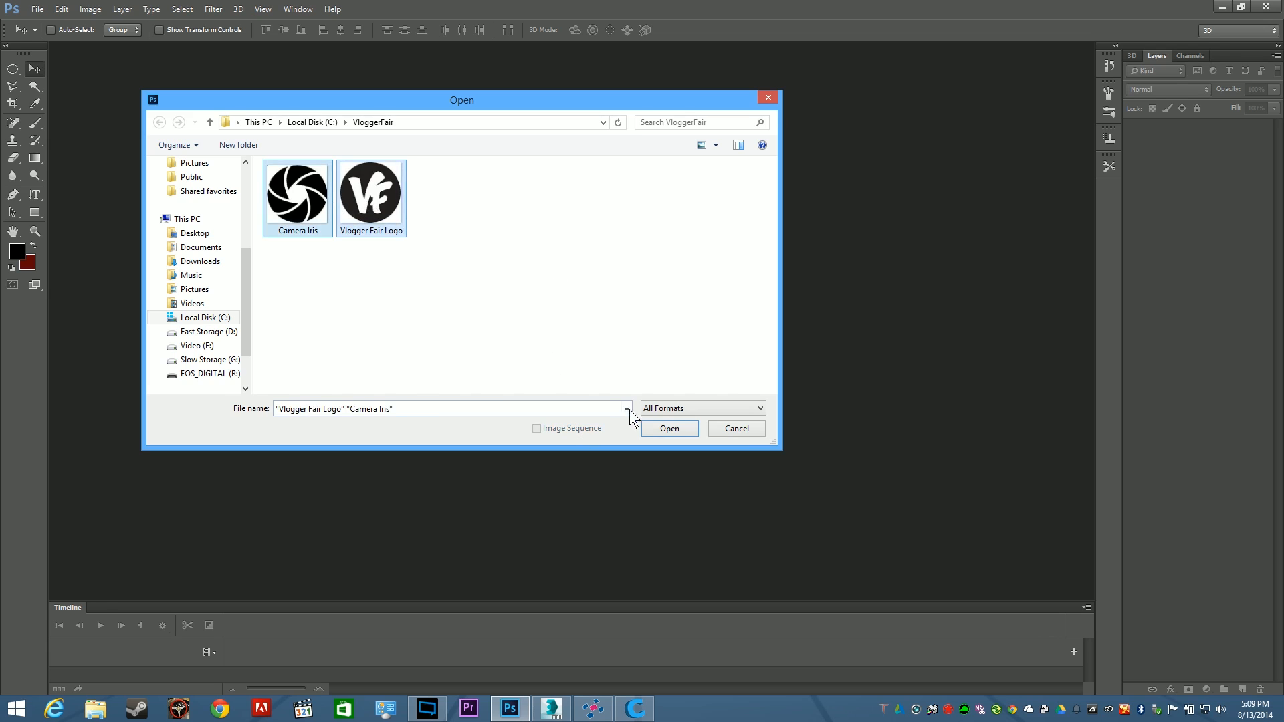
{"action": "left_click", "coordinate": [669, 428]}
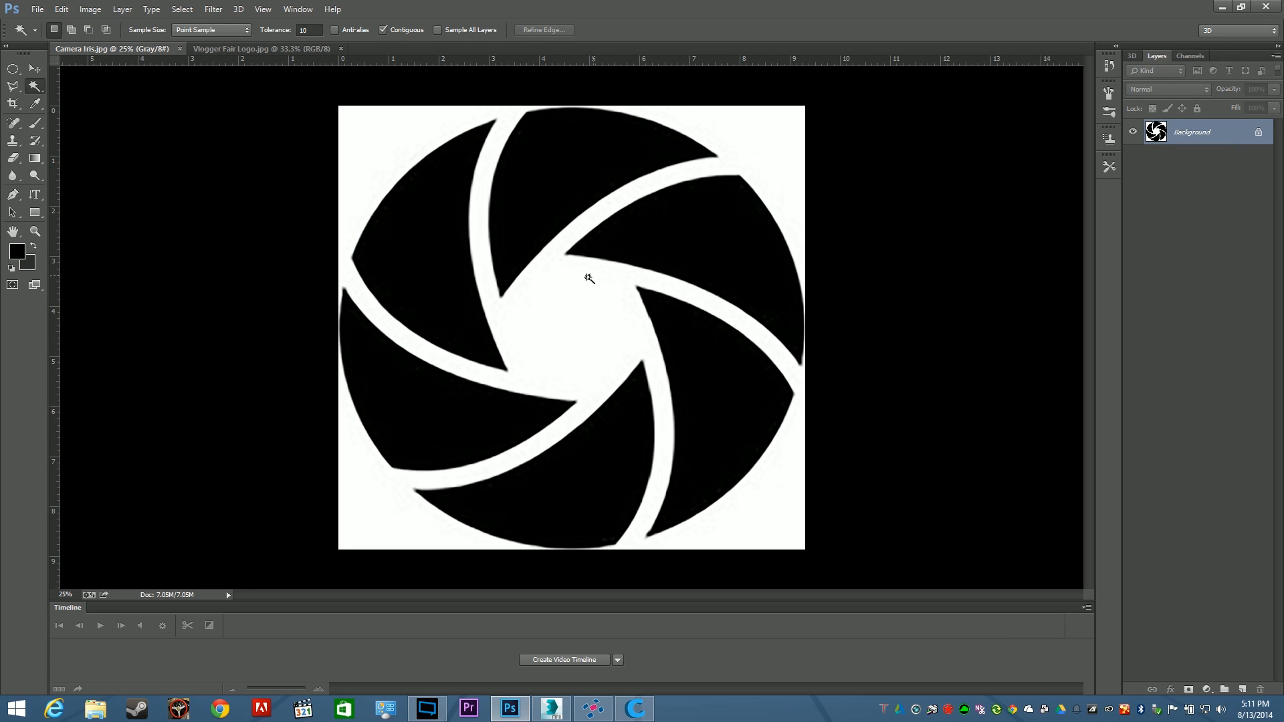
{"action": "mouse_move", "coordinate": [588, 274]}
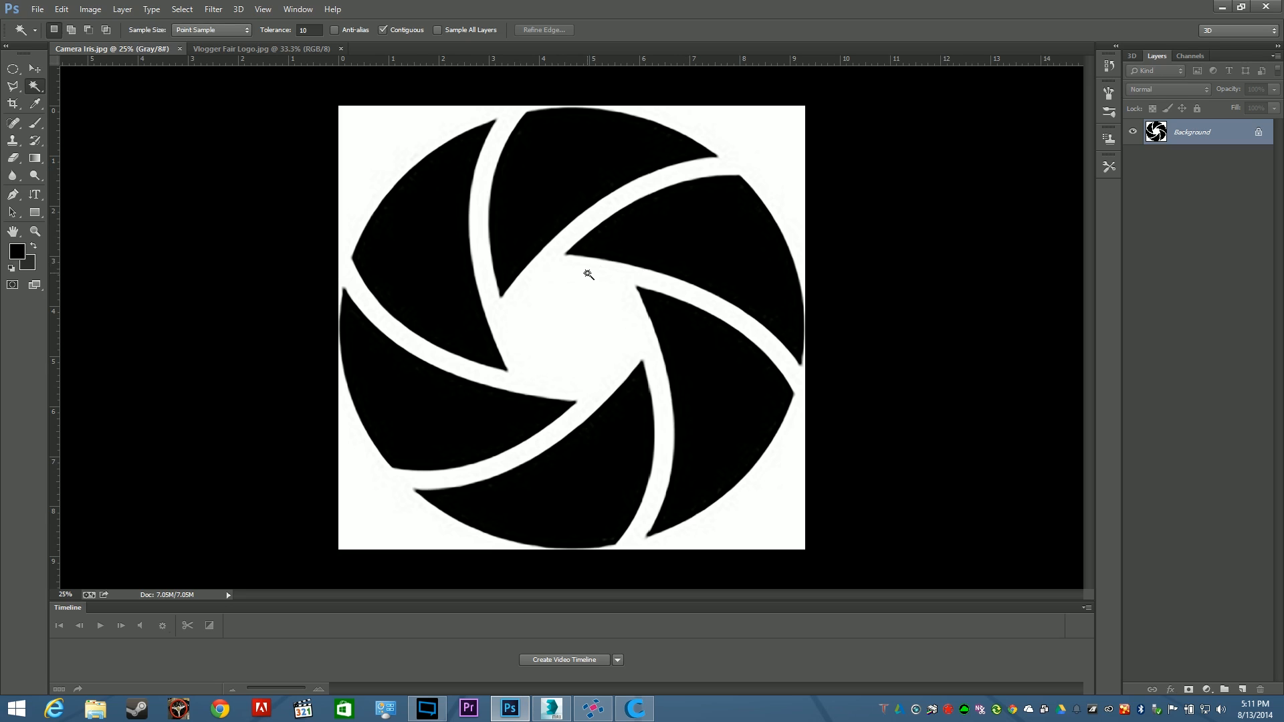
{"action": "mouse_move", "coordinate": [792, 291]}
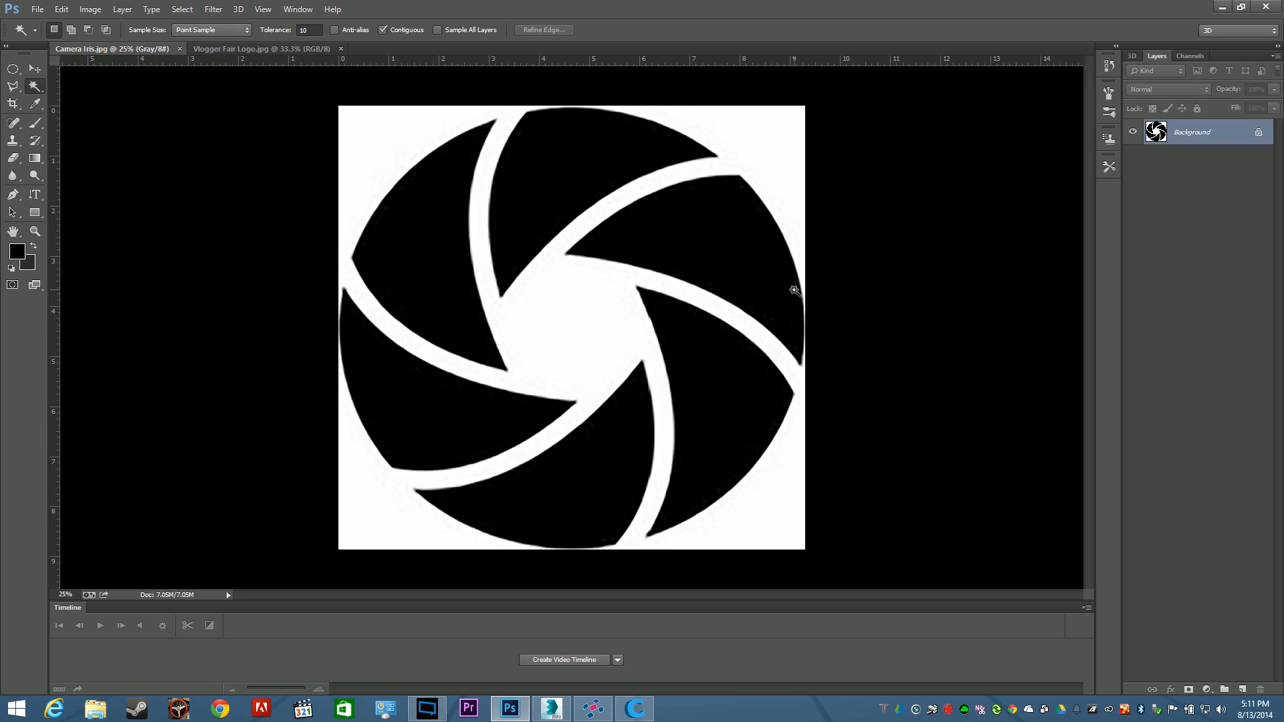
{"action": "mouse_move", "coordinate": [516, 170]}
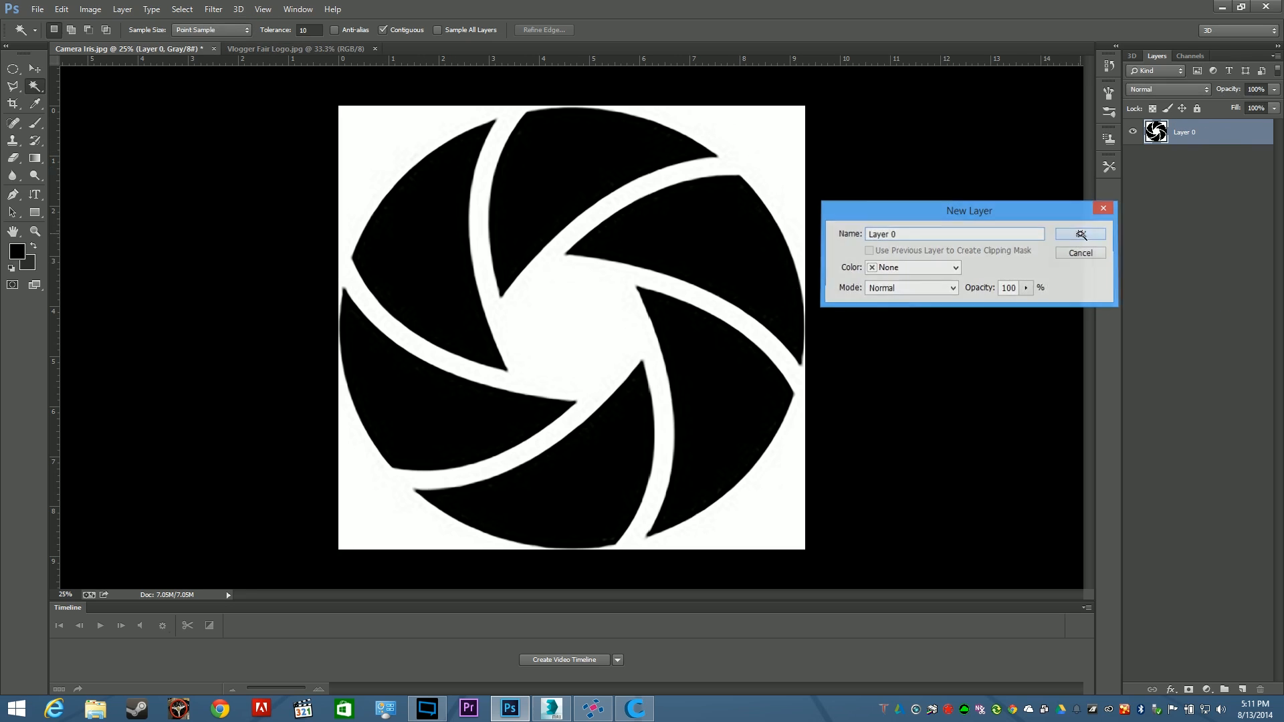
Convert the Camera Iris background into editable Layer 0
{"action": "left_click", "coordinate": [1080, 234]}
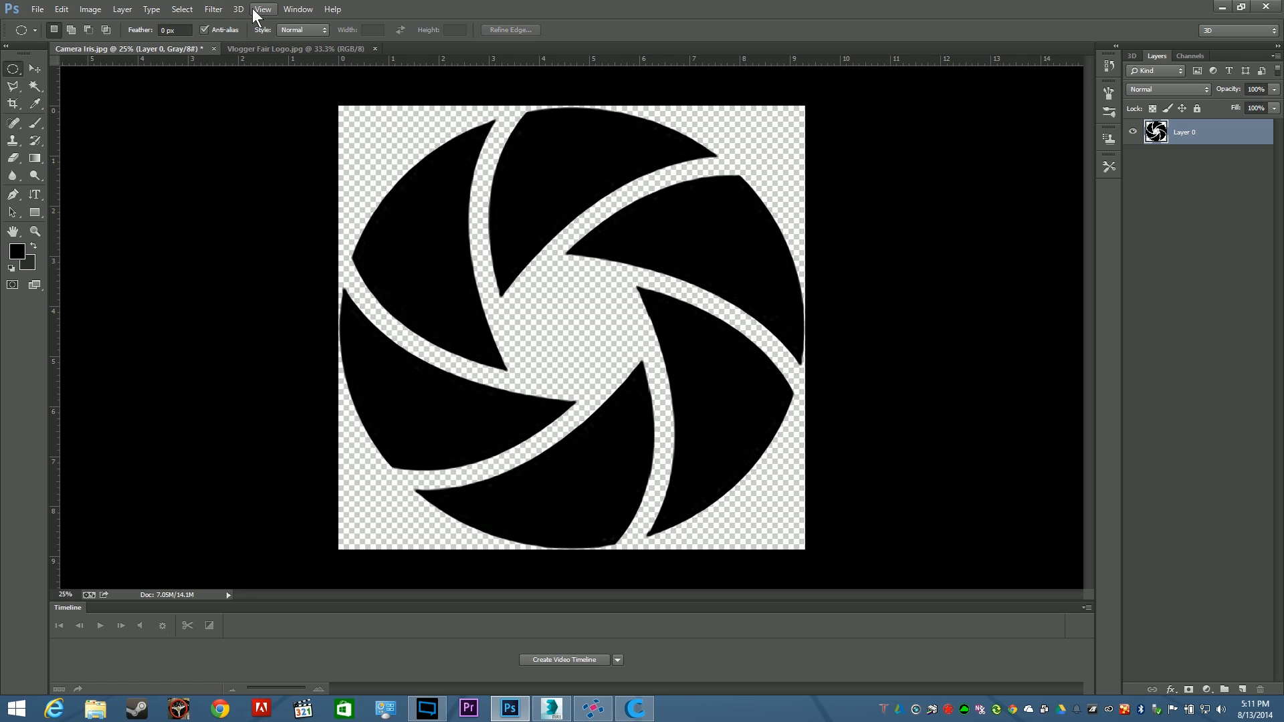
Extrude the iris layer into a 3D model and rotate it to show its depth
{"action": "left_click", "coordinate": [238, 9]}
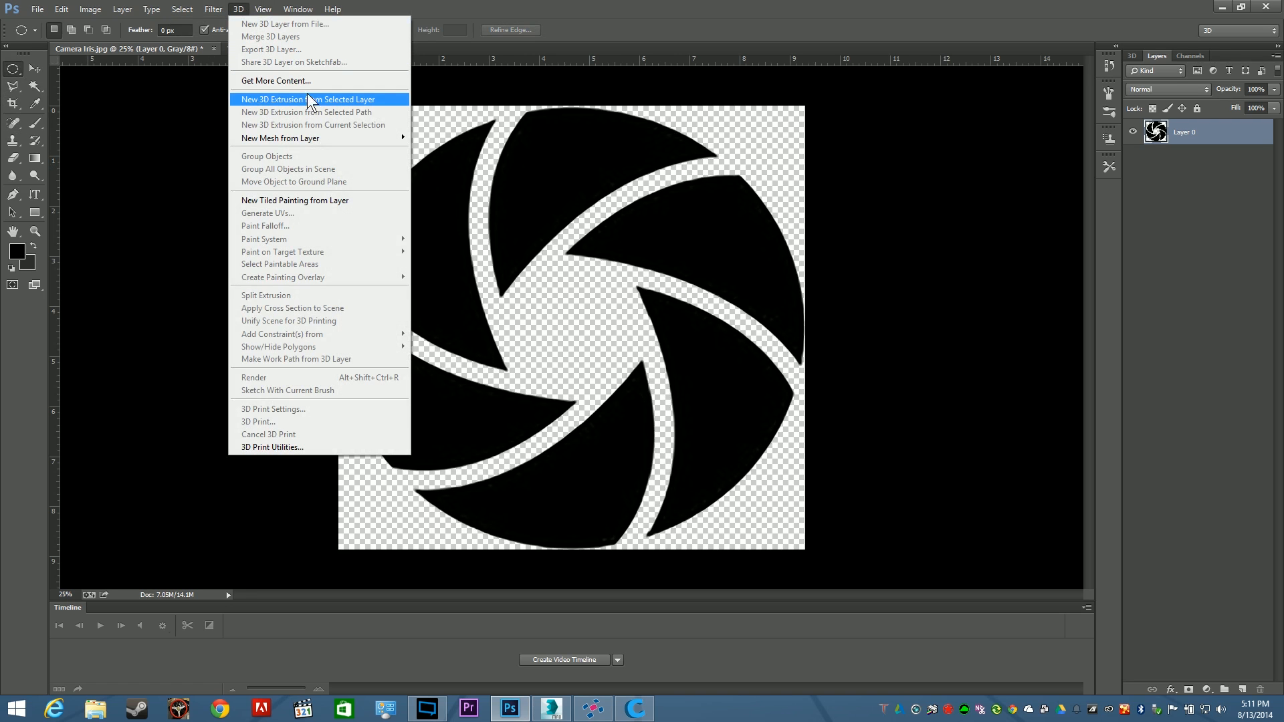
{"action": "left_click", "coordinate": [309, 99]}
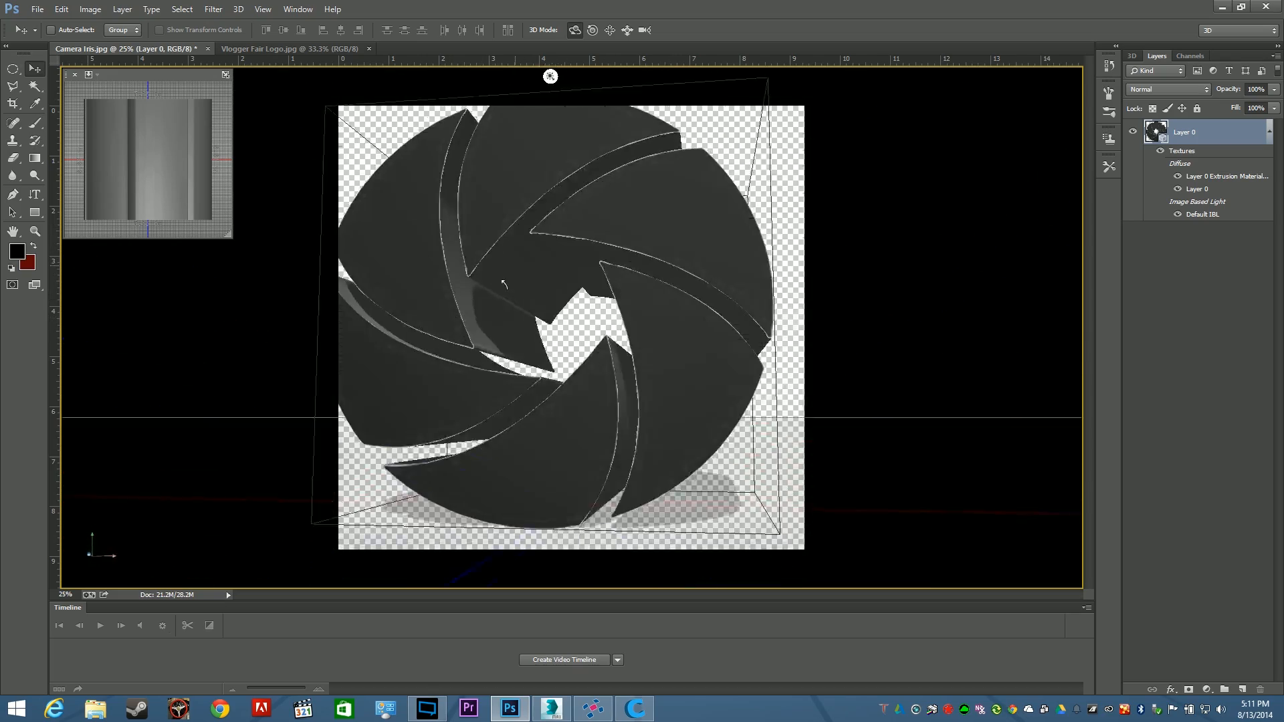
{"action": "left_click_drag", "start_coordinate": [550, 76], "coordinate": [663, 76]}
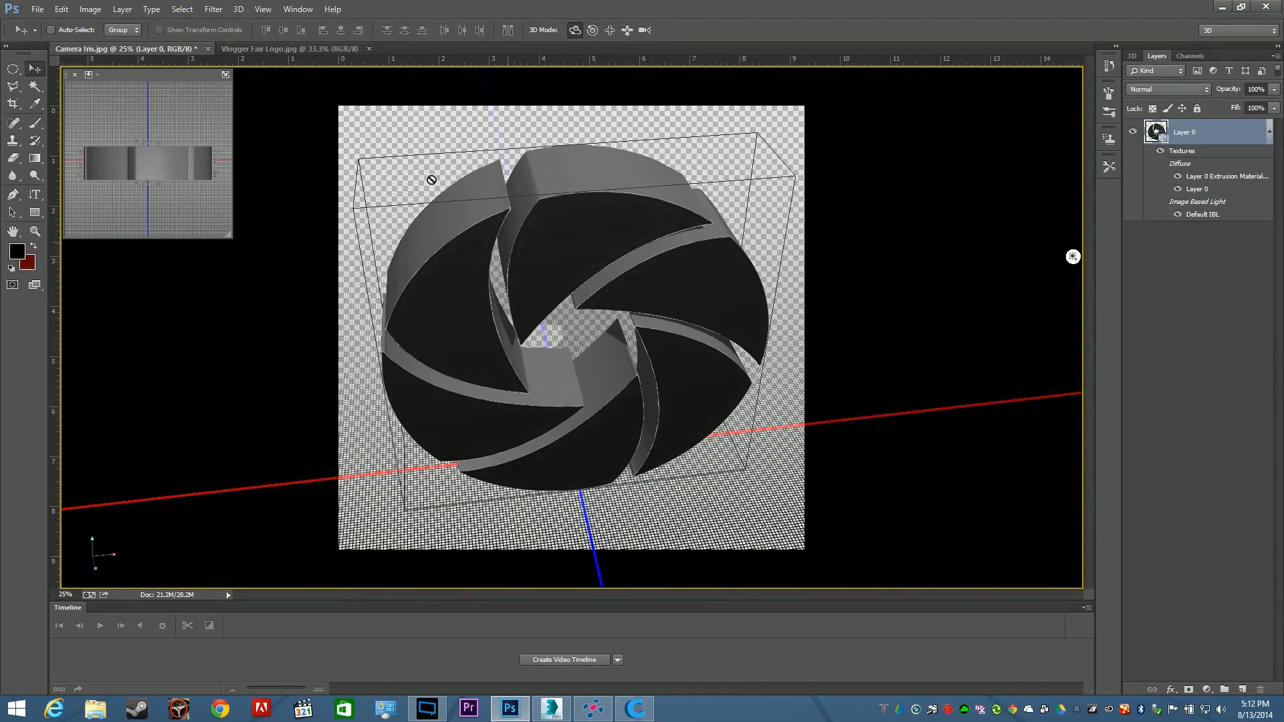
{"action": "left_click", "coordinate": [37, 9]}
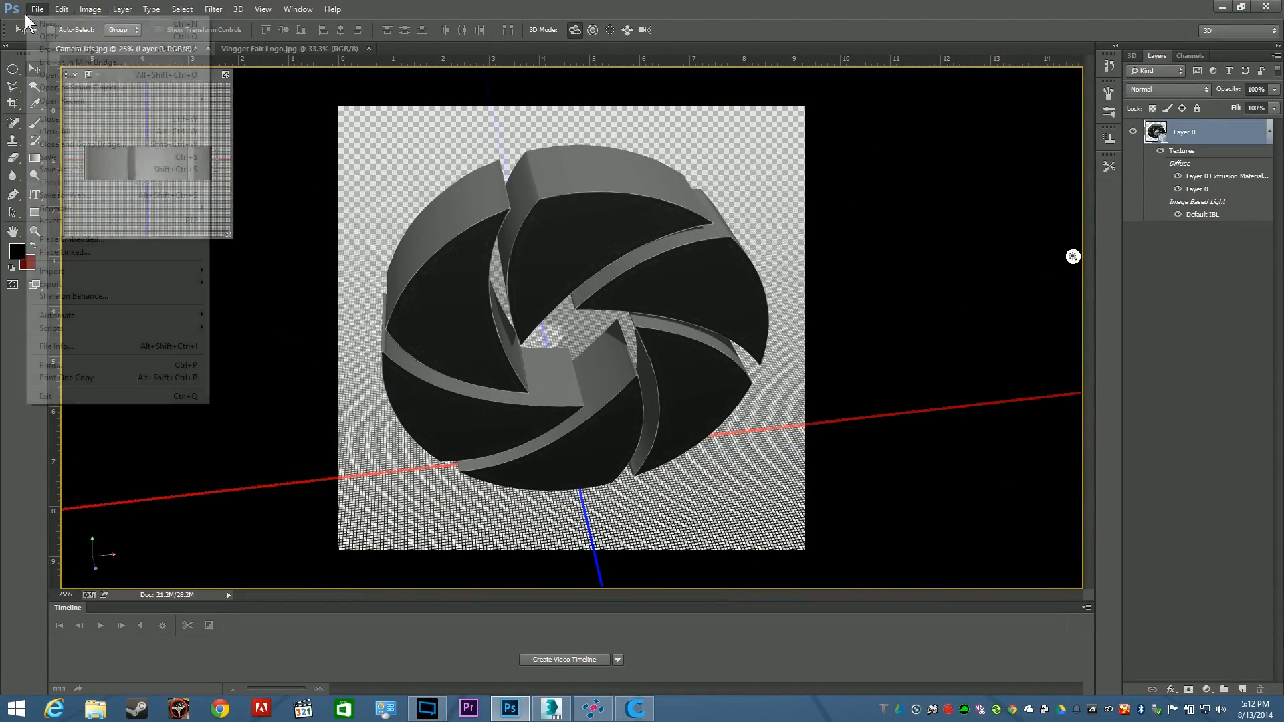
Export the 3D layer in STL format, naming the file '3D Iris'
{"action": "left_click", "coordinate": [238, 9]}
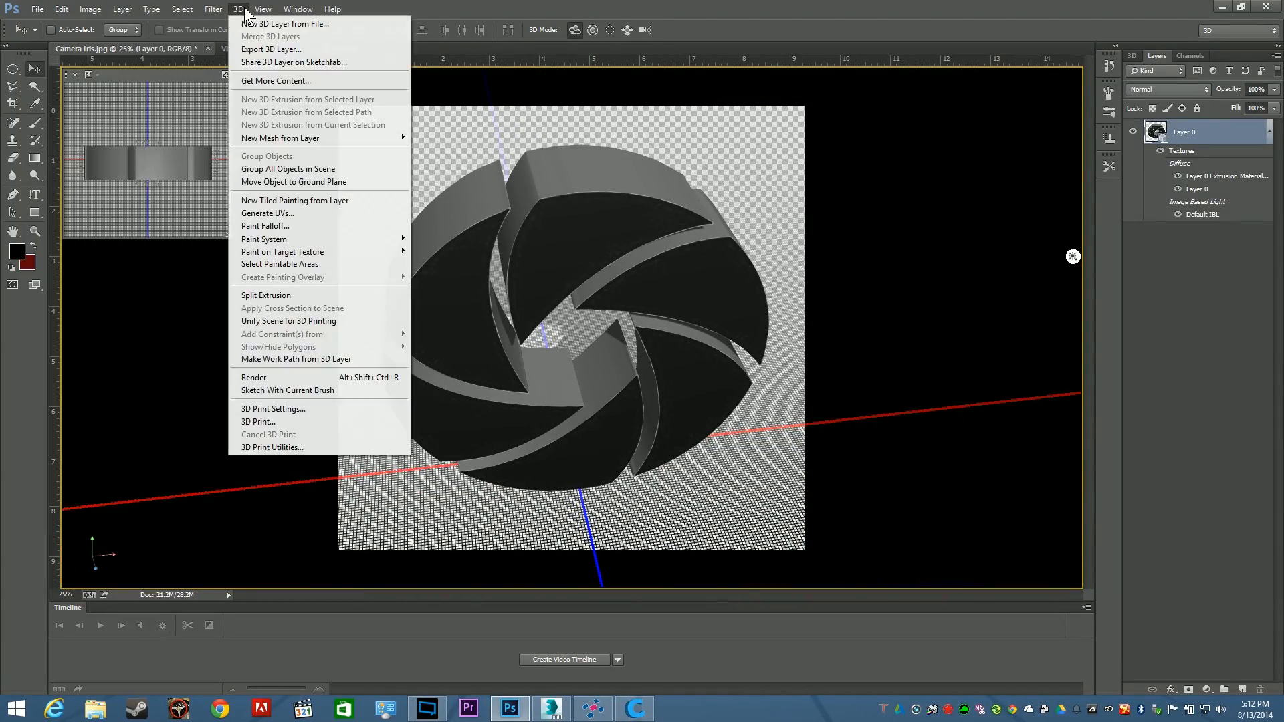
{"action": "mouse_move", "coordinate": [287, 446]}
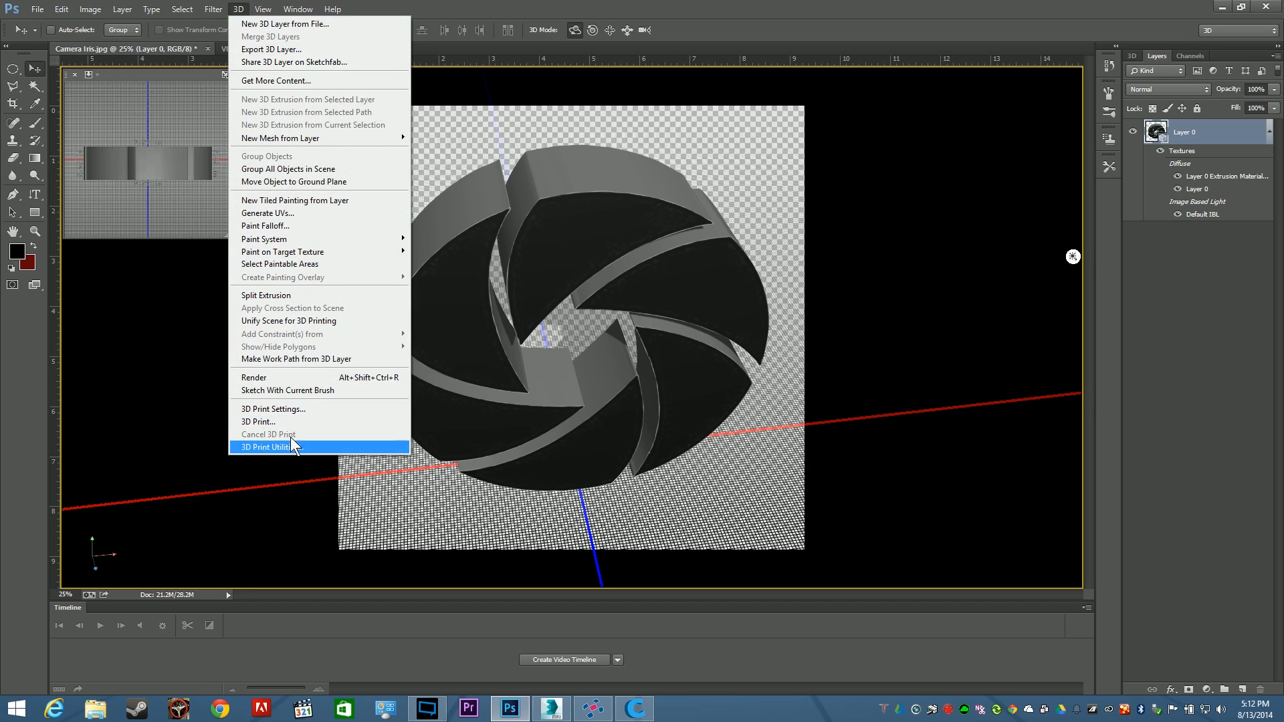
{"action": "left_click", "coordinate": [264, 446]}
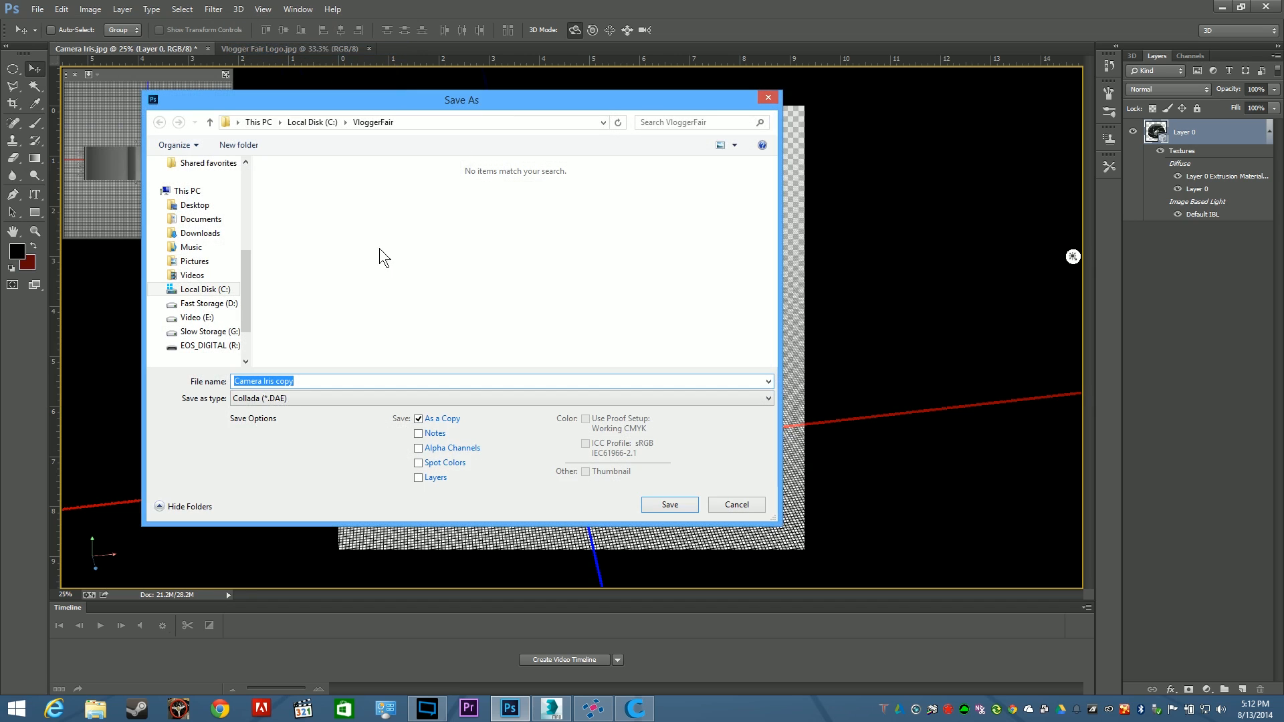
{"action": "left_click", "coordinate": [499, 398]}
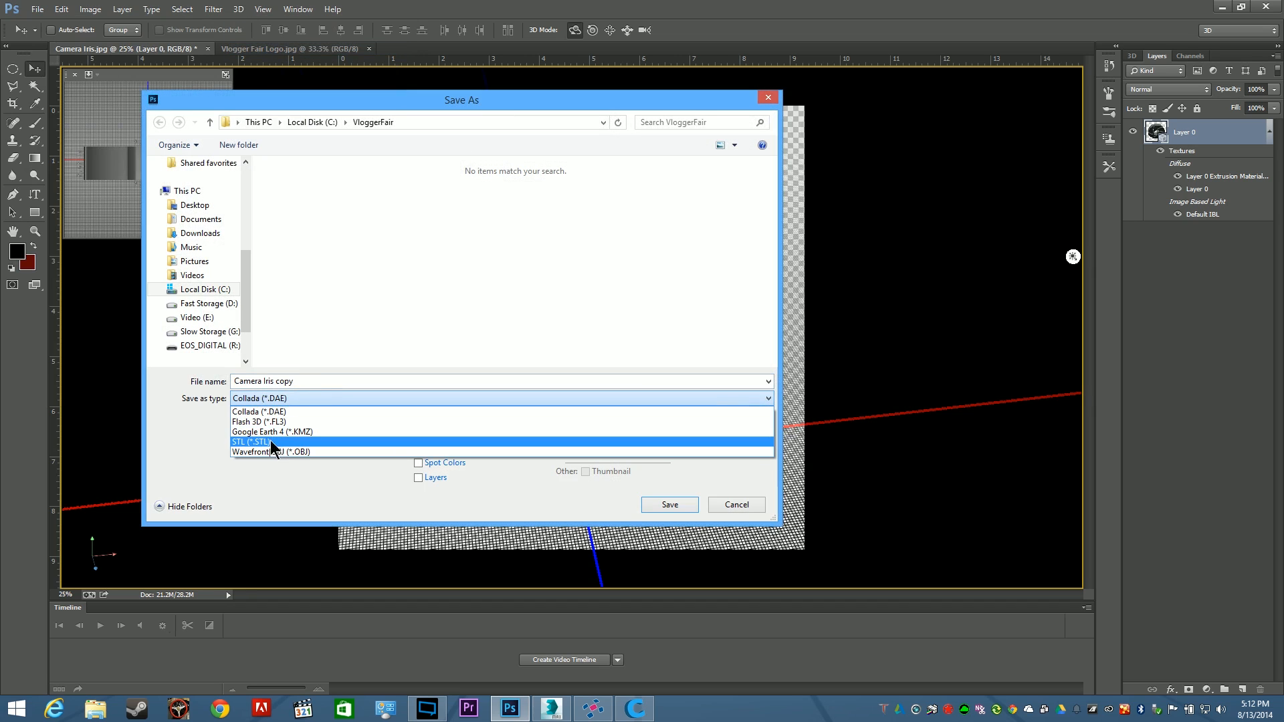
{"action": "left_click", "coordinate": [252, 442]}
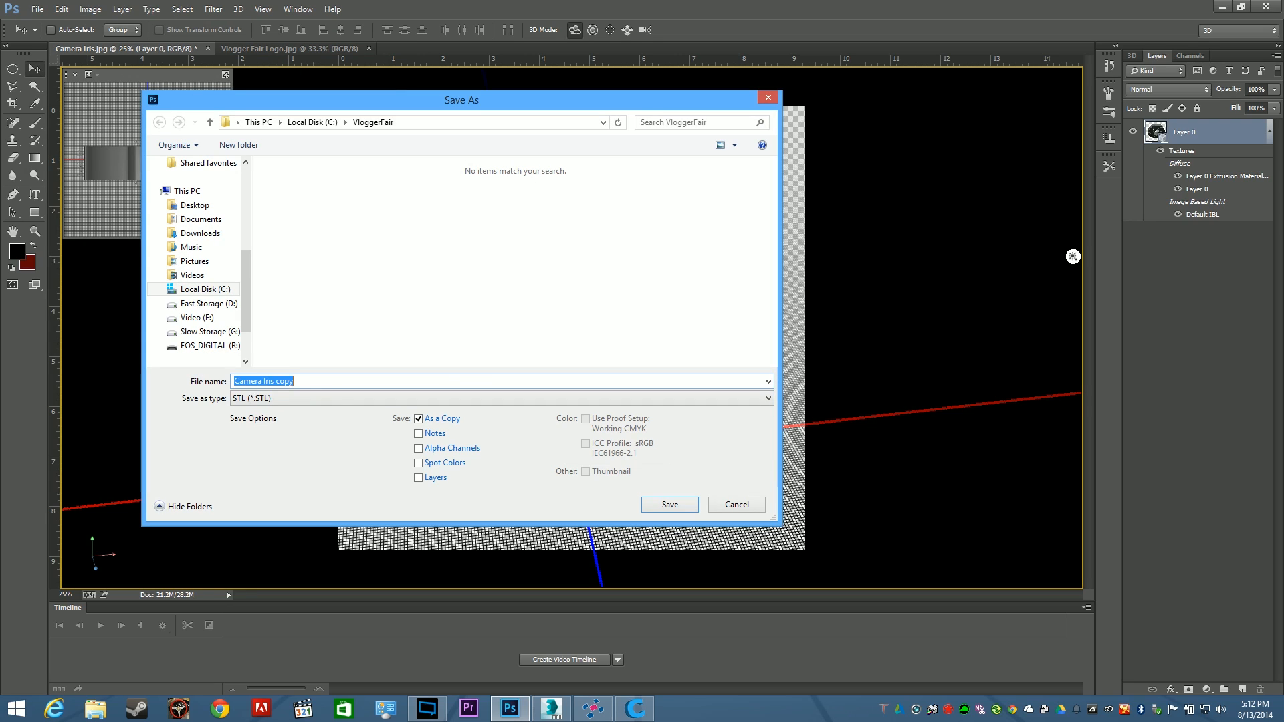
{"action": "type", "text": "3"}
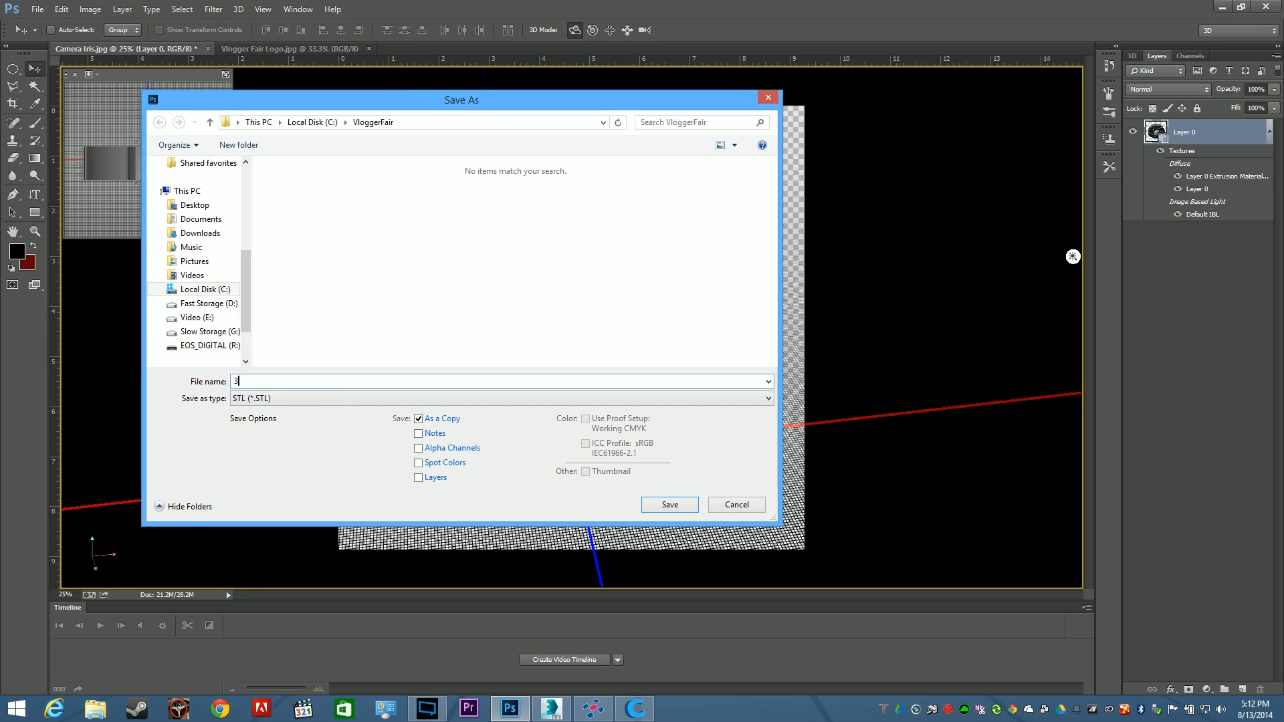
{"action": "type", "text": "D Iris"}
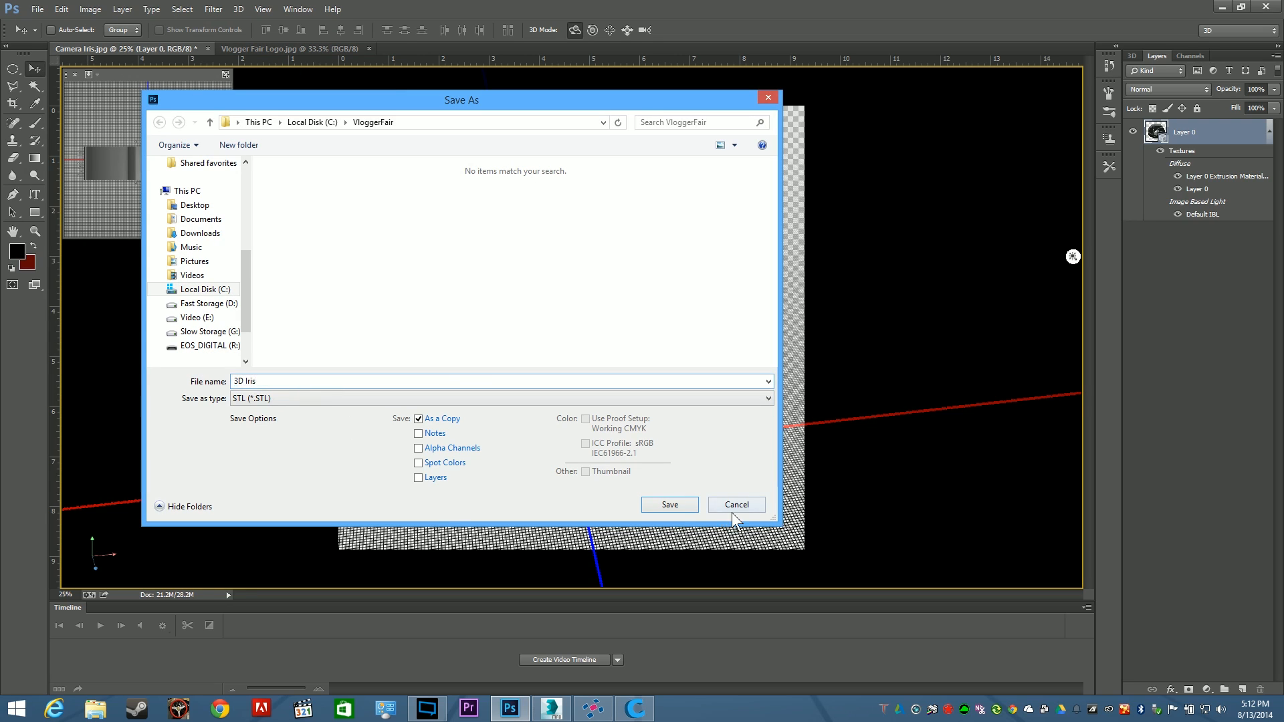
{"action": "mouse_move", "coordinate": [668, 504]}
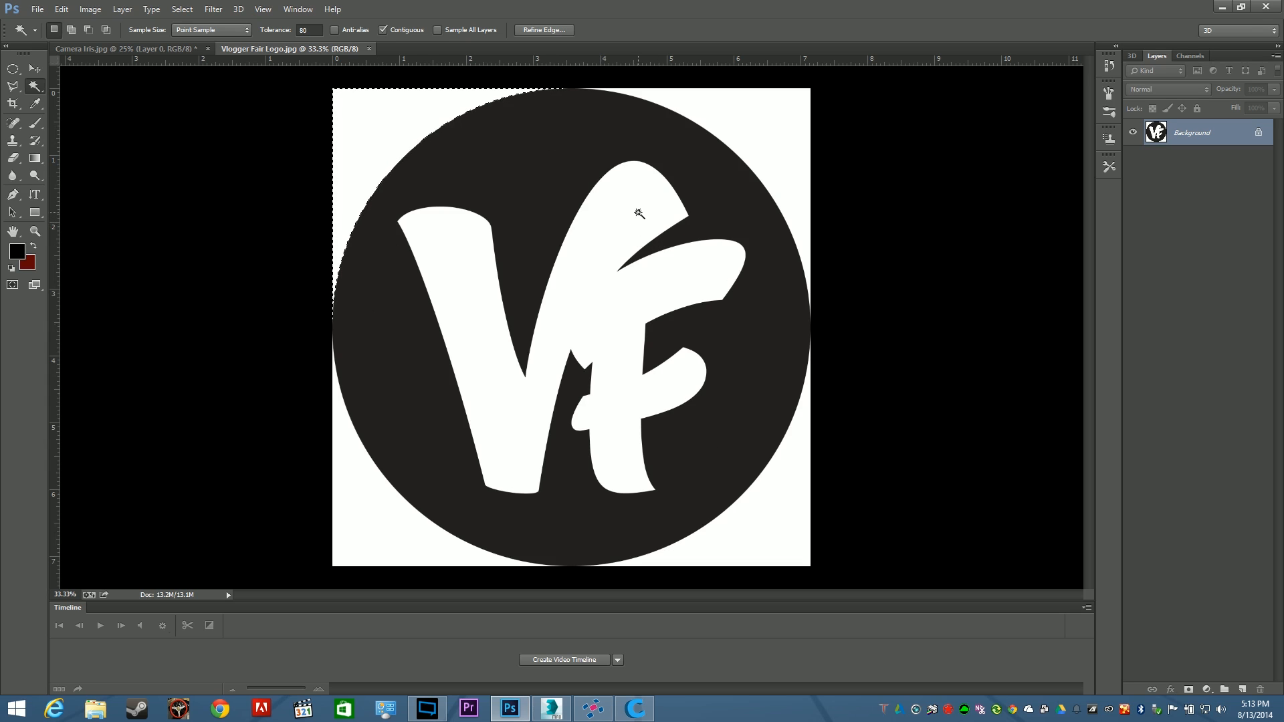
Select the logo's VF letters and white corners, then convert Background to Layer 0
{"action": "left_click", "coordinate": [639, 212]}
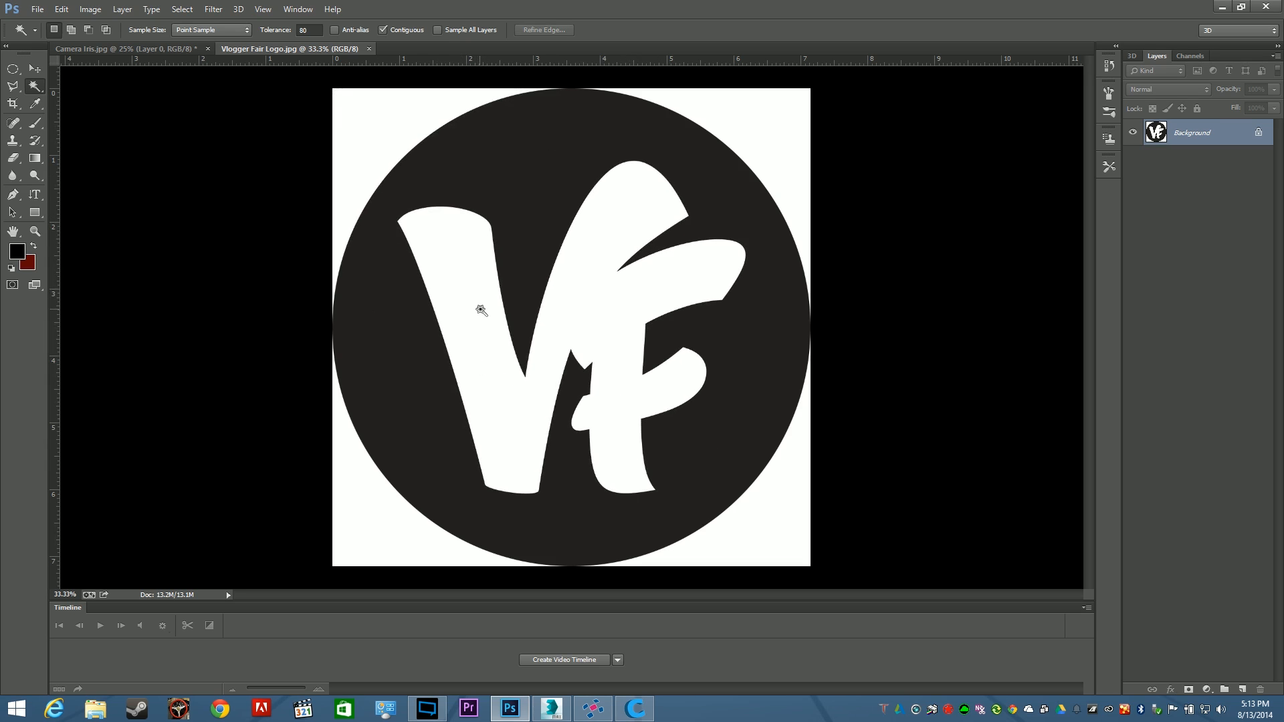
{"action": "left_click", "coordinate": [482, 309]}
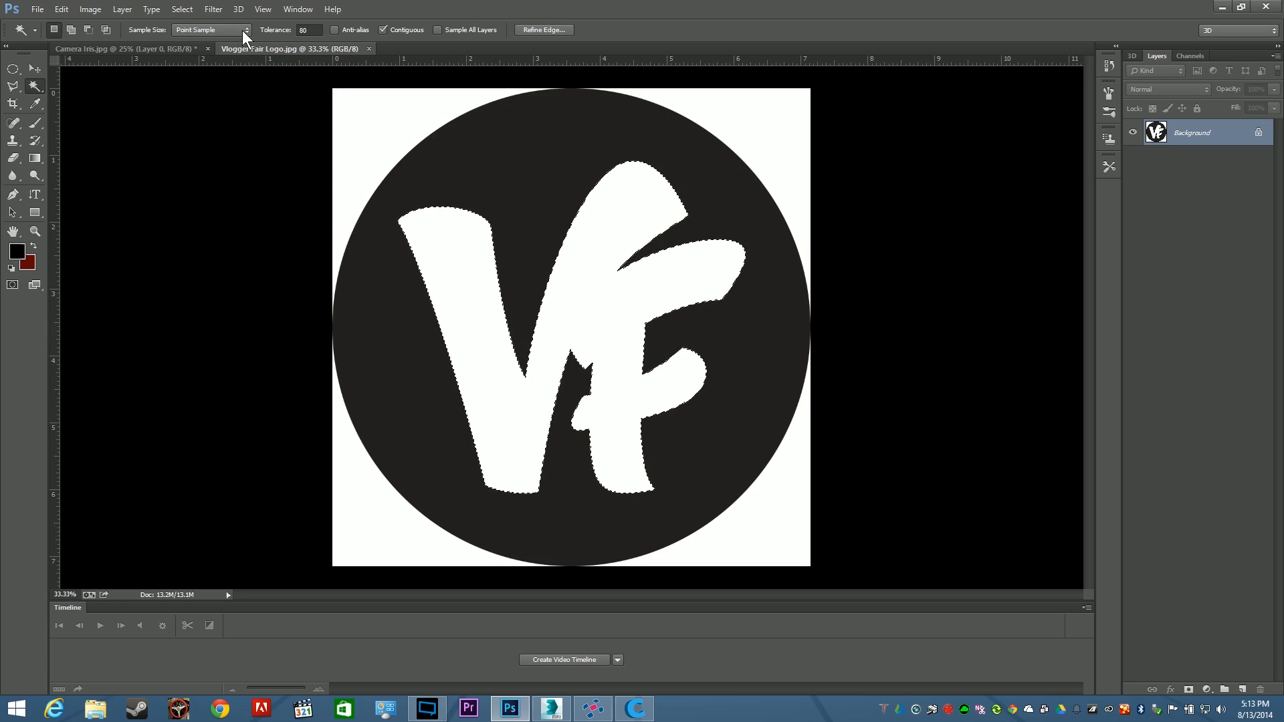
{"action": "left_click", "coordinate": [182, 8]}
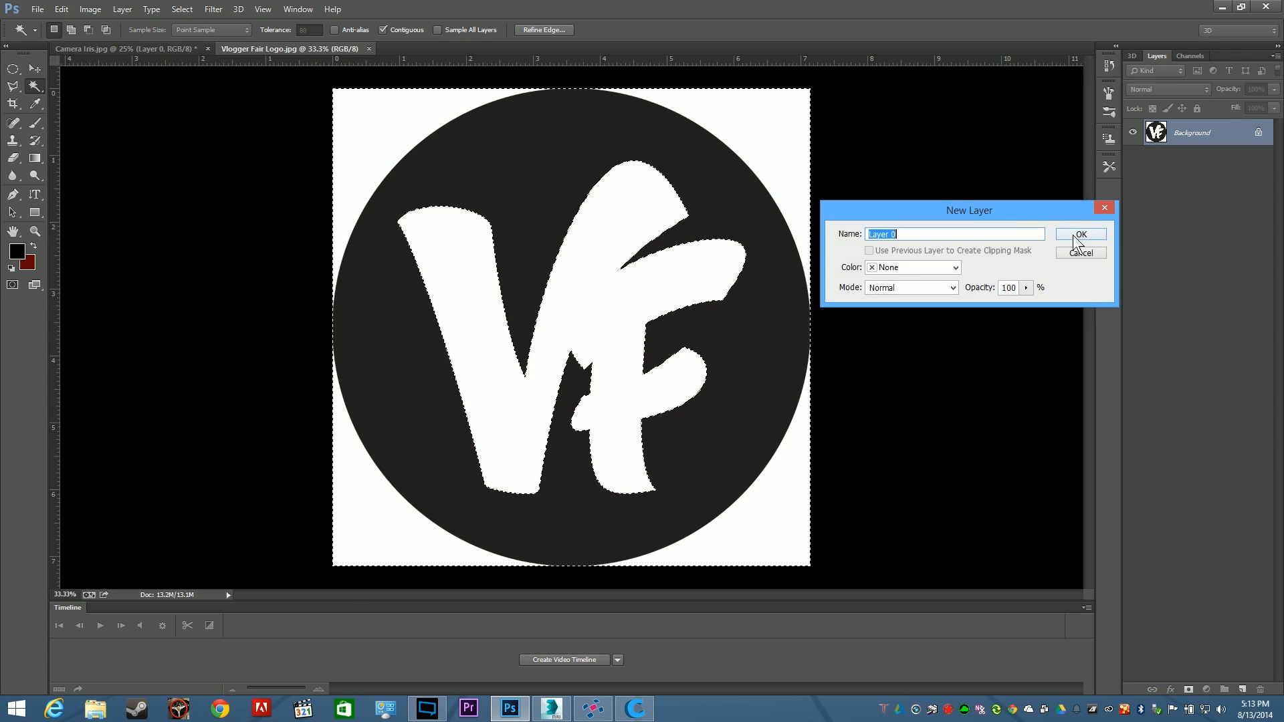
{"action": "left_click", "coordinate": [1080, 234]}
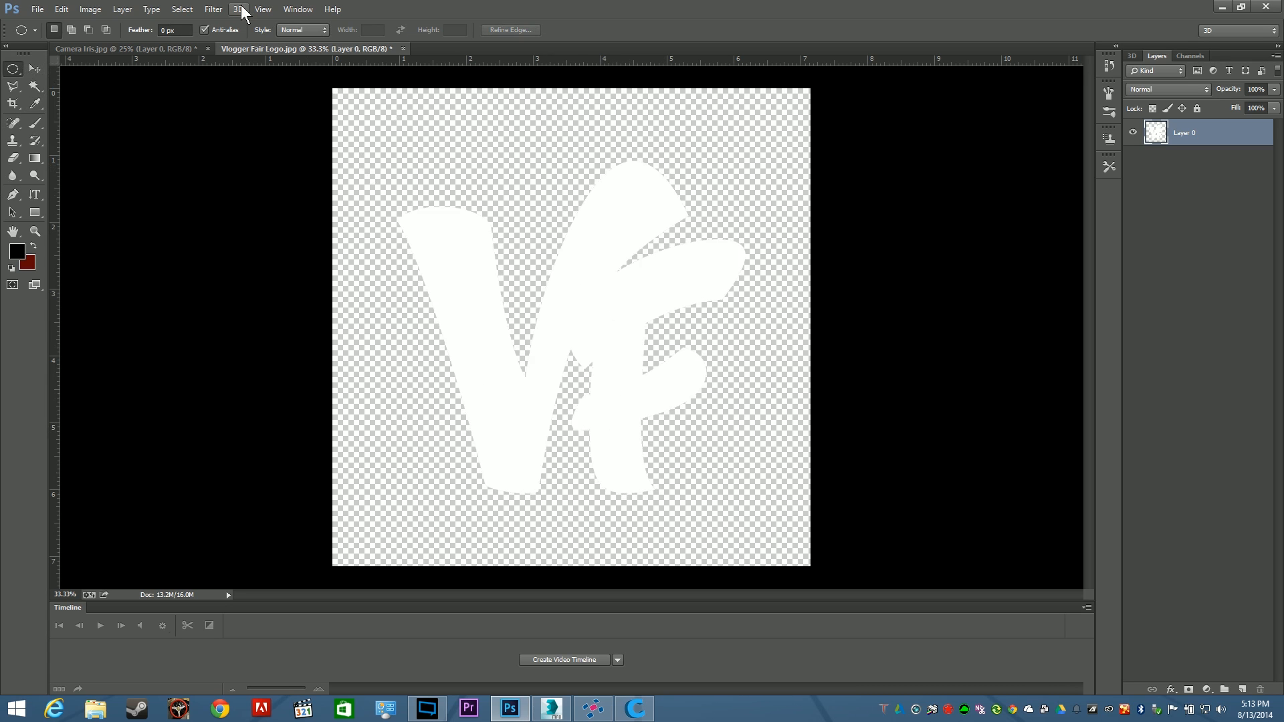
Apply New 3D Extrusion from Selected Layer to the VF letters
{"action": "left_click", "coordinate": [238, 9]}
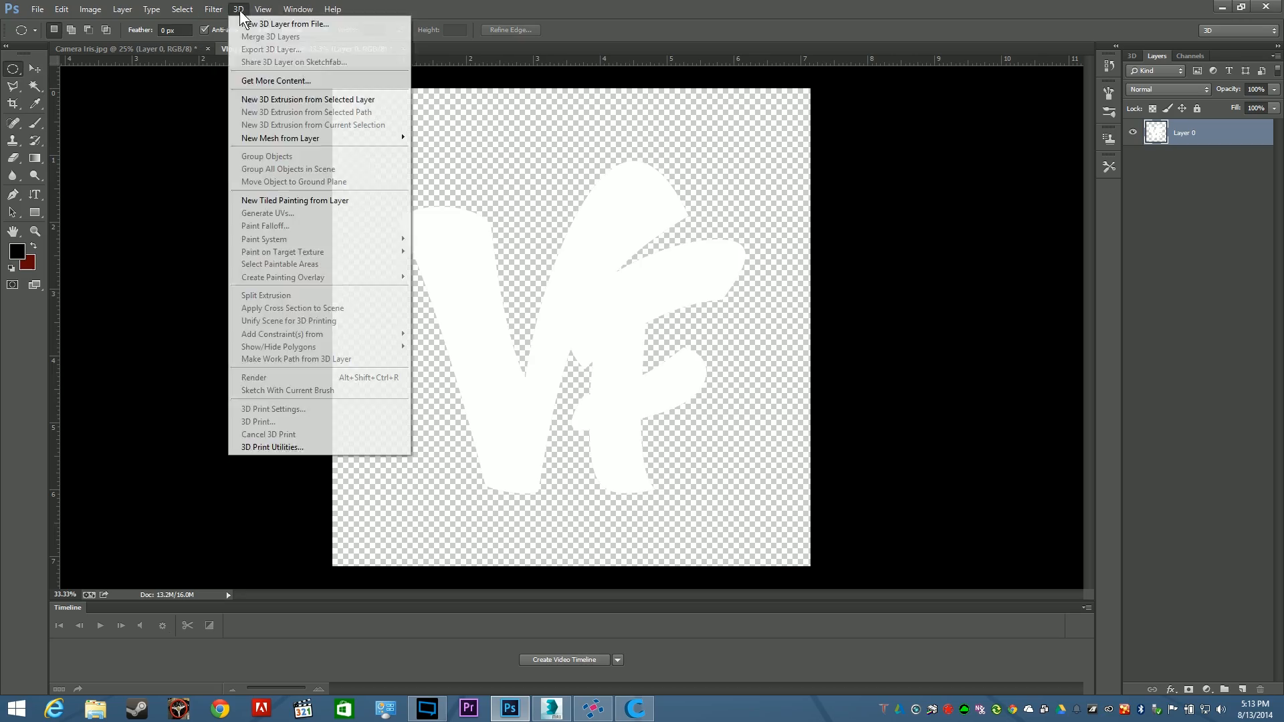
{"action": "left_click", "coordinate": [309, 99]}
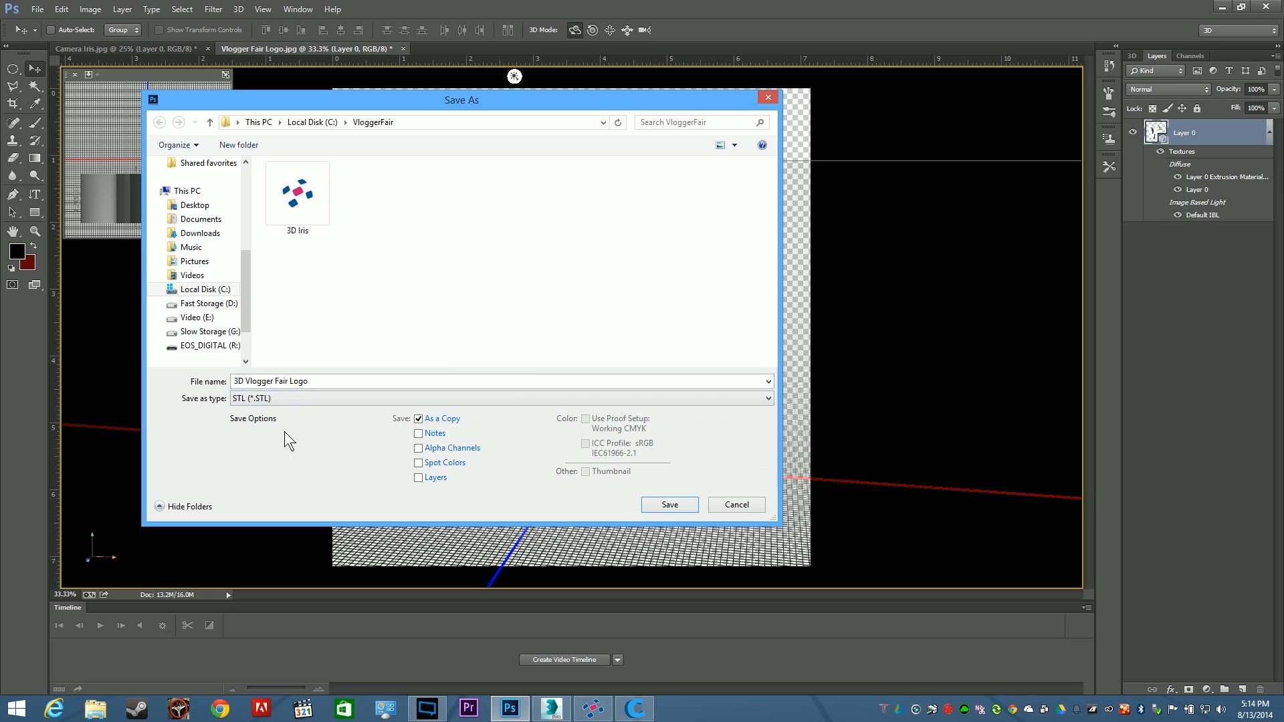
Save '3D Vlogger Fair Logo' as STL and confirm the export size
{"action": "left_click", "coordinate": [667, 505]}
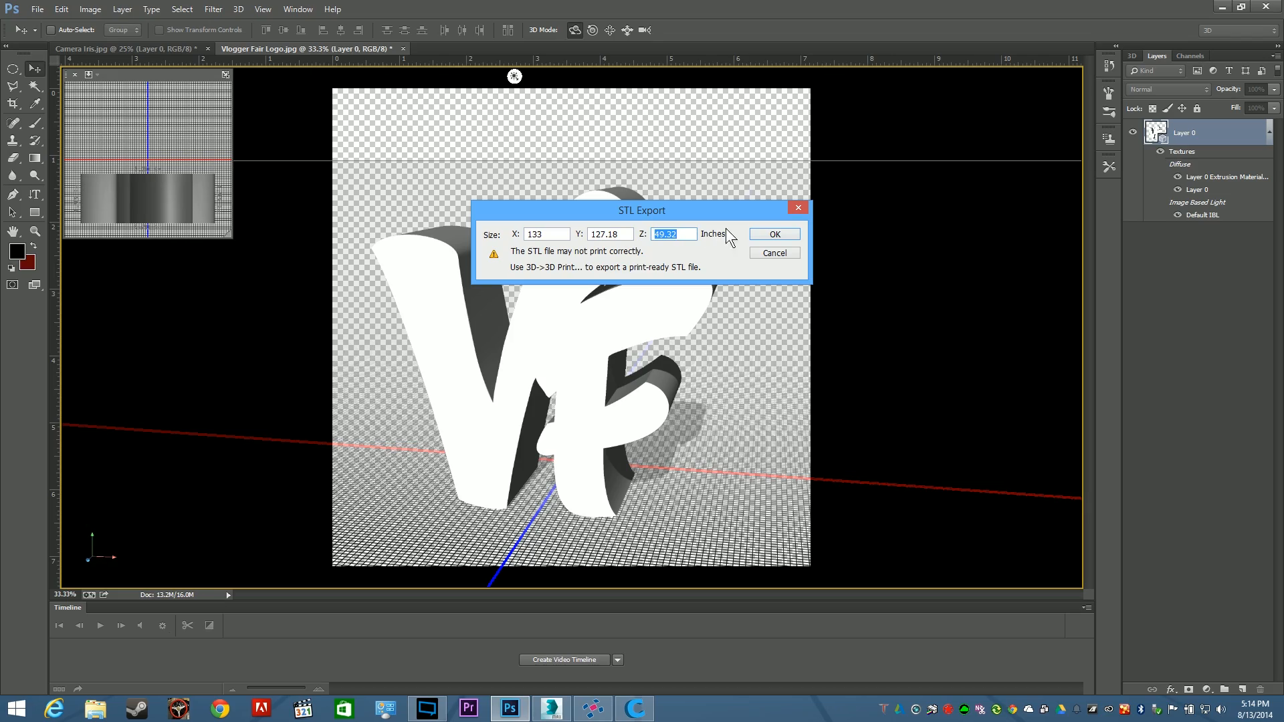
{"action": "left_click", "coordinate": [772, 234]}
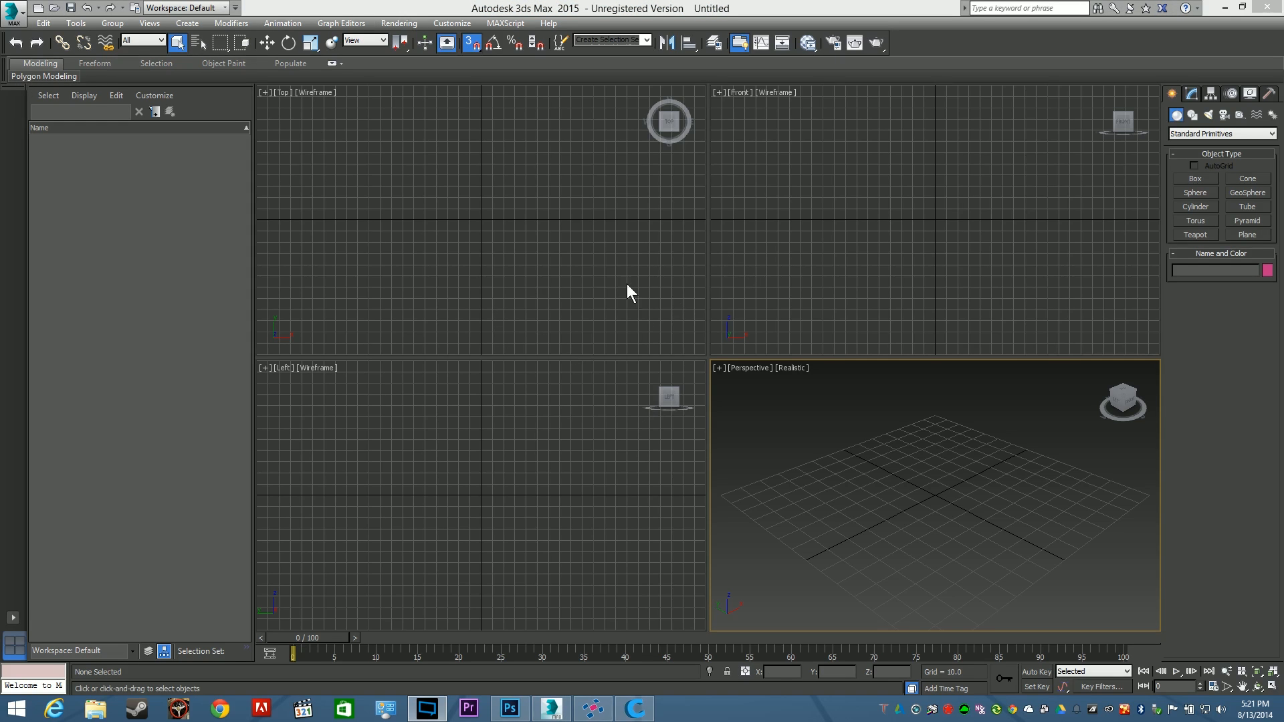
Import the 3D Iris STL file, accepting the default import settings
{"action": "left_click", "coordinate": [12, 12]}
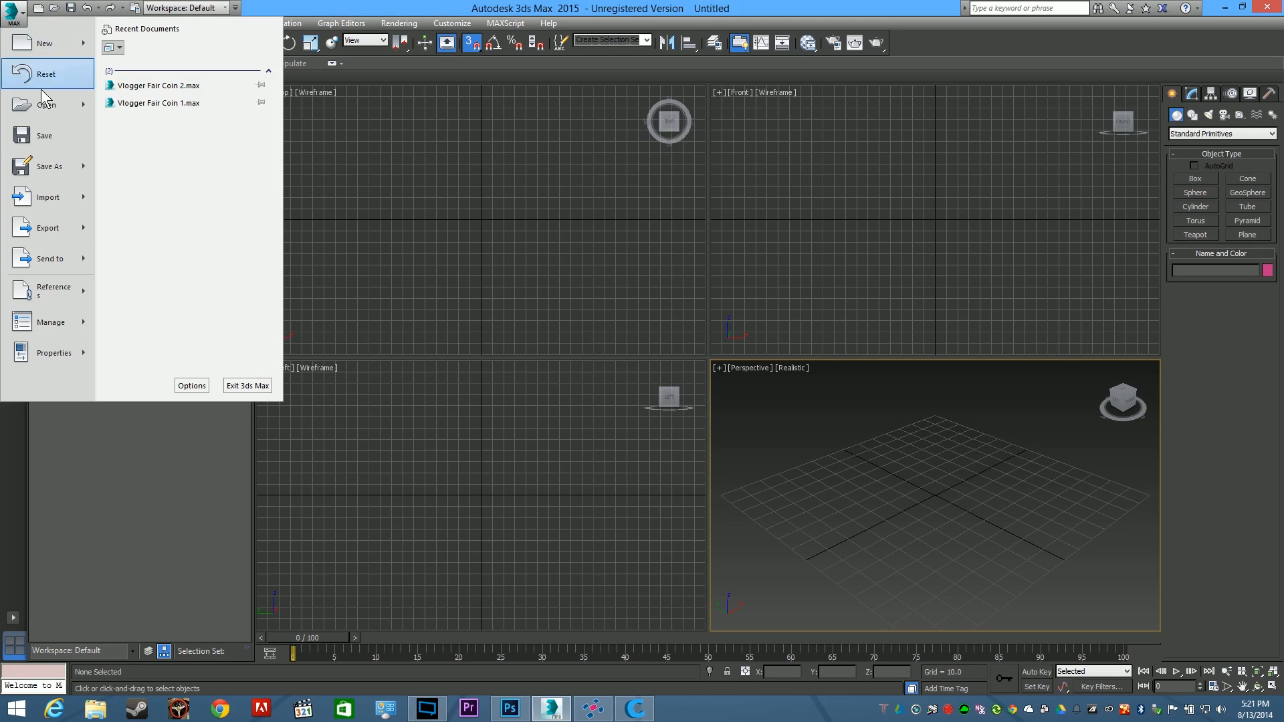
{"action": "left_click", "coordinate": [47, 197]}
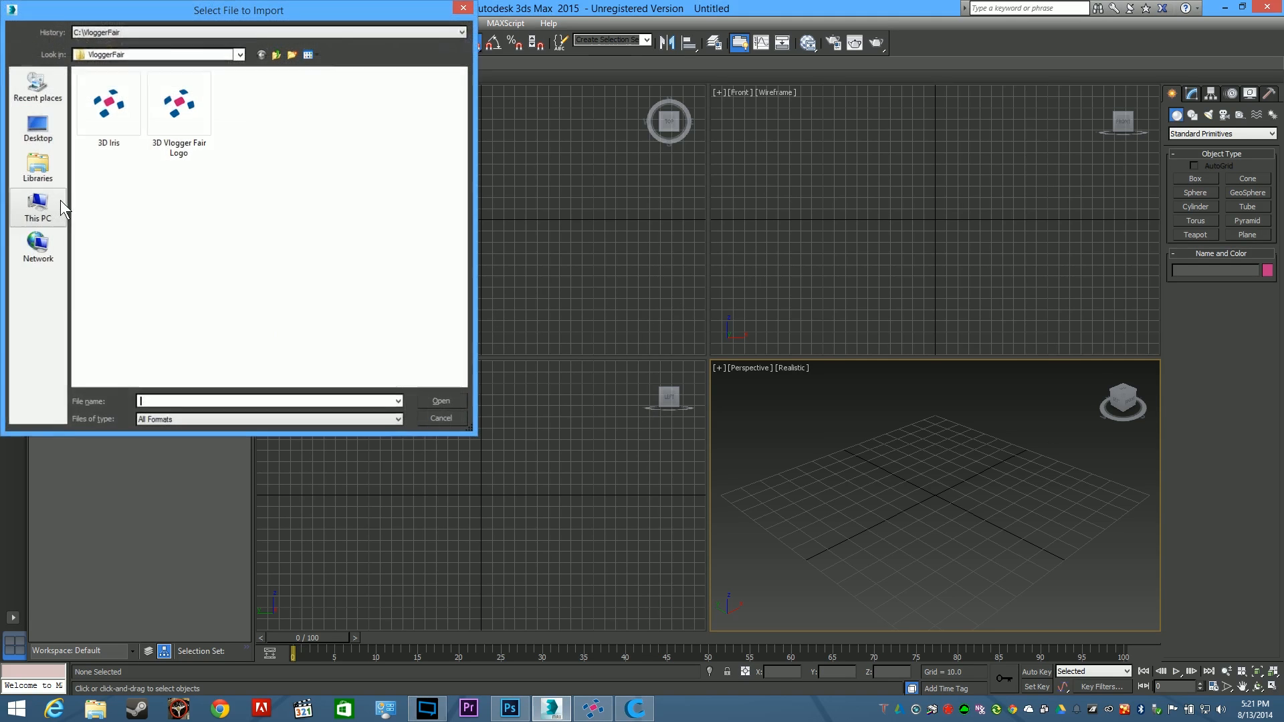
{"action": "left_click", "coordinate": [108, 102]}
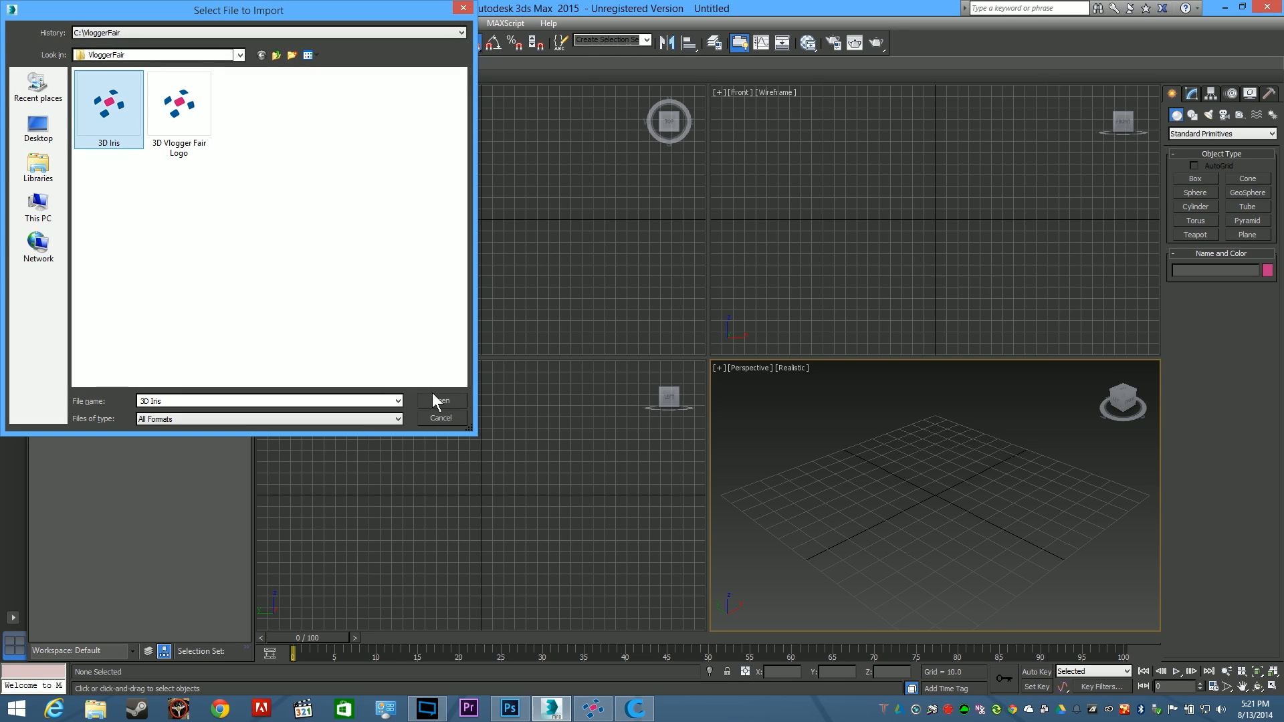
{"action": "left_click", "coordinate": [441, 400]}
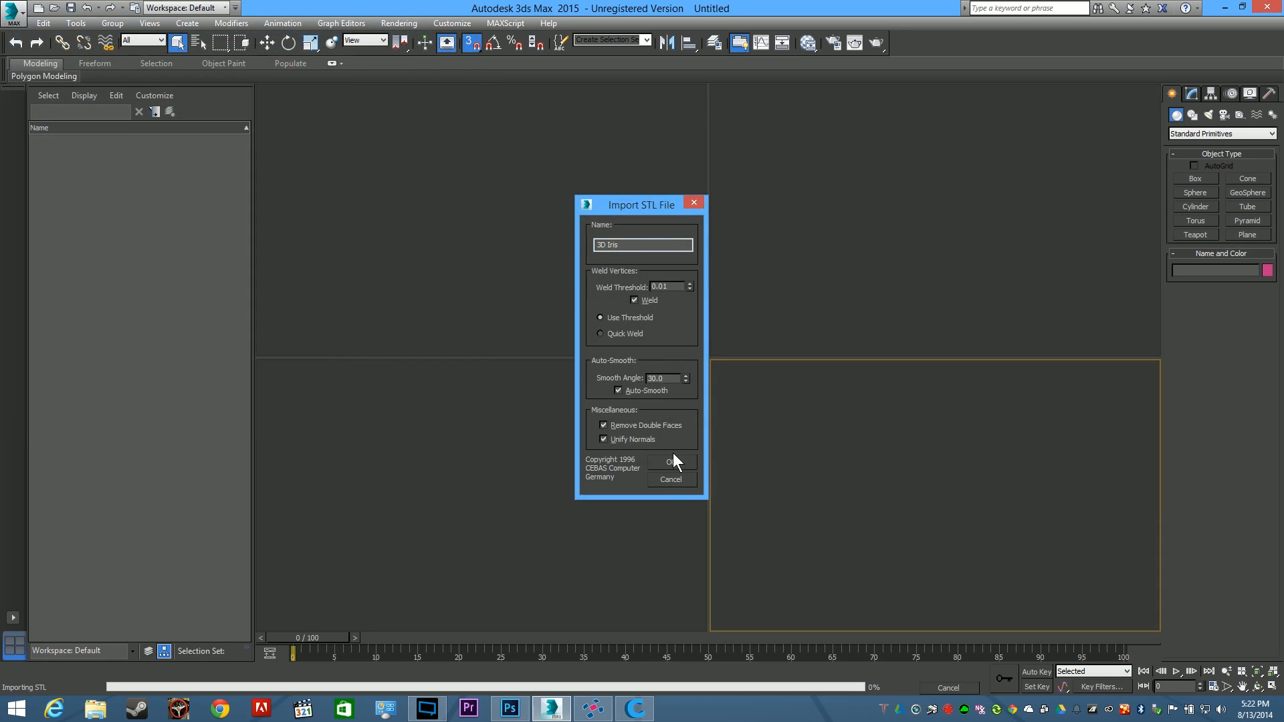
{"action": "left_click", "coordinate": [671, 461]}
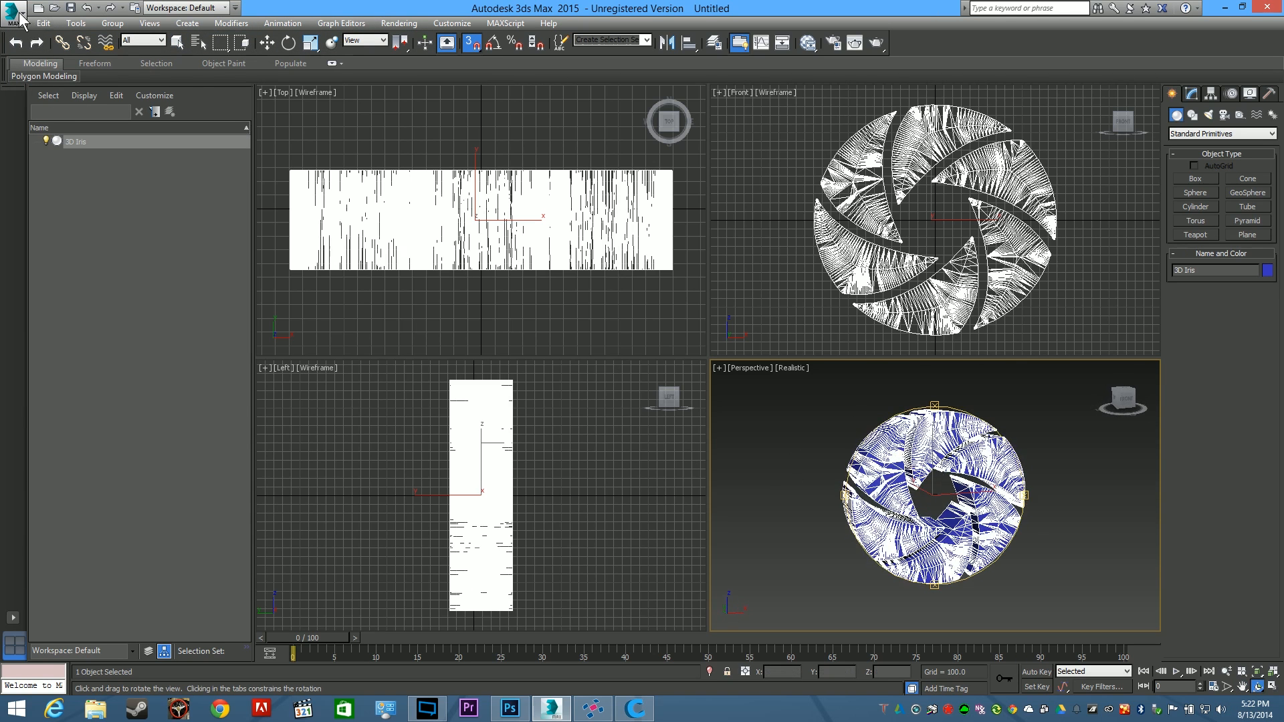
Import the '3D Vlogger Fair Logo' STL file into the scene beside the iris
{"action": "left_click", "coordinate": [14, 14]}
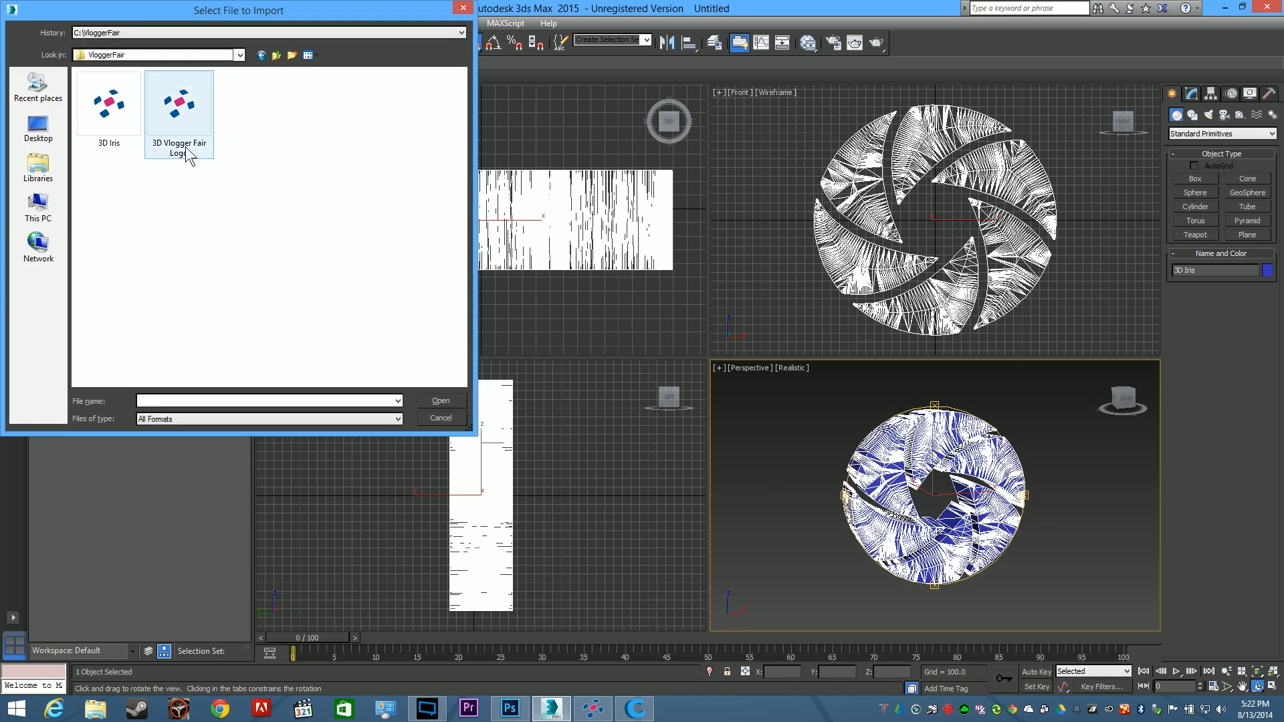
{"action": "double_click", "coordinate": [179, 101]}
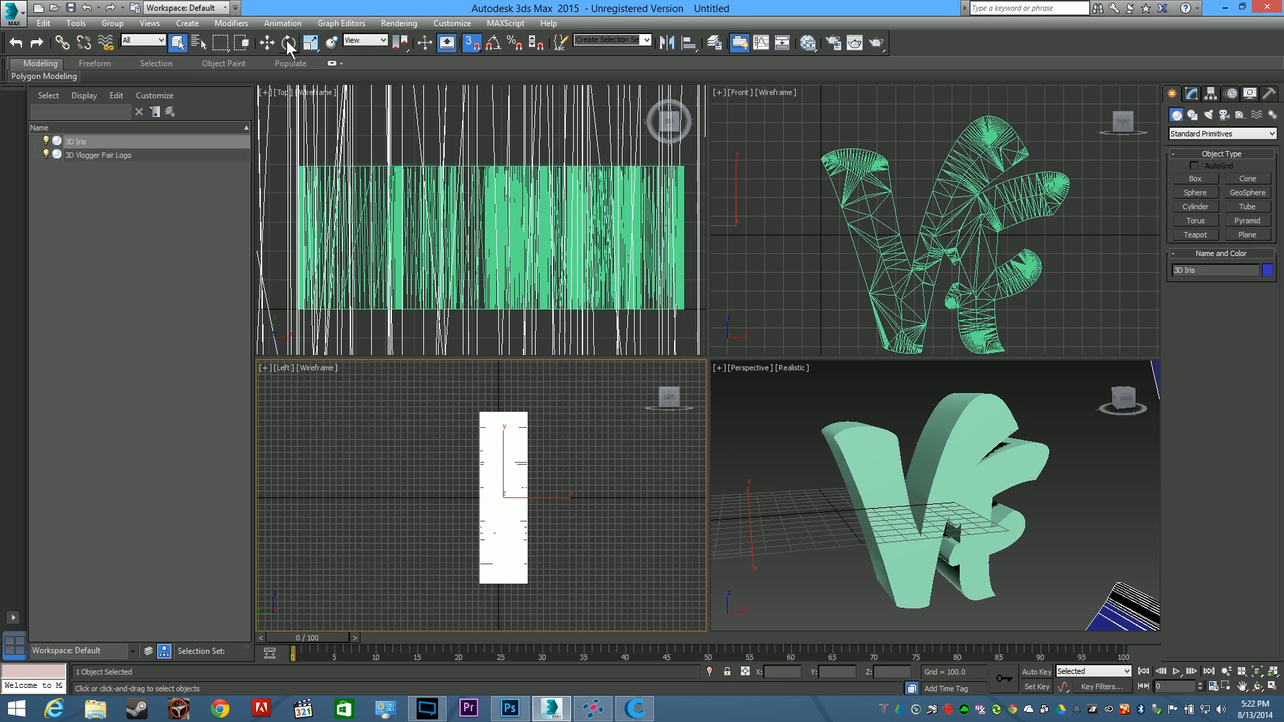
{"action": "left_click", "coordinate": [310, 43]}
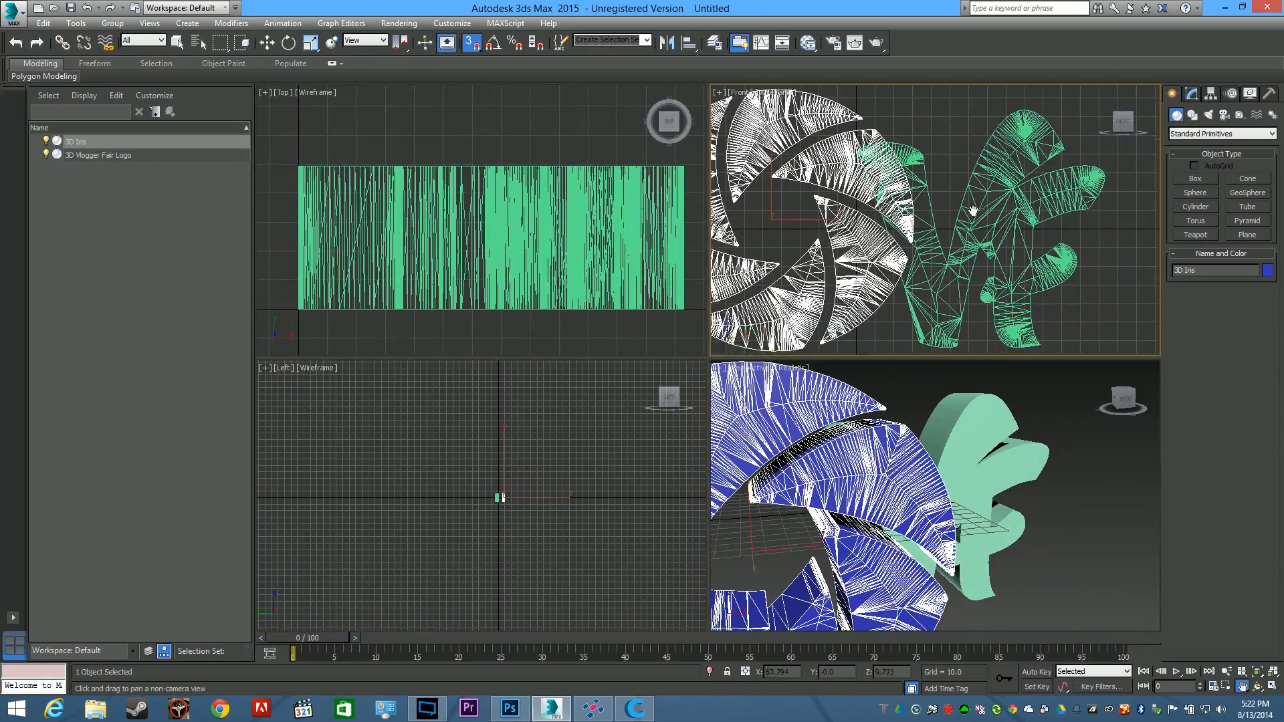
Move the iris in the Front viewport so its centre matches the VF logo
{"action": "right_click", "coordinate": [973, 212]}
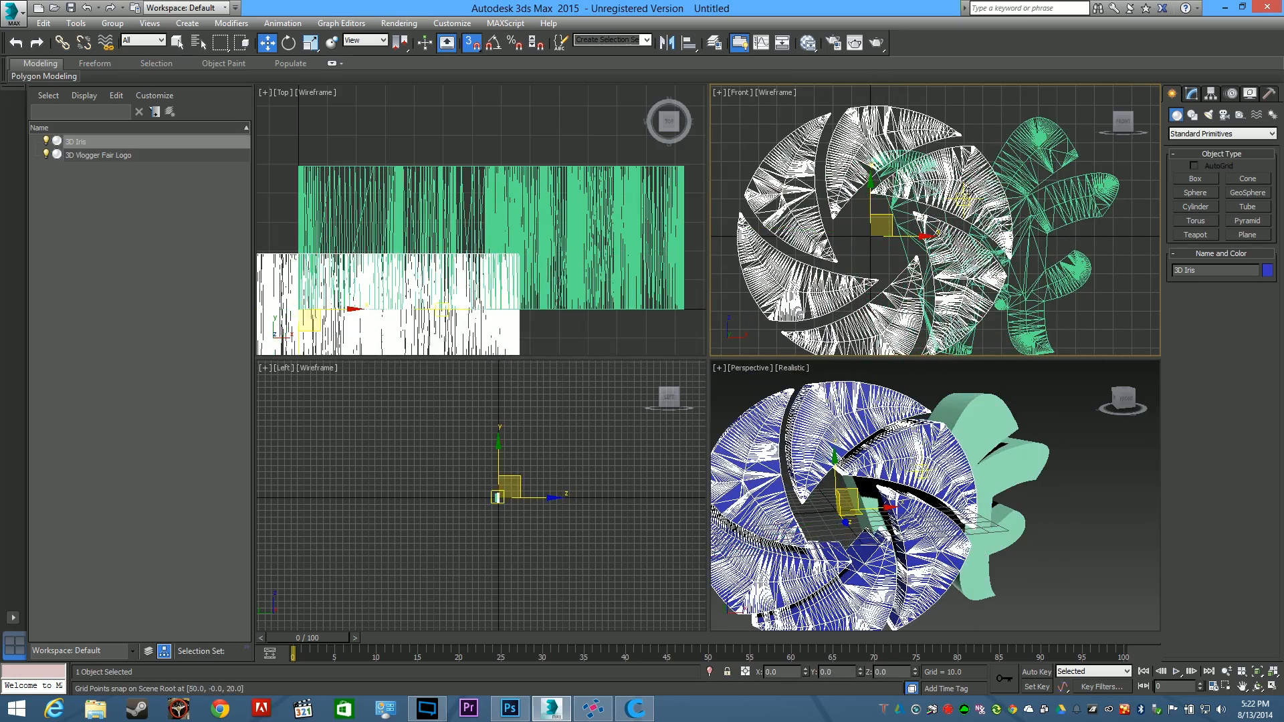
{"action": "left_click", "coordinate": [98, 154]}
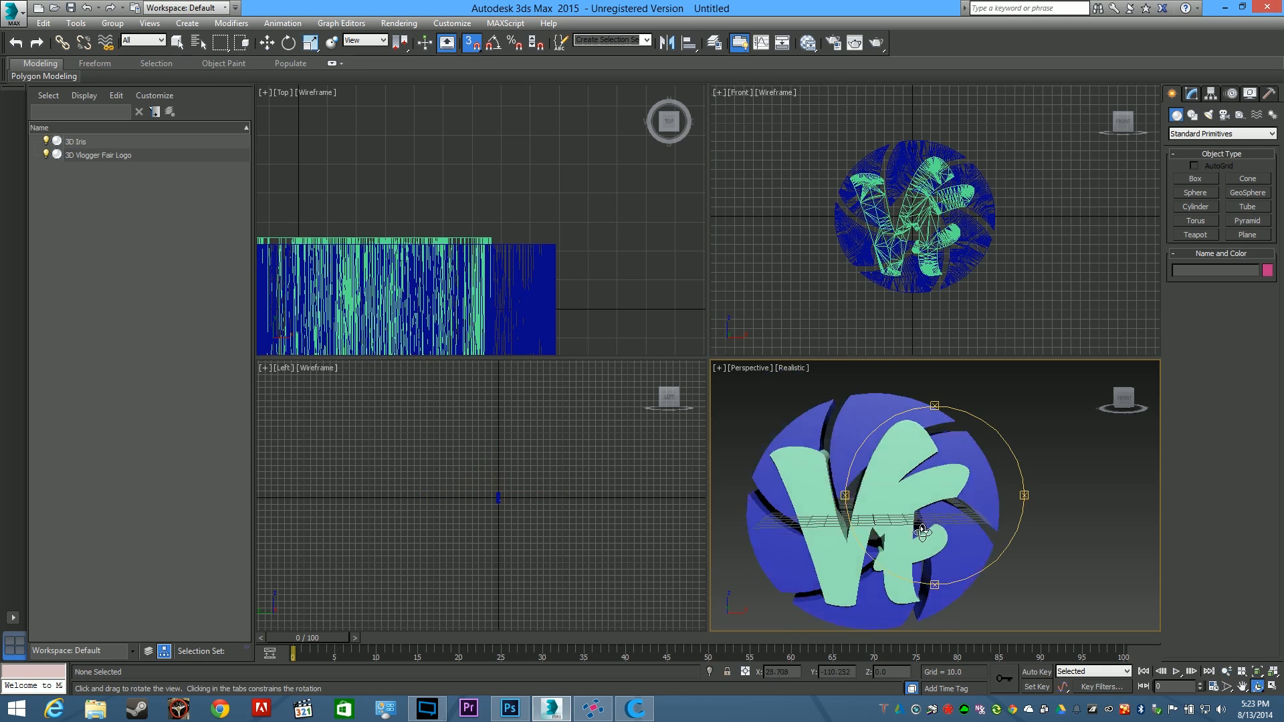
Thicken the iris to the logo's depth, then inspect the embedded letters in maximized Perspective
{"action": "left_click_drag", "start_coordinate": [921, 534], "coordinate": [1044, 532]}
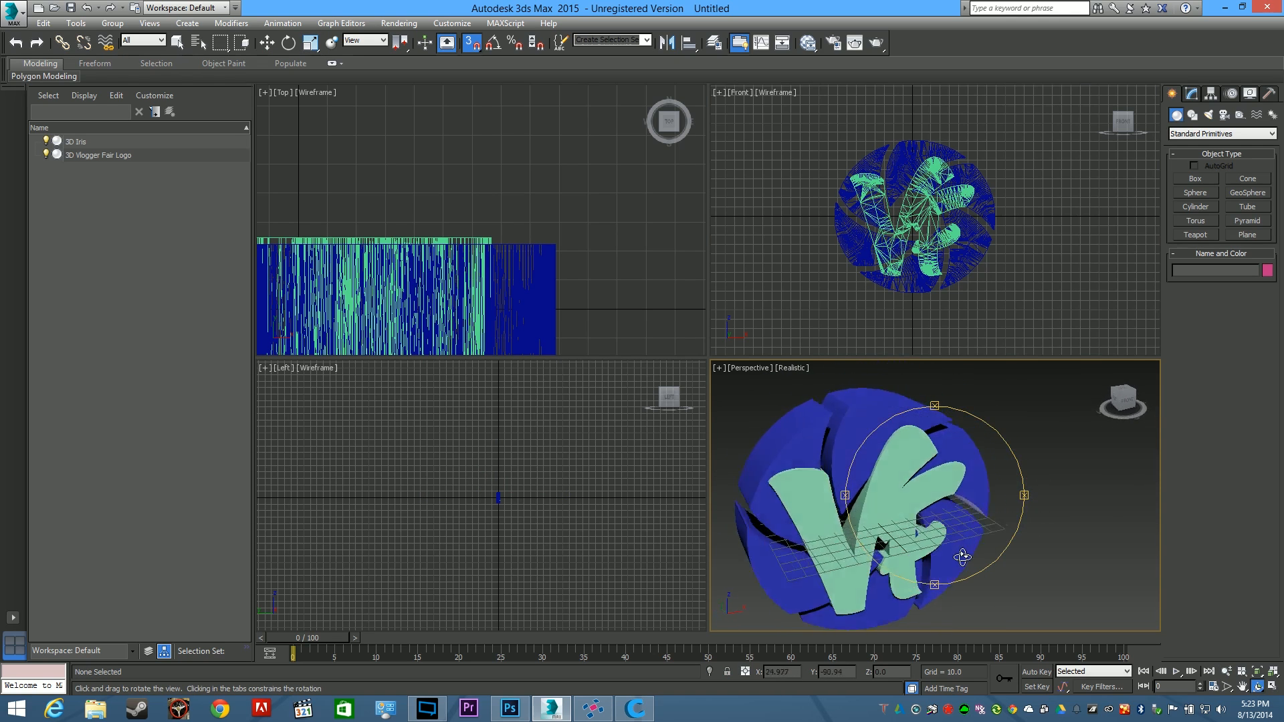
{"action": "left_click_drag", "start_coordinate": [962, 557], "coordinate": [900, 542]}
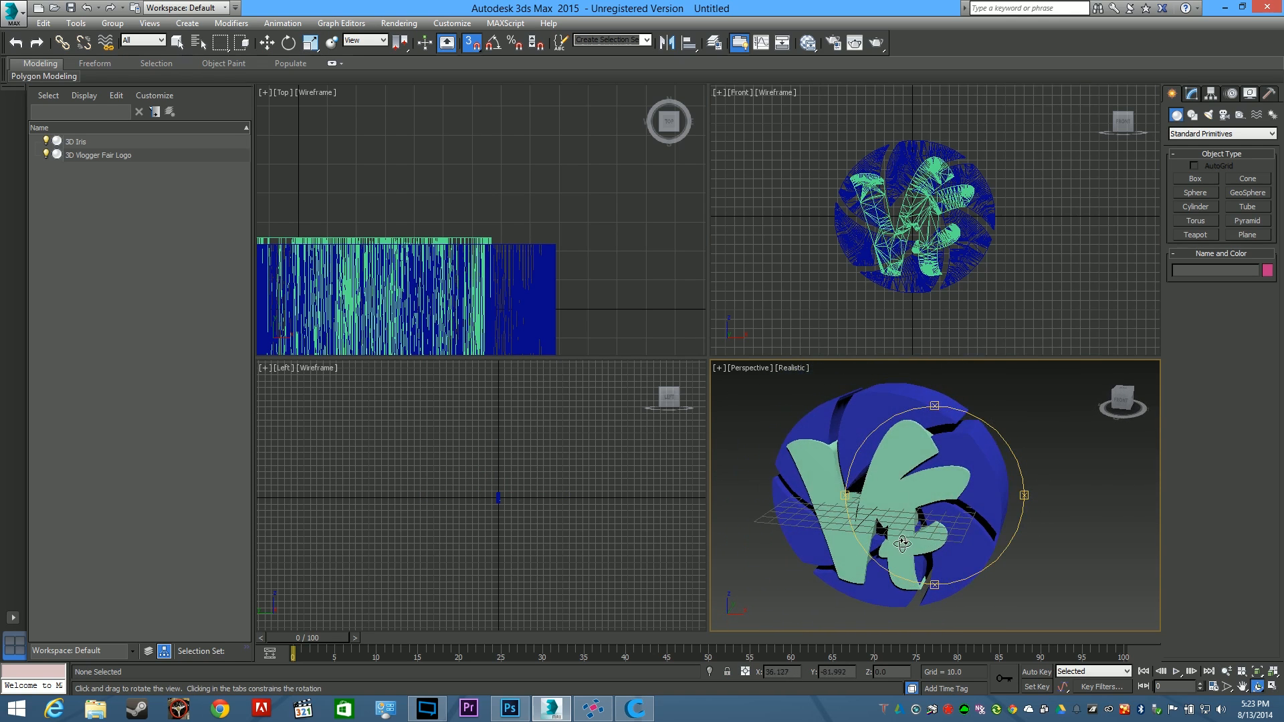
{"action": "left_click", "coordinate": [74, 141]}
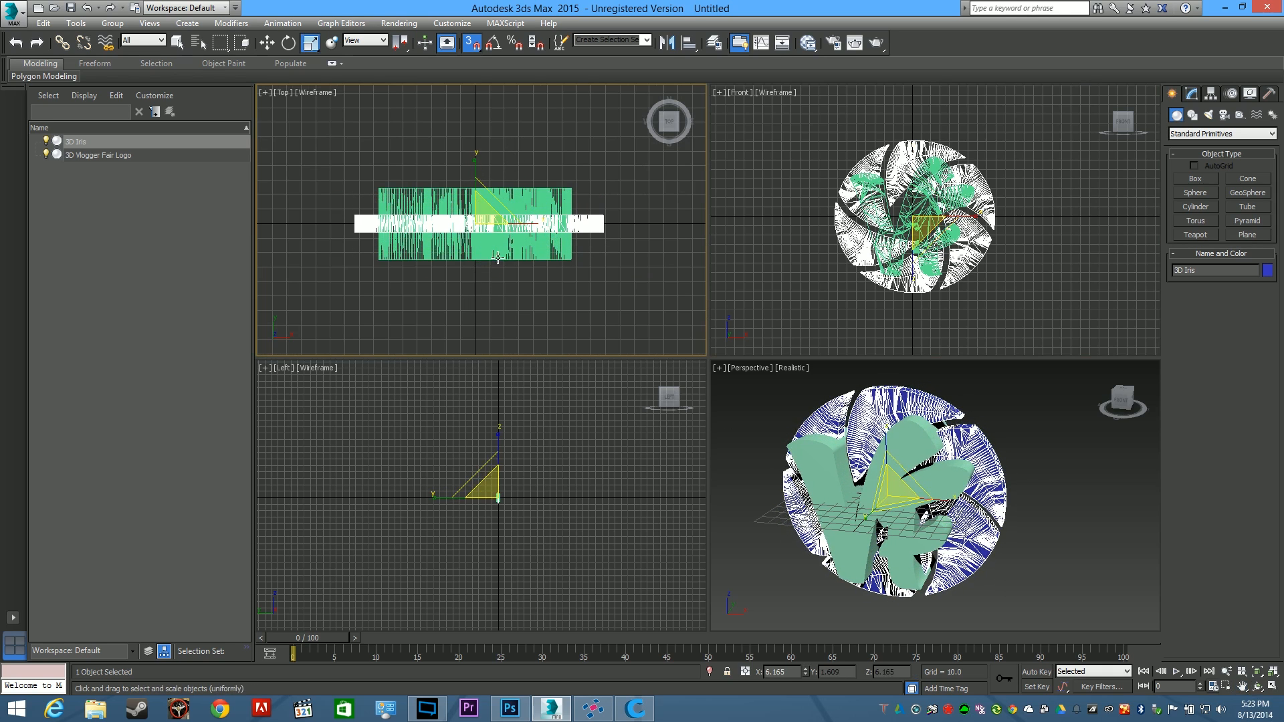
{"action": "left_click", "coordinate": [99, 155]}
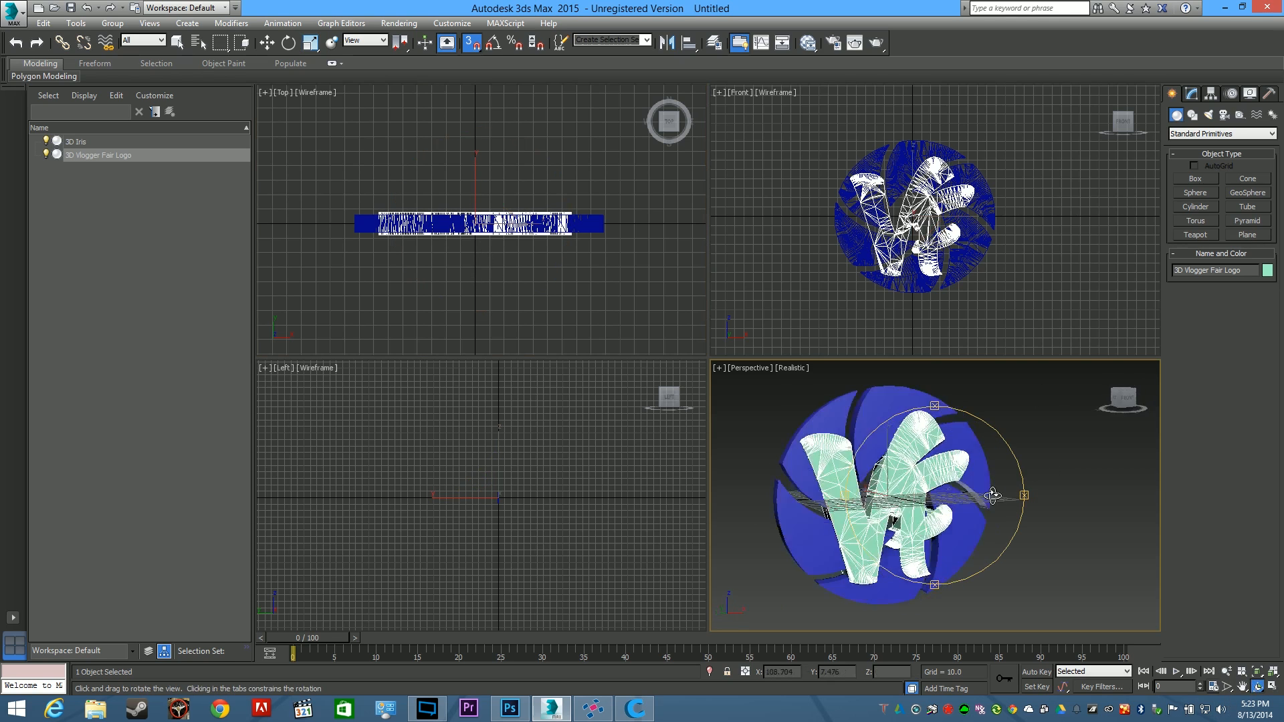
{"action": "key", "text": "alt+w"}
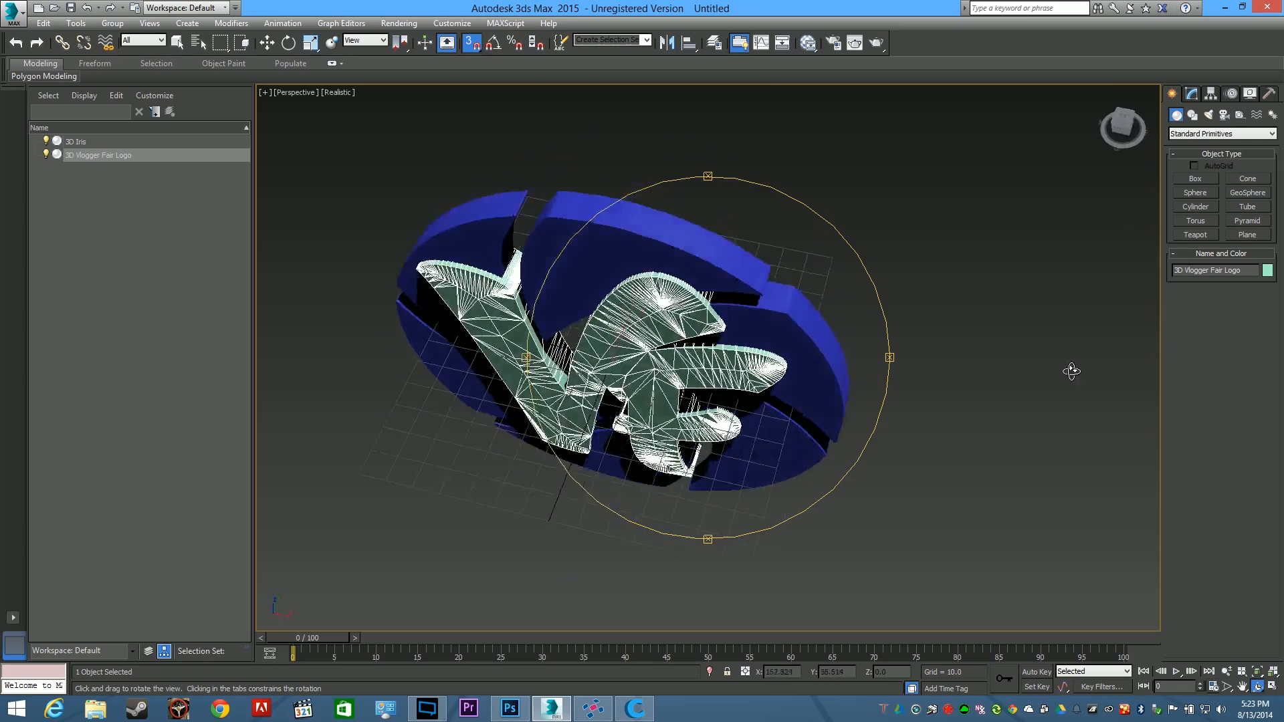
{"action": "left_click_drag", "start_coordinate": [1071, 371], "coordinate": [1150, 295]}
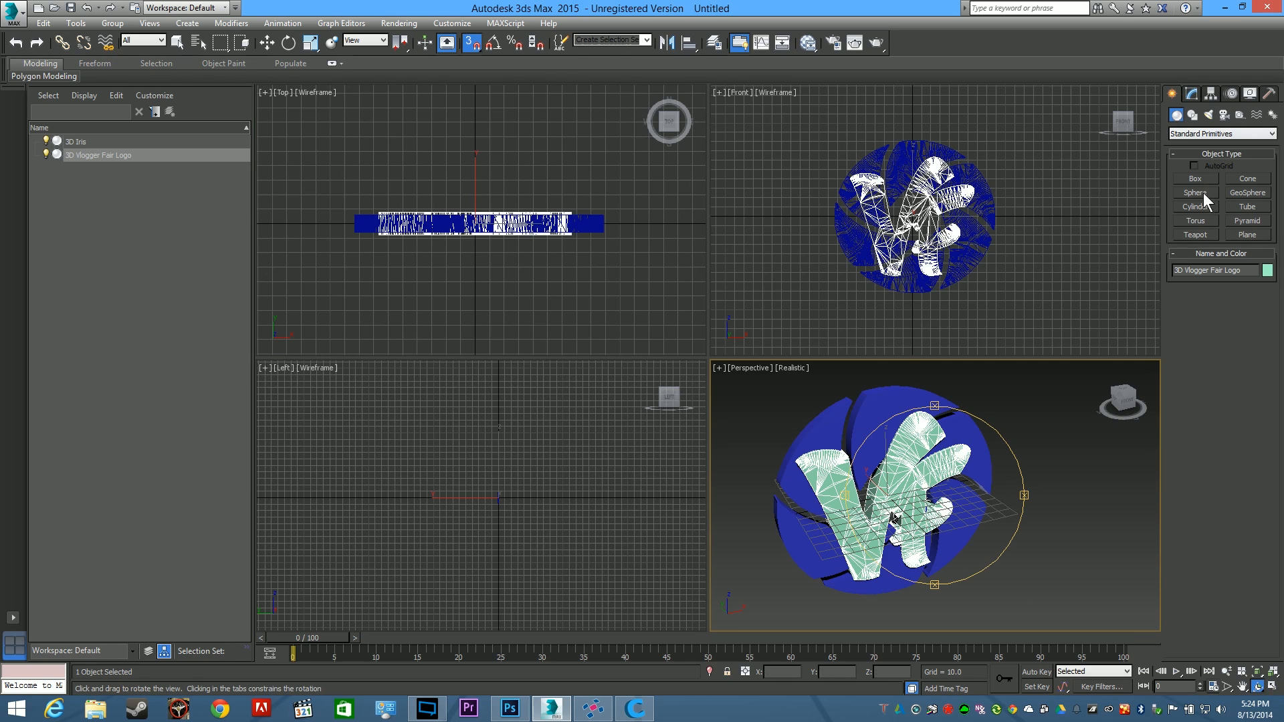
Create a red cylinder slightly wider than the iris with an increased Sides count
{"action": "left_click", "coordinate": [1193, 206]}
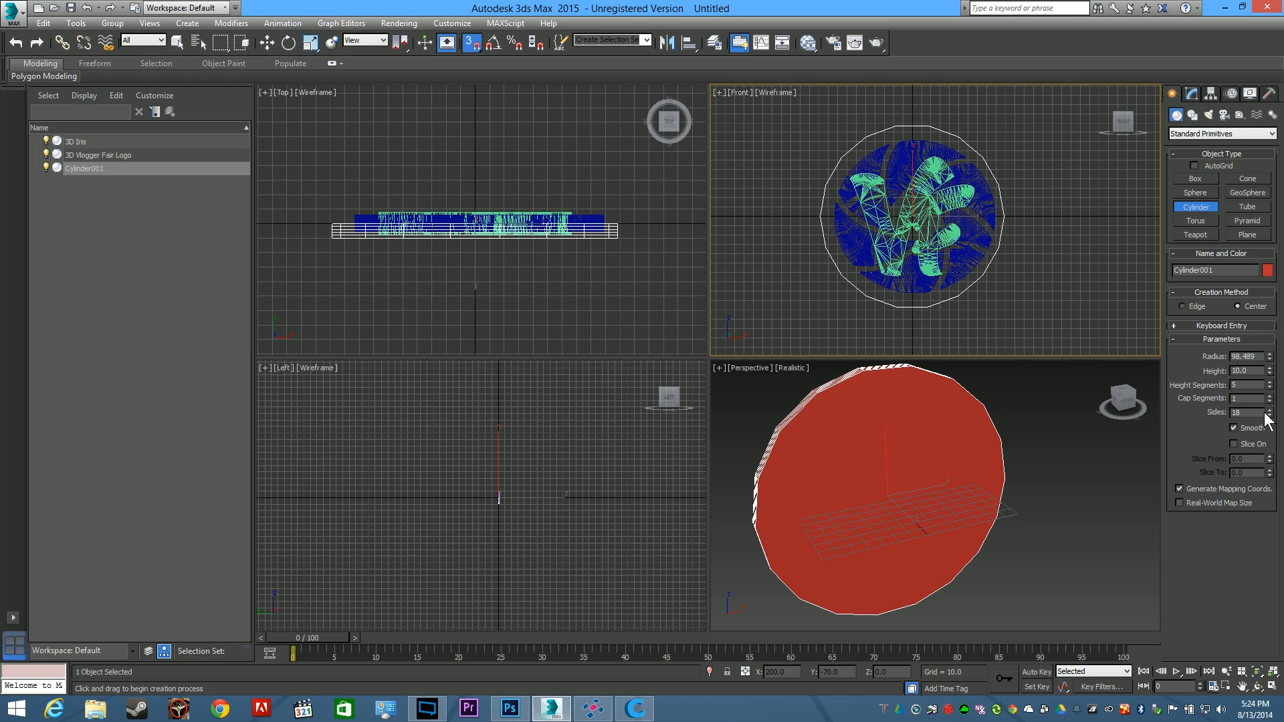
{"action": "left_click", "coordinate": [1268, 409]}
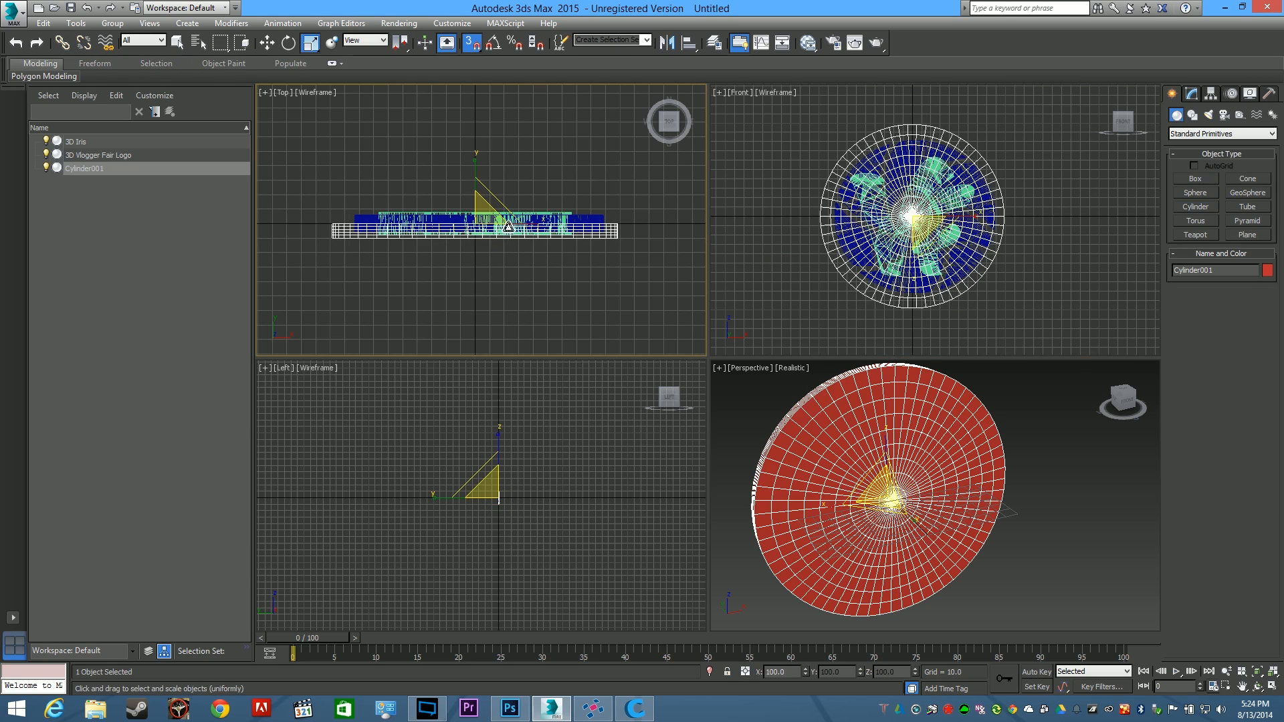
{"action": "right_click", "coordinate": [506, 228]}
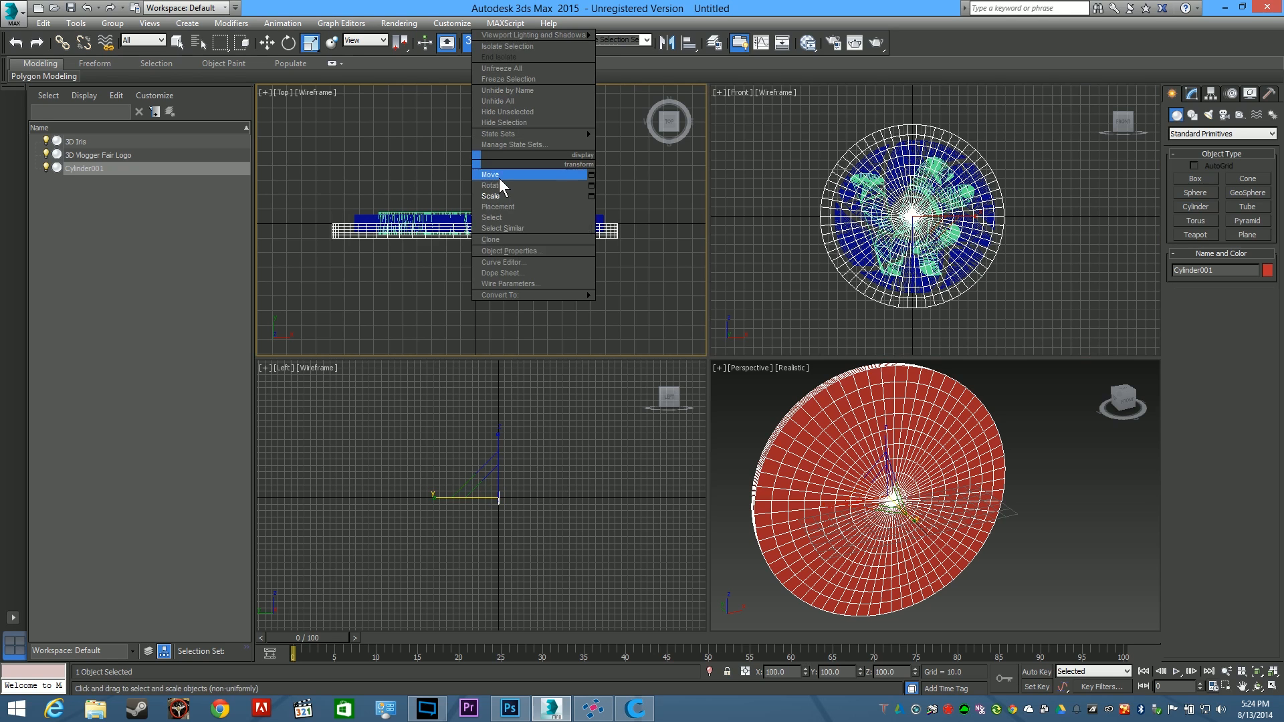
Move the red cylinder behind the iris so it rims the disc
{"action": "left_click", "coordinate": [490, 175]}
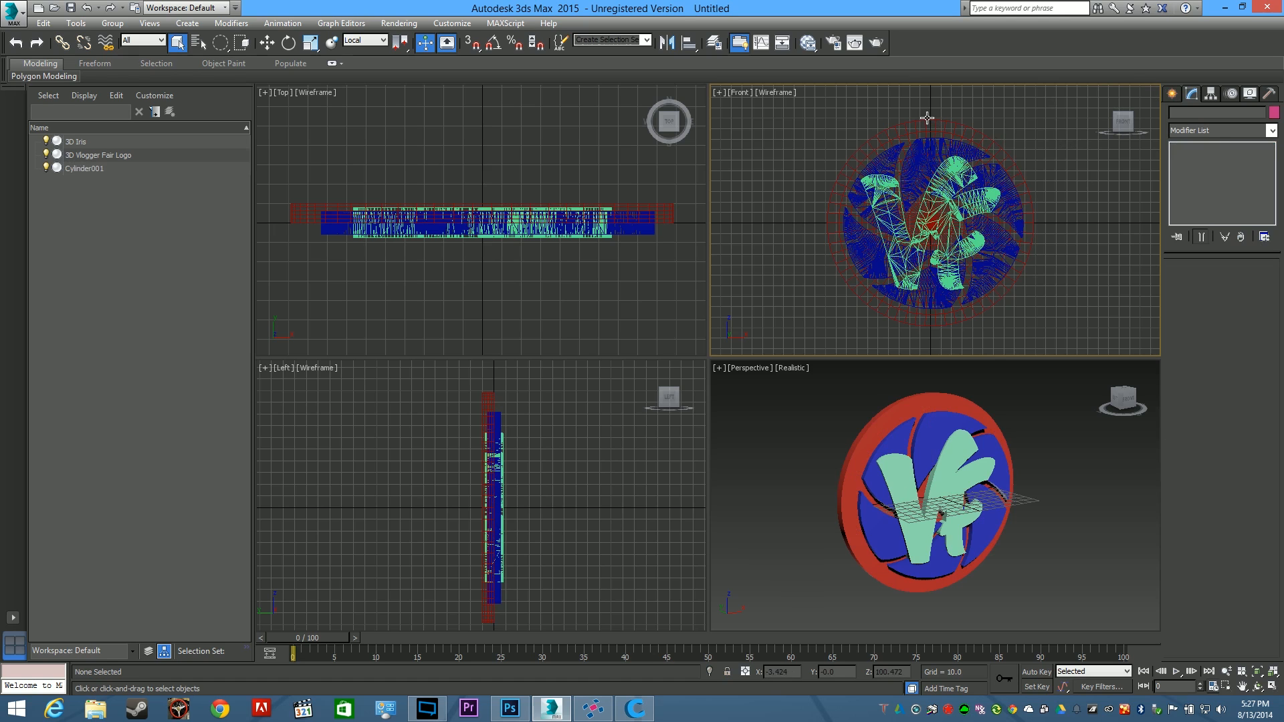
Add an Edit Mesh modifier to the red cylinder from the Modifier List
{"action": "left_click", "coordinate": [83, 168]}
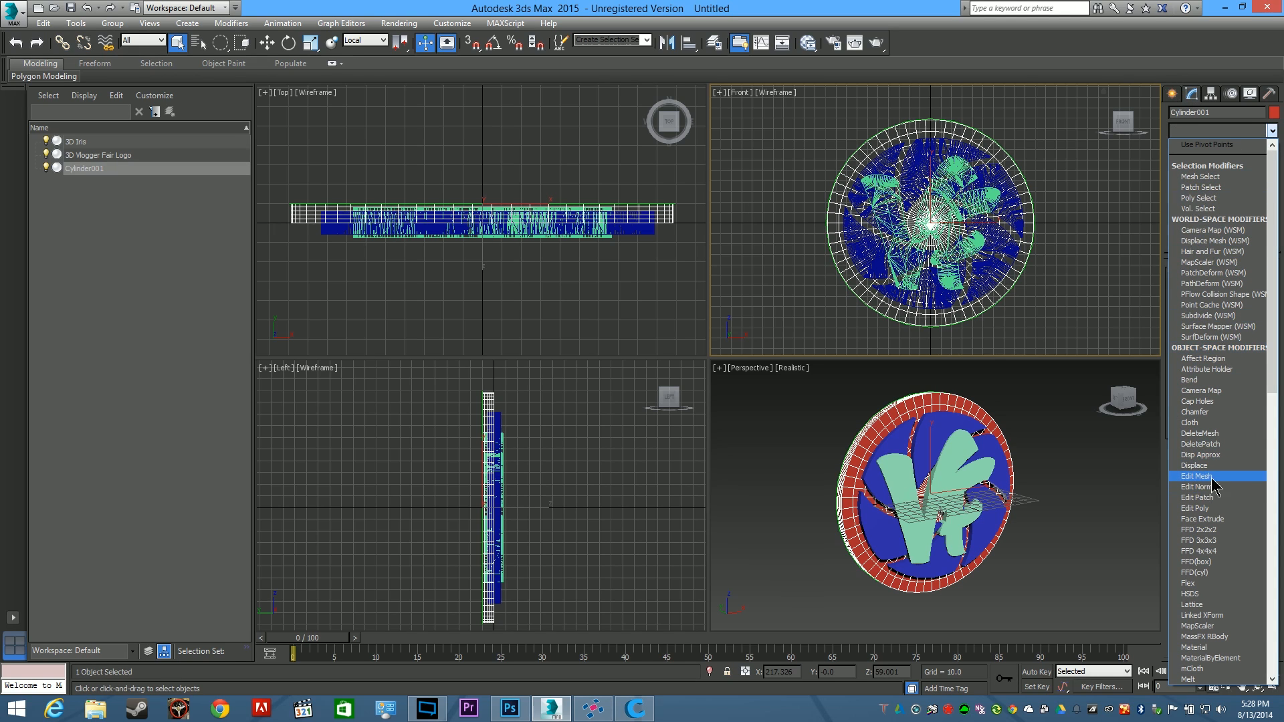
{"action": "left_click", "coordinate": [1198, 477]}
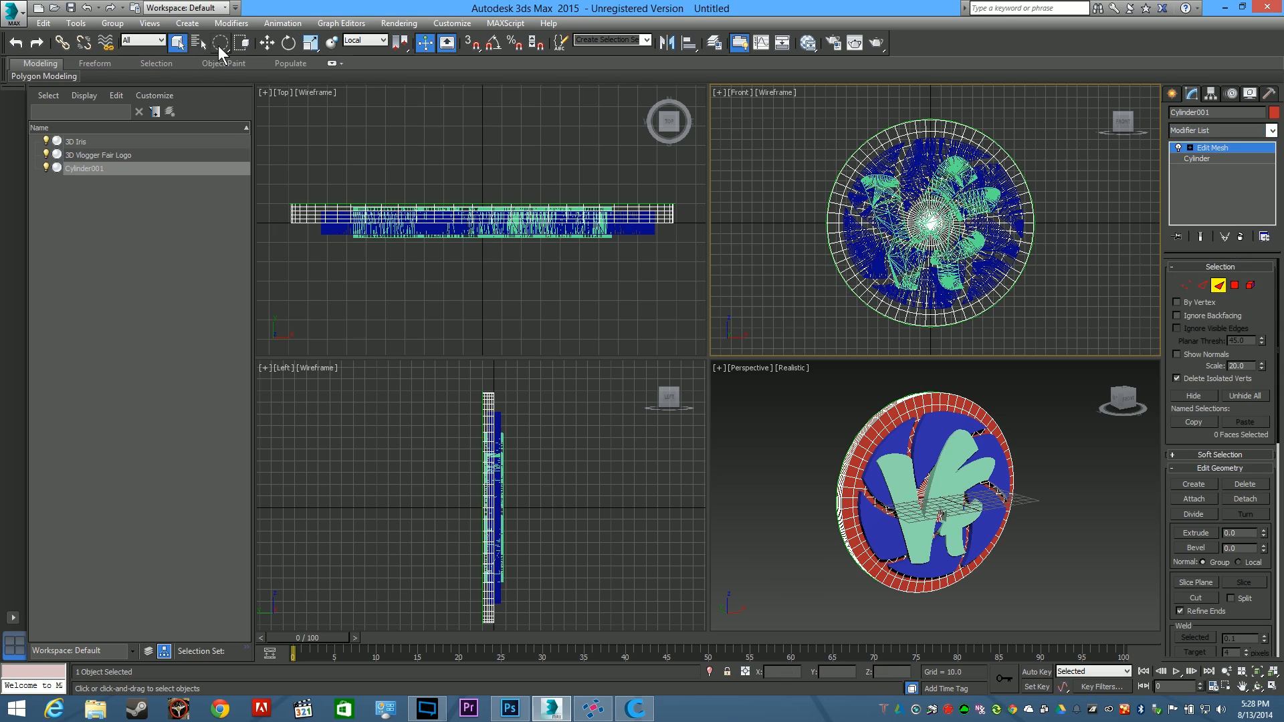
{"action": "mouse_move", "coordinate": [266, 43]}
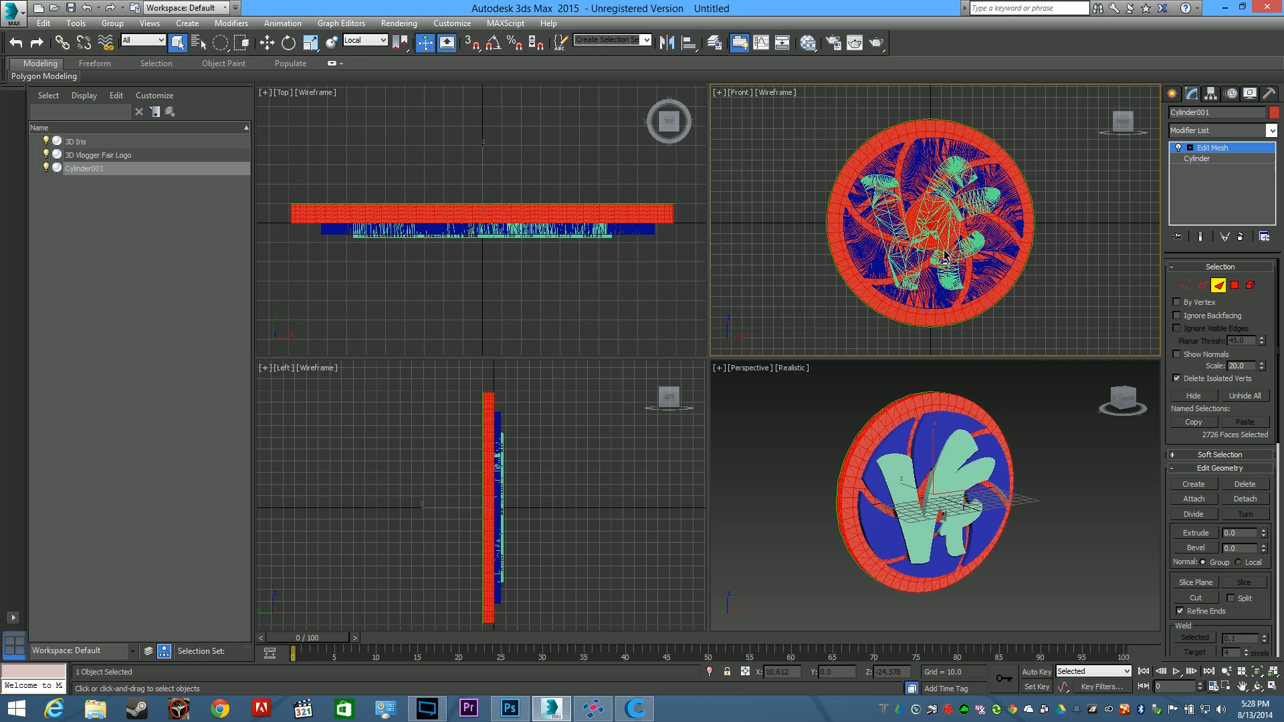
{"action": "mouse_move", "coordinate": [949, 318]}
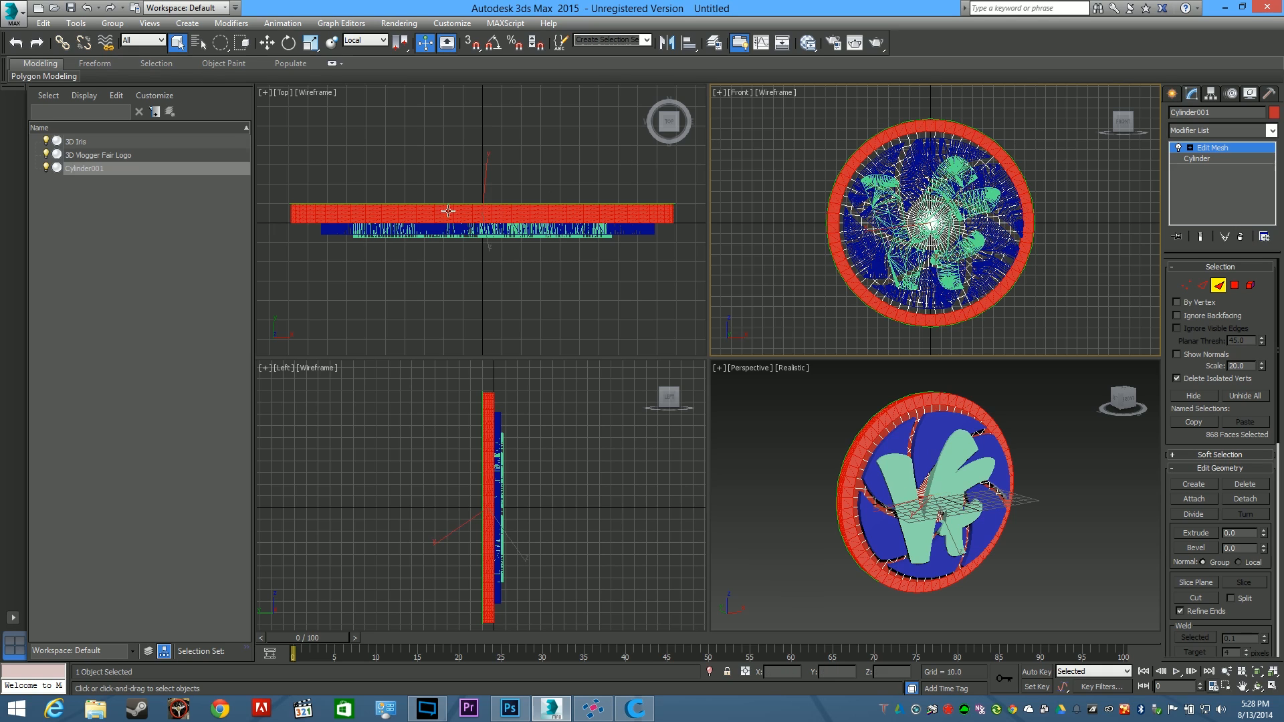
Rotate the iris and logo into Cylinder001, checking the coin edge-on and face-on
{"action": "right_click", "coordinate": [448, 211]}
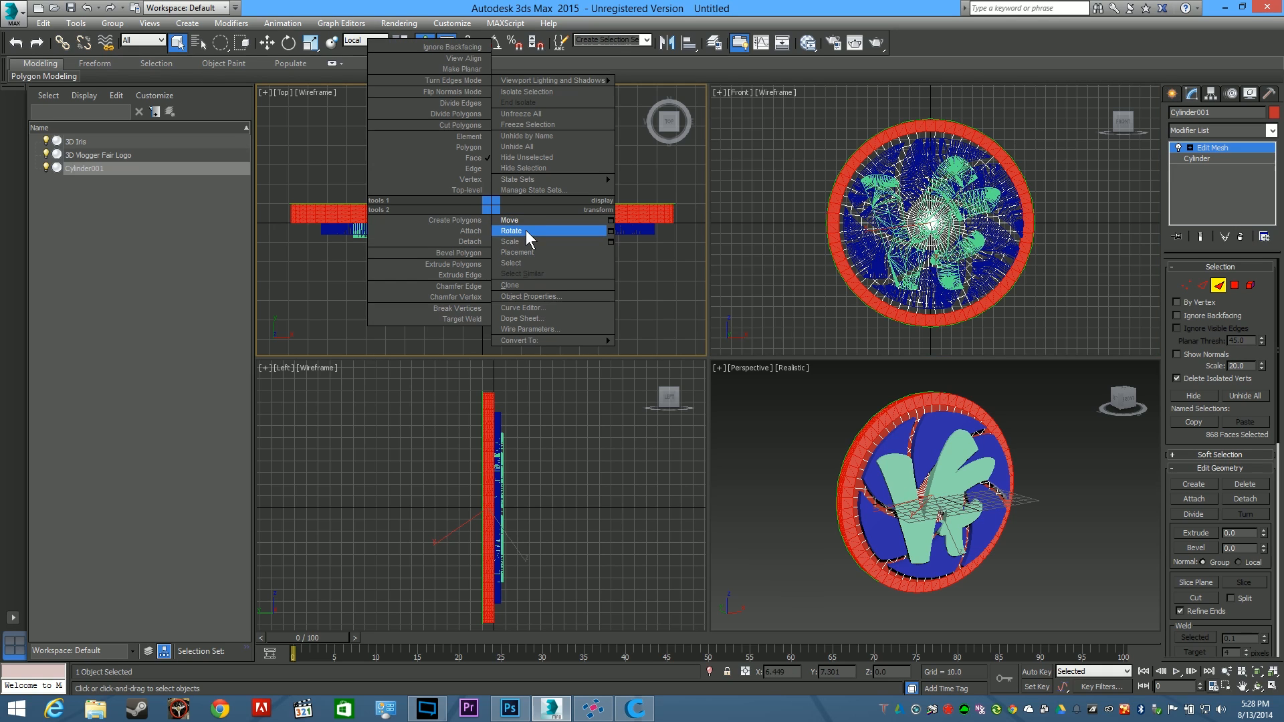
{"action": "left_click", "coordinate": [512, 230]}
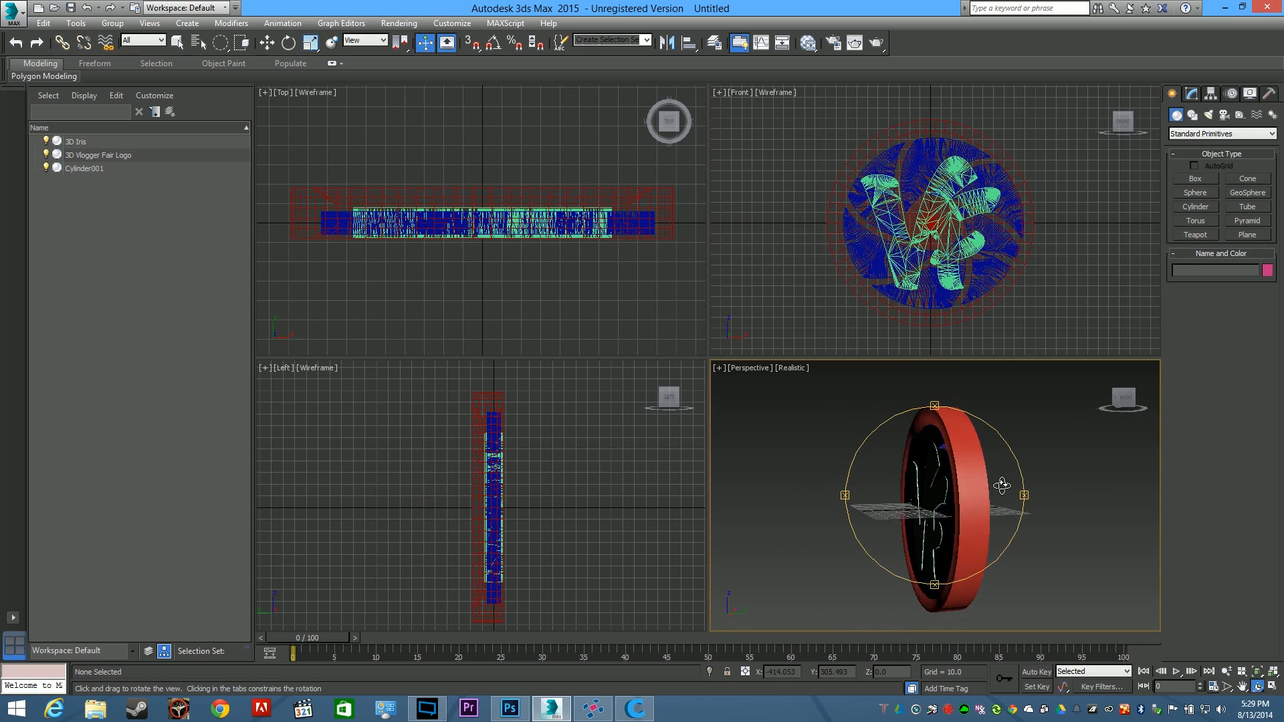
{"action": "left_click_drag", "start_coordinate": [999, 485], "coordinate": [1109, 553]}
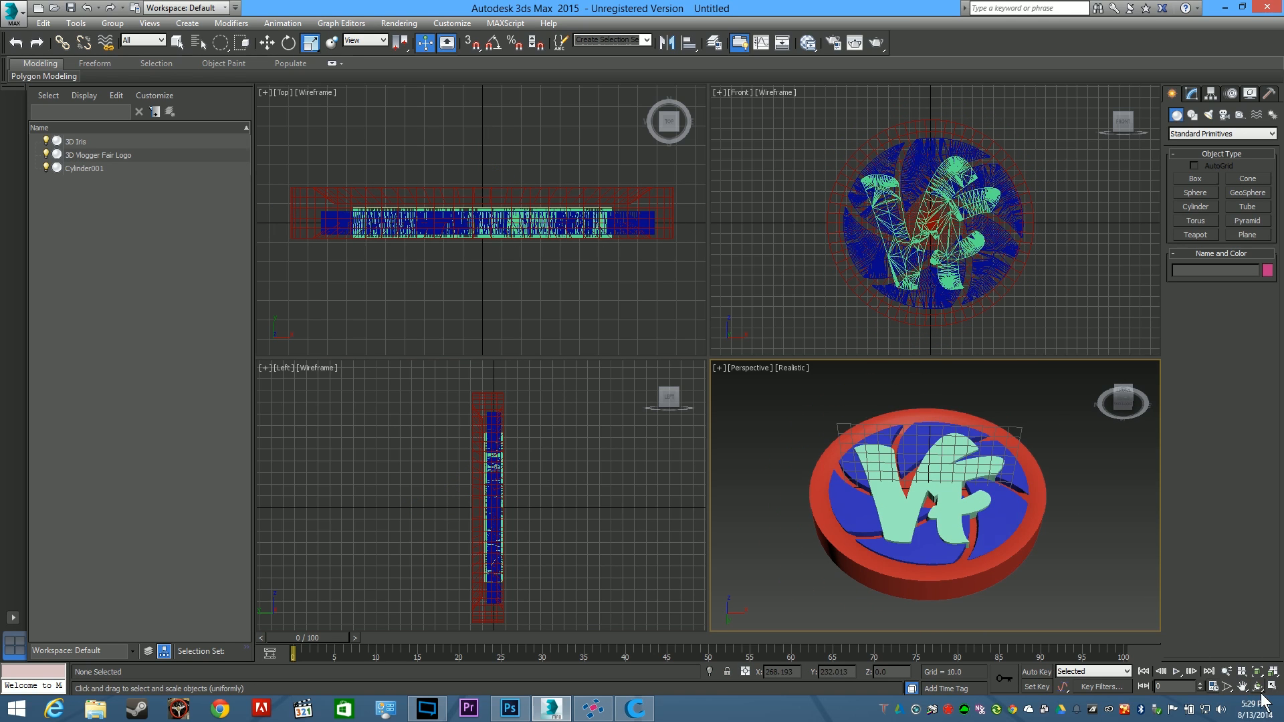
{"action": "left_click_drag", "start_coordinate": [926, 491], "coordinate": [925, 573]}
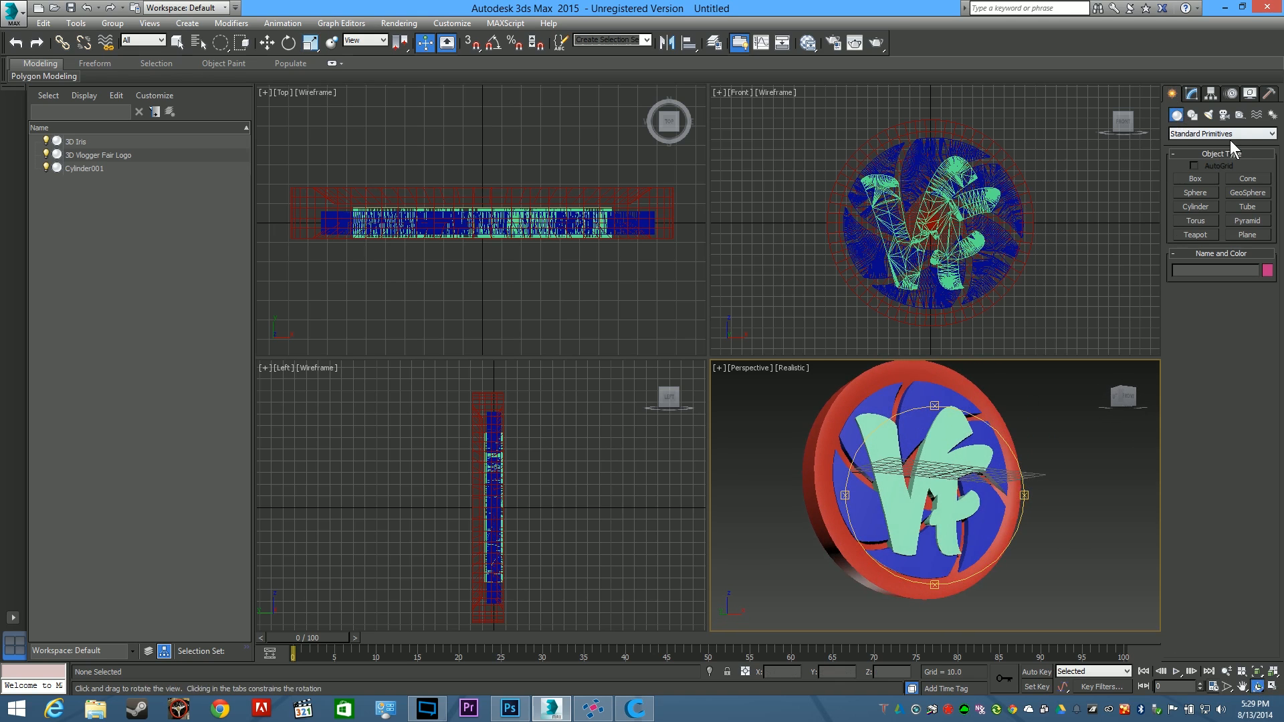
Boolean the cylinder, iris and logo together via Compound Objects > Boolean
{"action": "left_click", "coordinate": [1220, 133]}
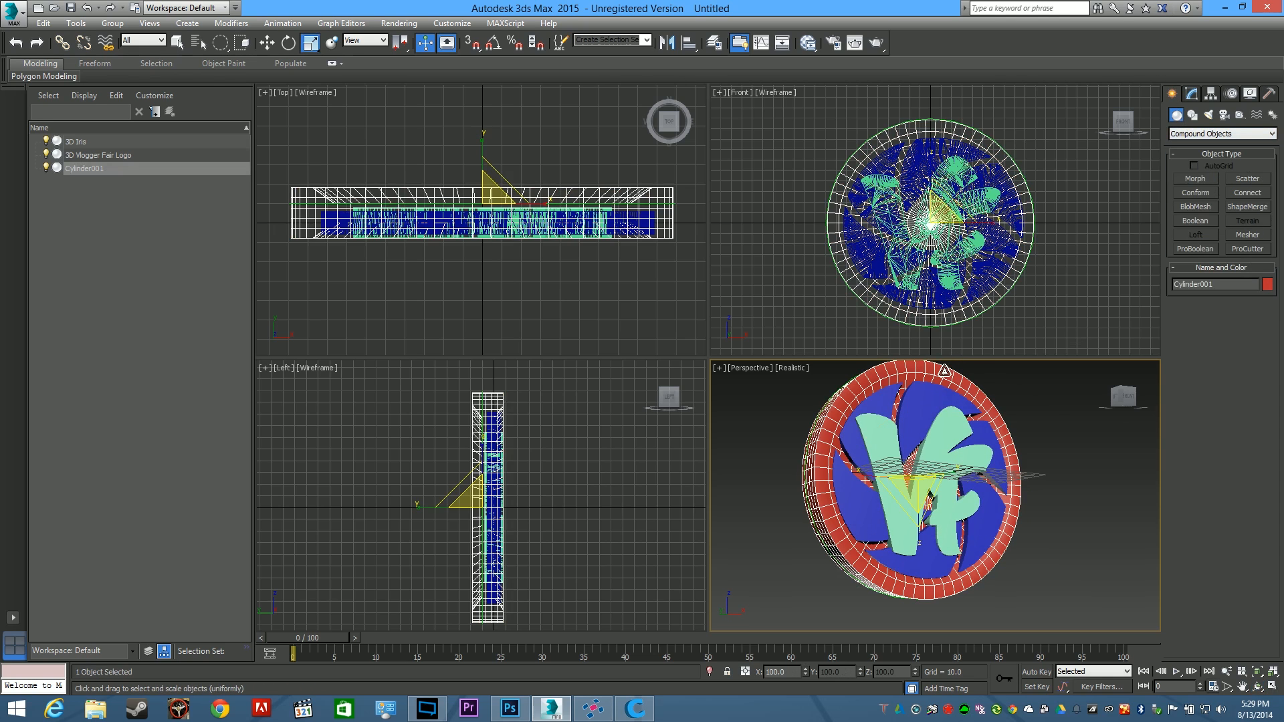
{"action": "left_click", "coordinate": [1195, 221]}
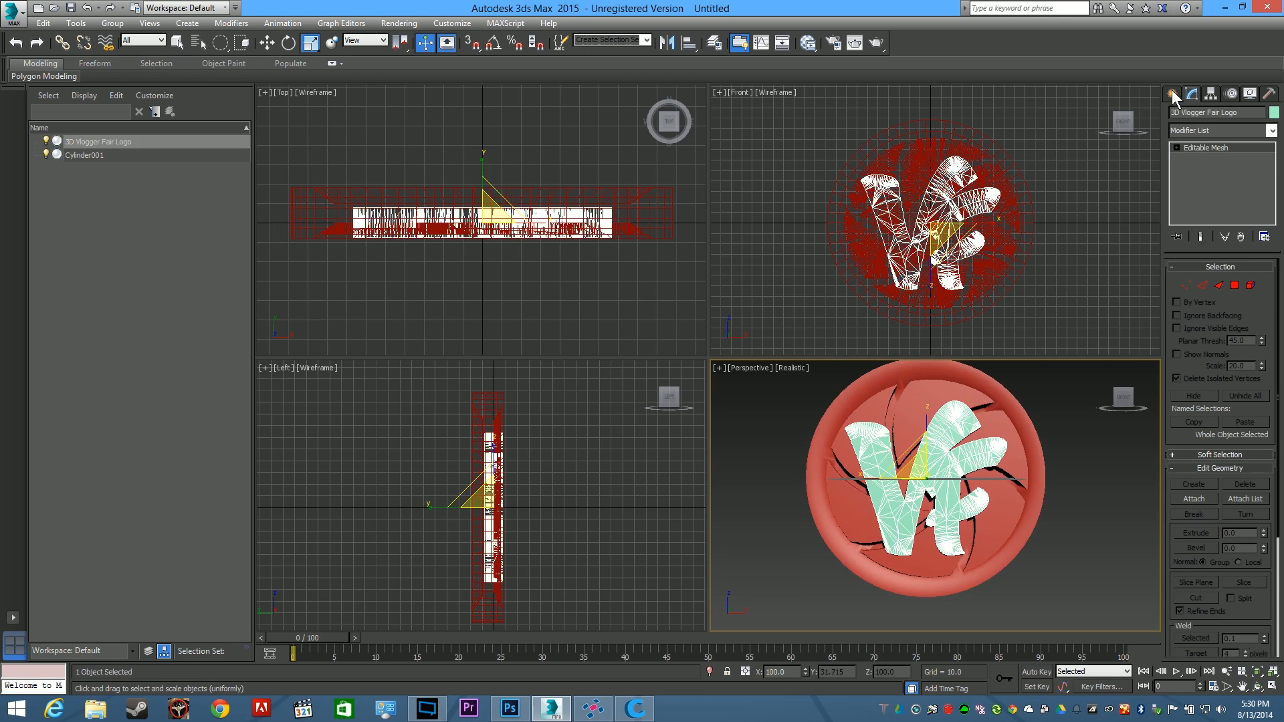
{"action": "left_click", "coordinate": [1171, 94]}
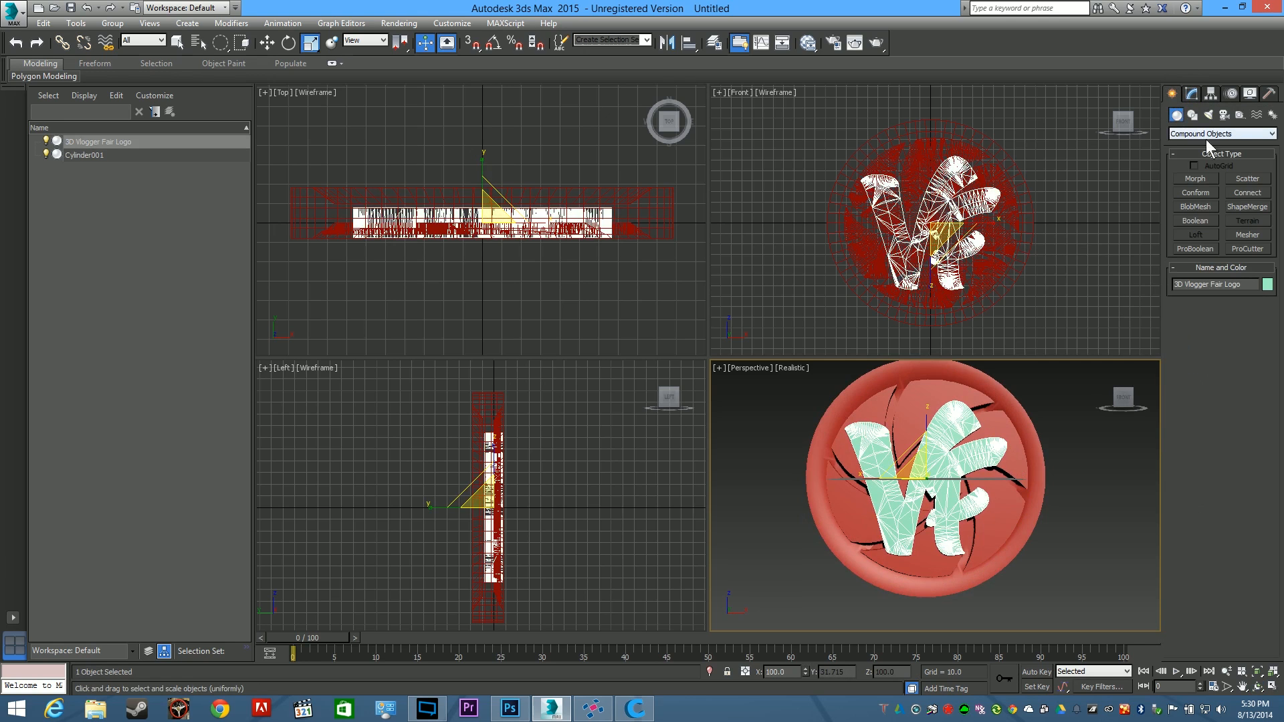
{"action": "left_click", "coordinate": [1194, 220]}
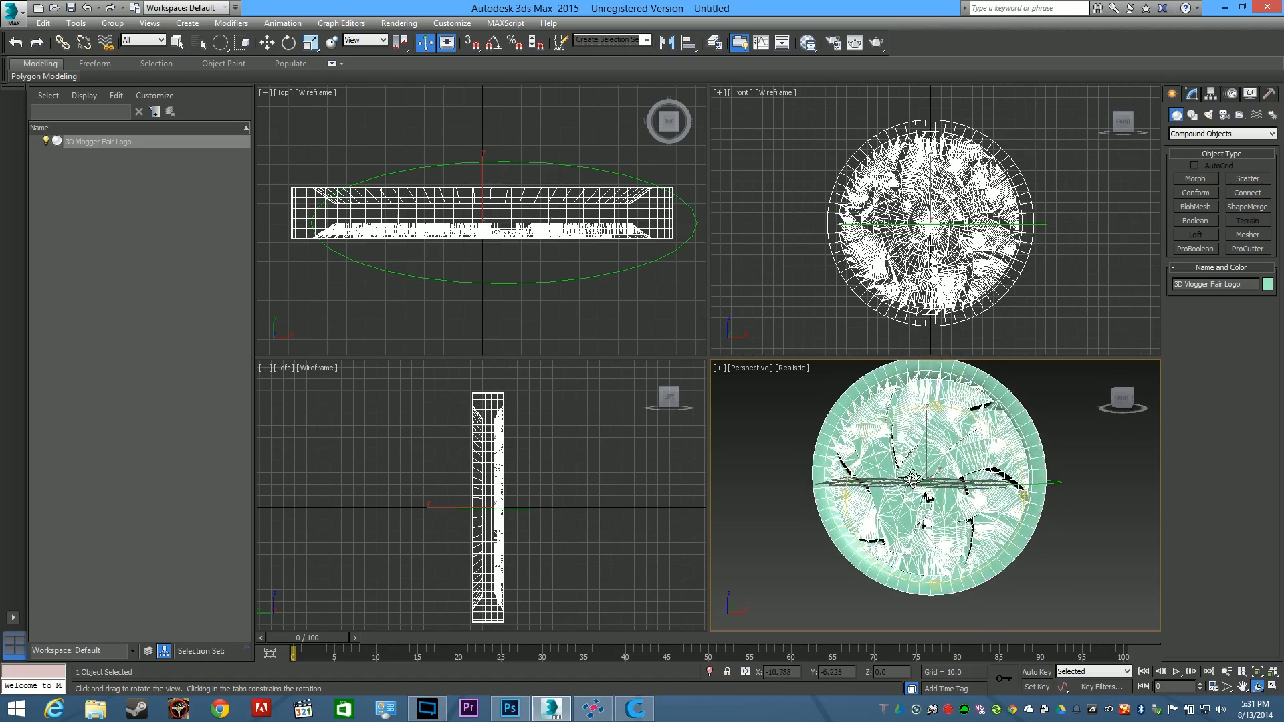
Add a Slice modifier to the coin and set Slice Type to Remove Bottom
{"action": "left_click_drag", "start_coordinate": [933, 492], "coordinate": [933, 475]}
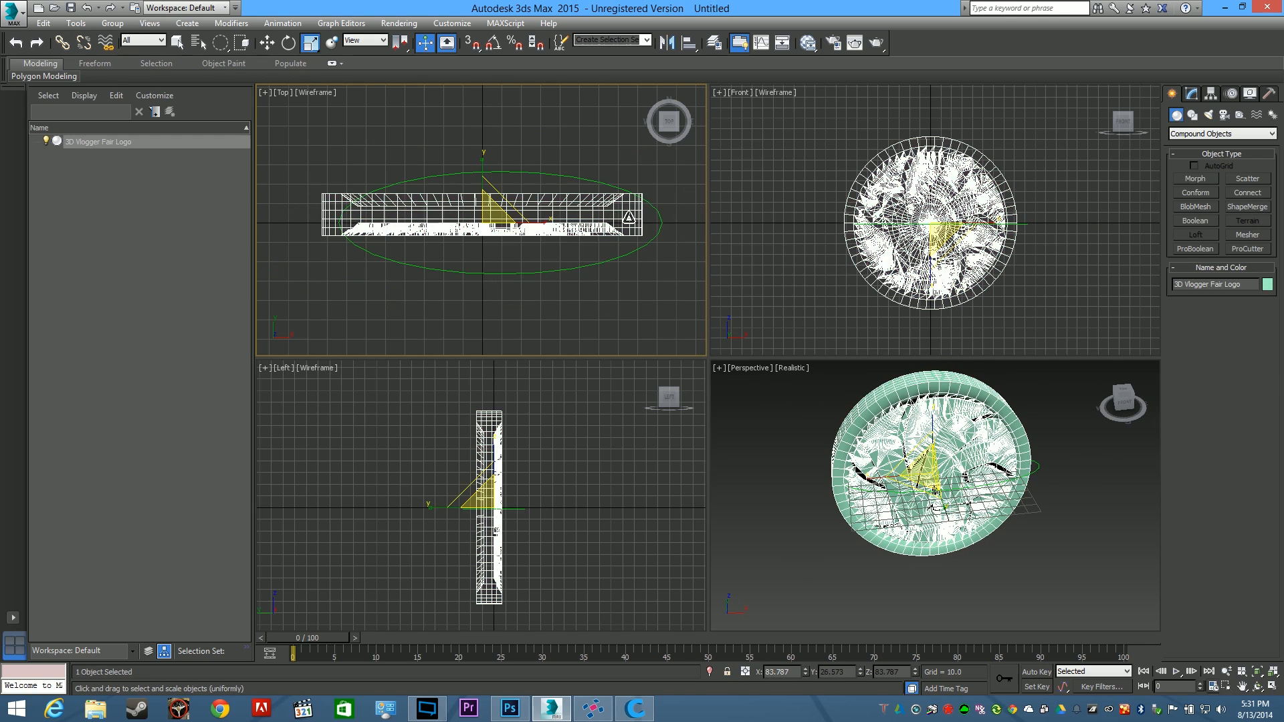
{"action": "left_click", "coordinate": [1193, 219]}
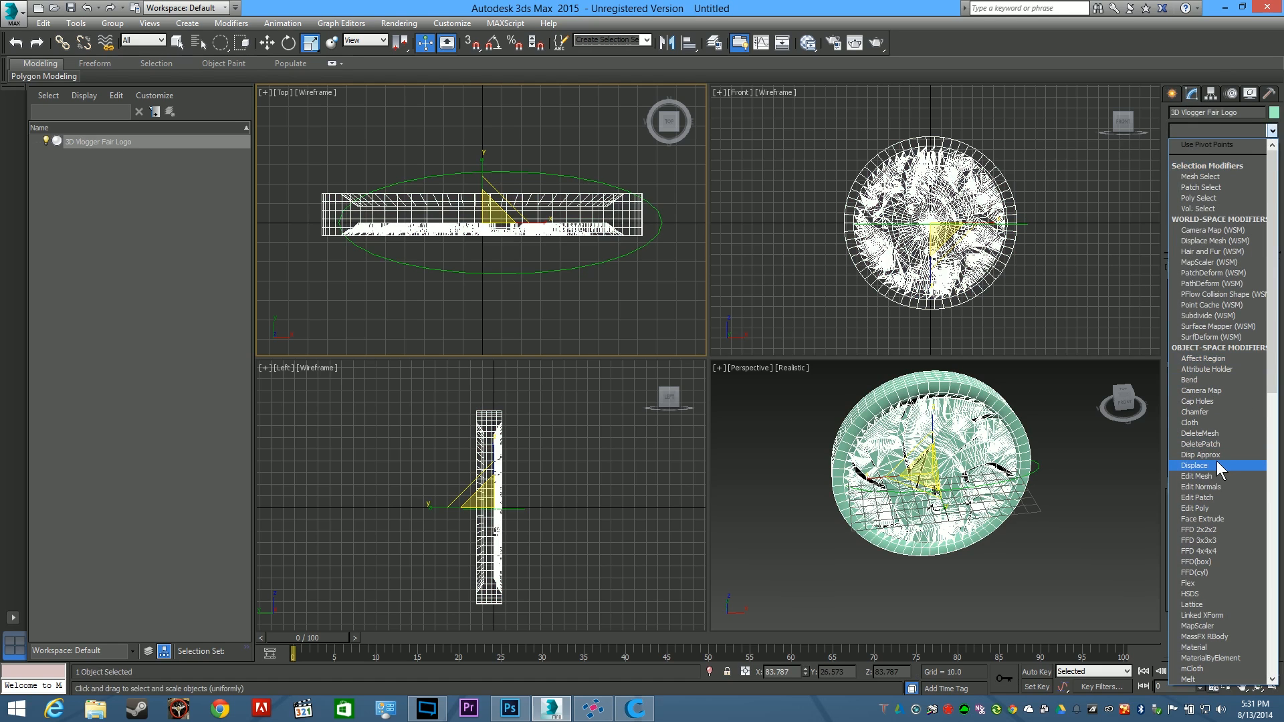
{"action": "left_click", "coordinate": [1196, 476]}
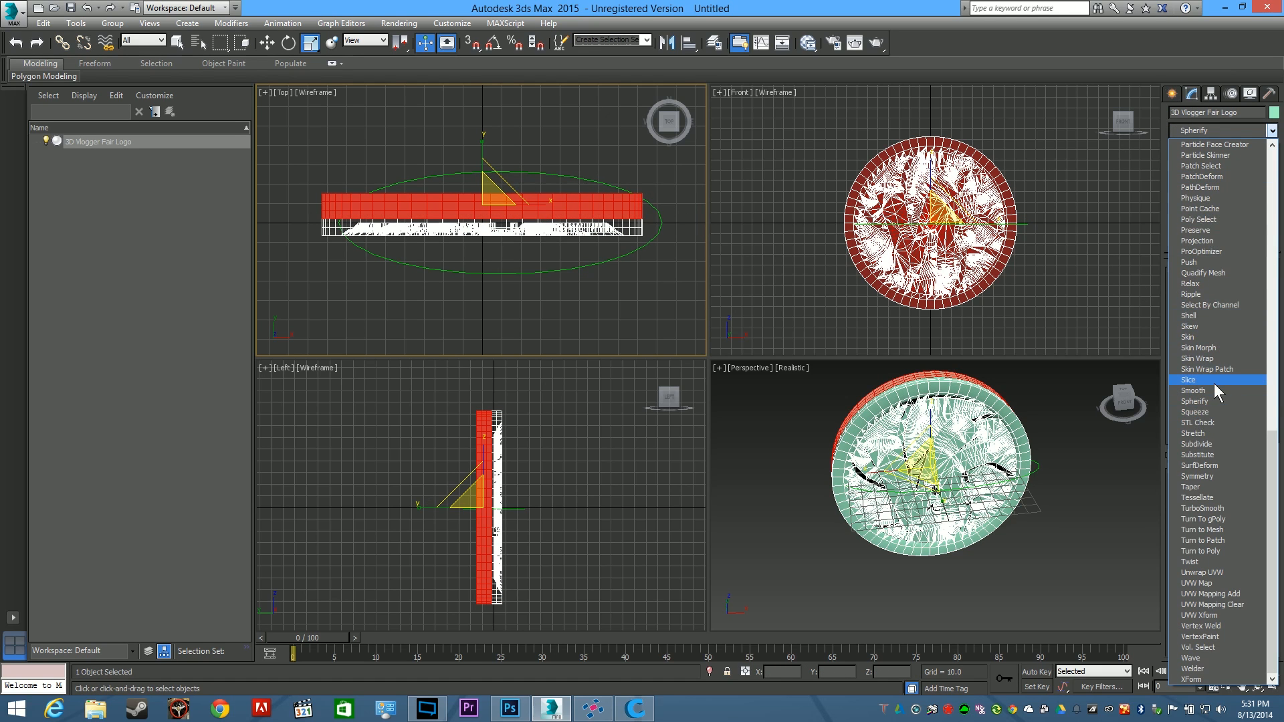
{"action": "left_click", "coordinate": [1188, 379]}
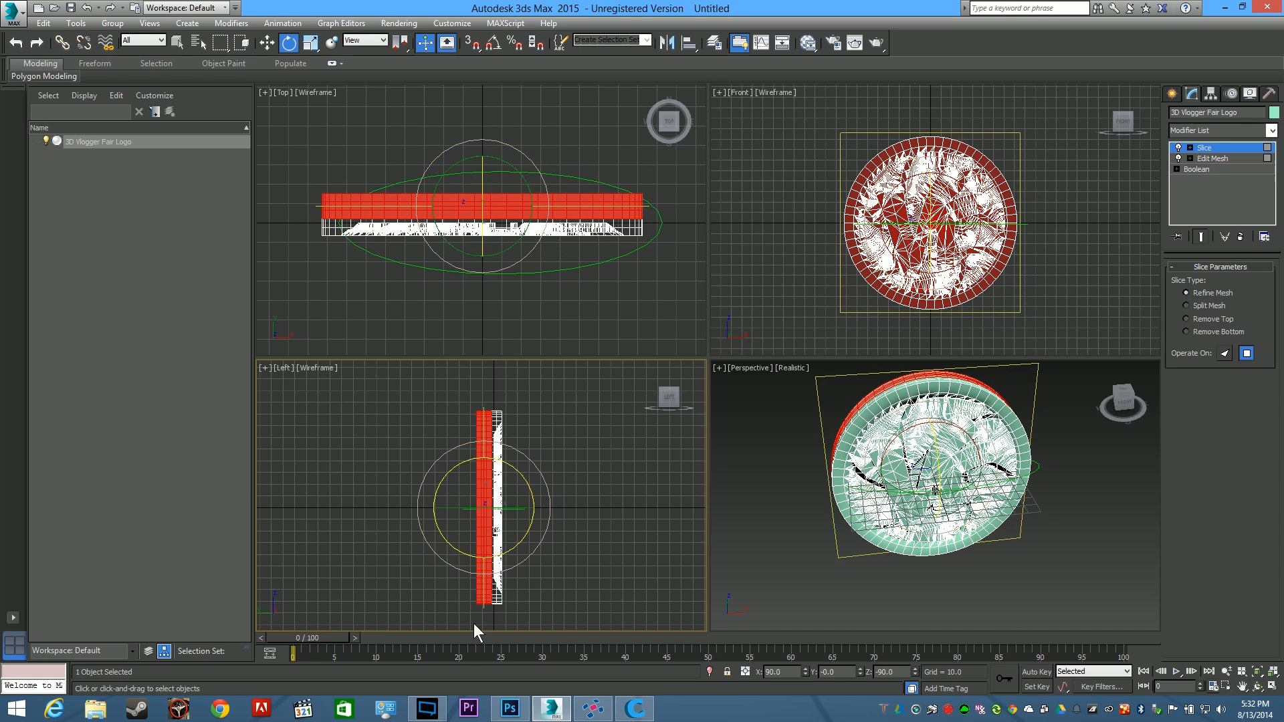
{"action": "mouse_move", "coordinate": [296, 227]}
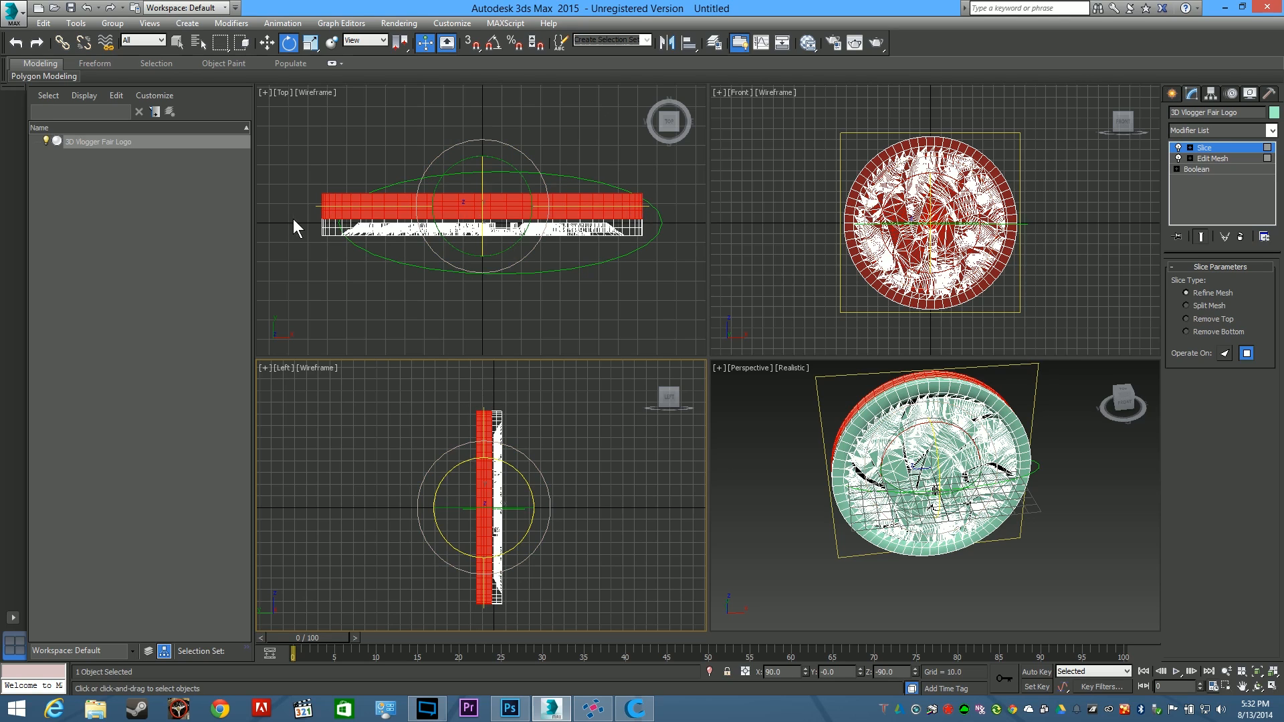
{"action": "mouse_move", "coordinate": [1157, 242]}
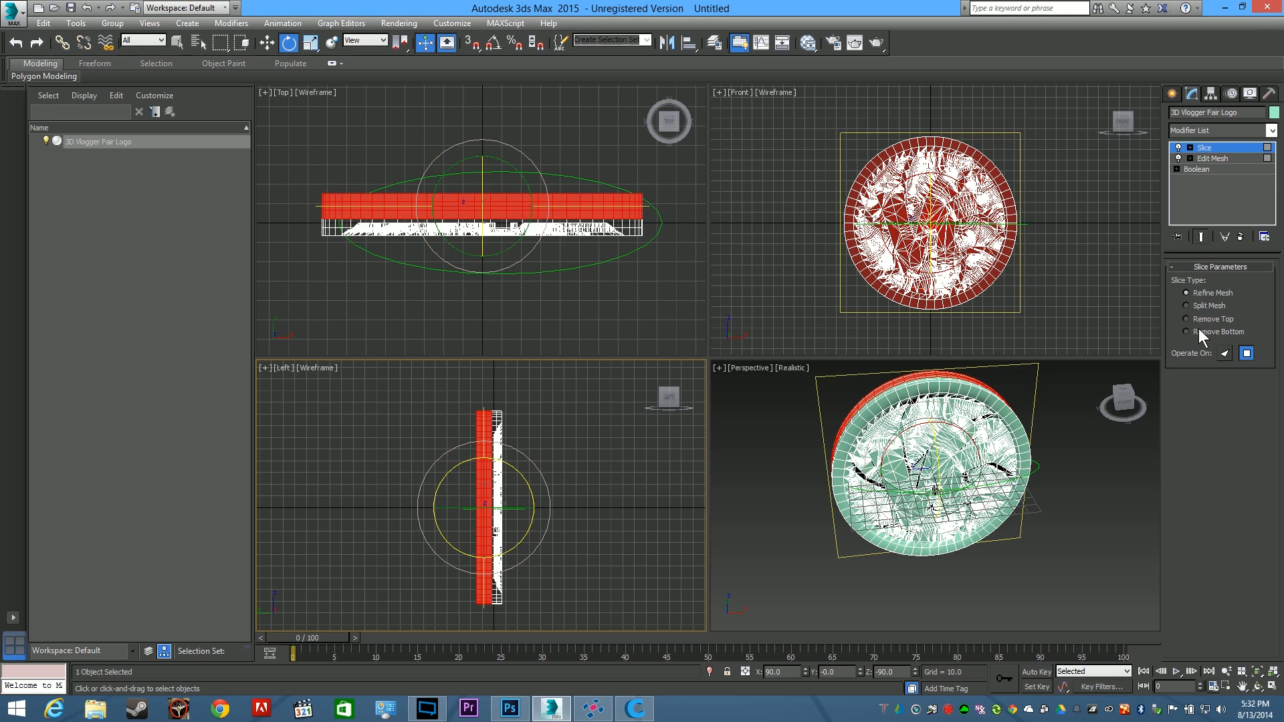
{"action": "left_click", "coordinate": [1185, 331]}
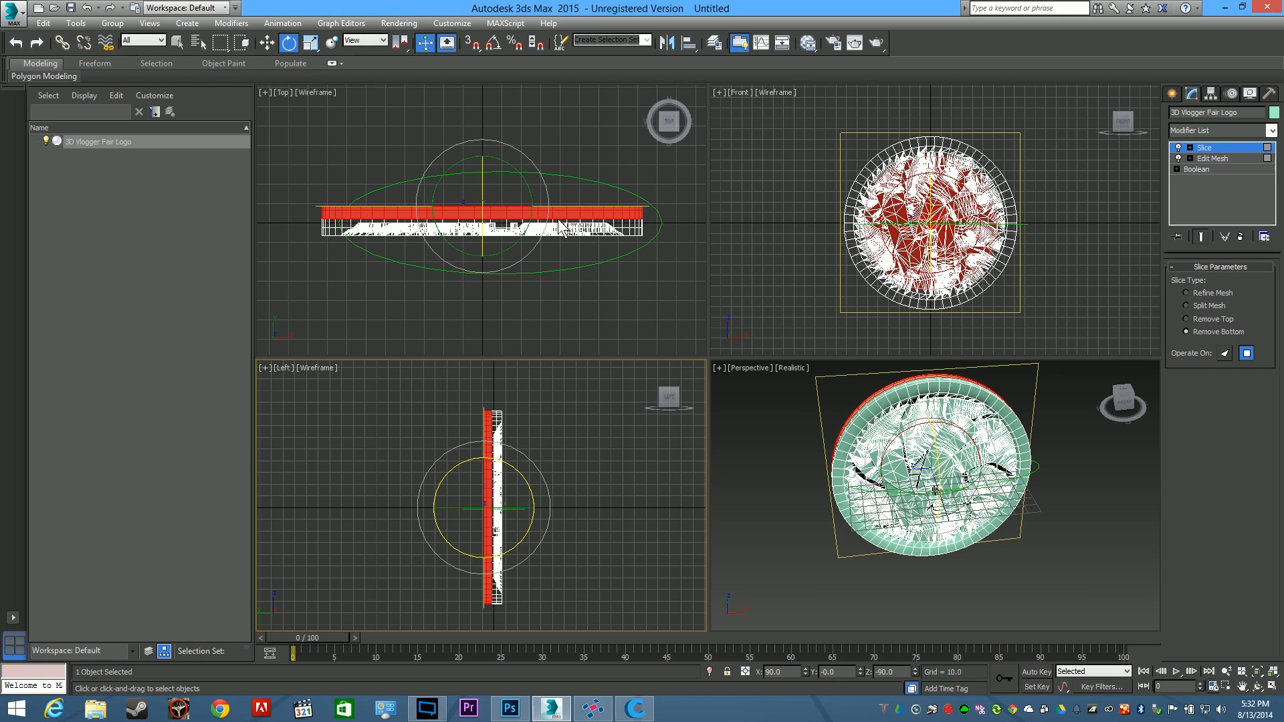
{"action": "left_click", "coordinate": [1186, 318]}
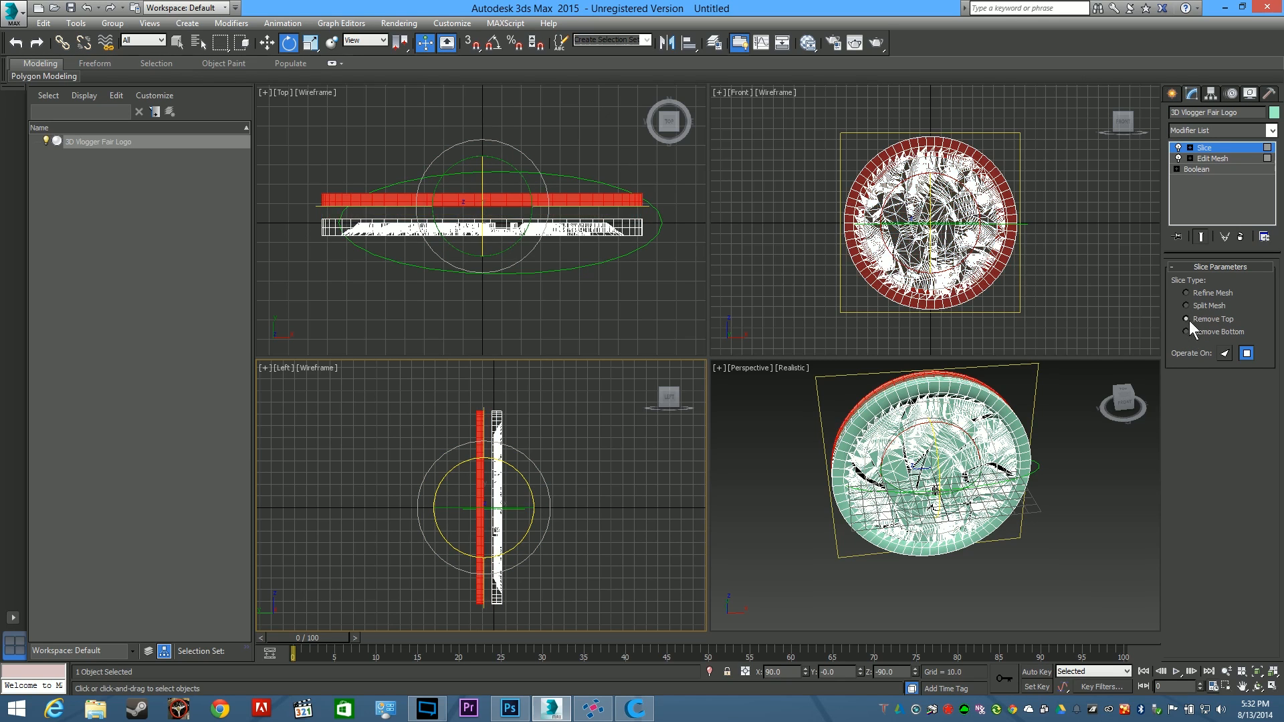
{"action": "left_click", "coordinate": [1186, 332]}
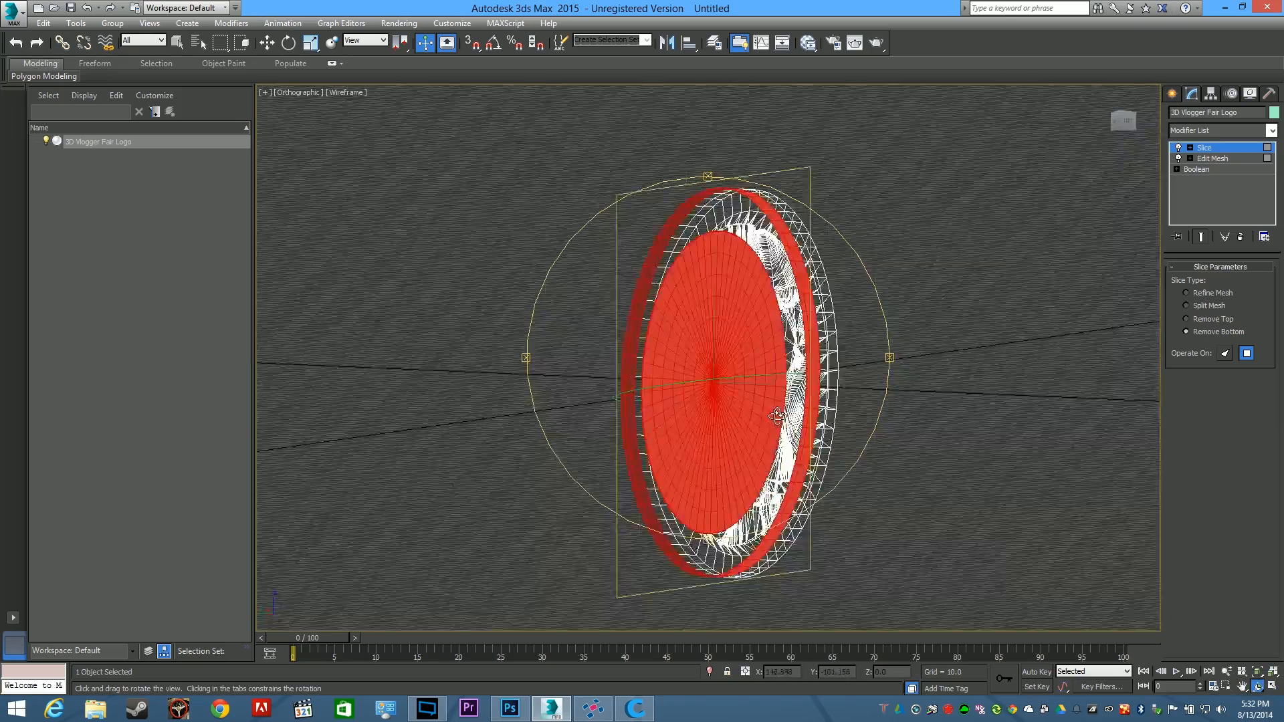
View the sliced coin face-on, then restore the four-viewport layout with Alt+W
{"action": "left_click_drag", "start_coordinate": [778, 413], "coordinate": [856, 389]}
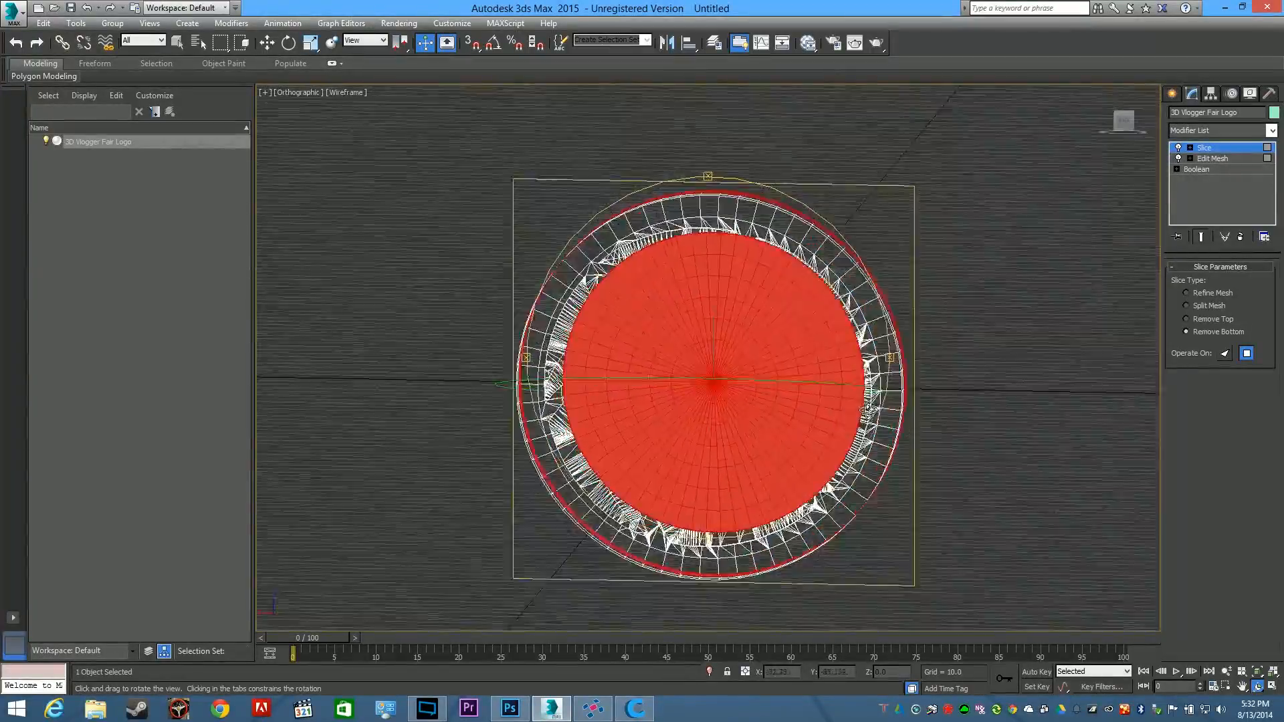
{"action": "left_click_drag", "start_coordinate": [707, 383], "coordinate": [995, 428]}
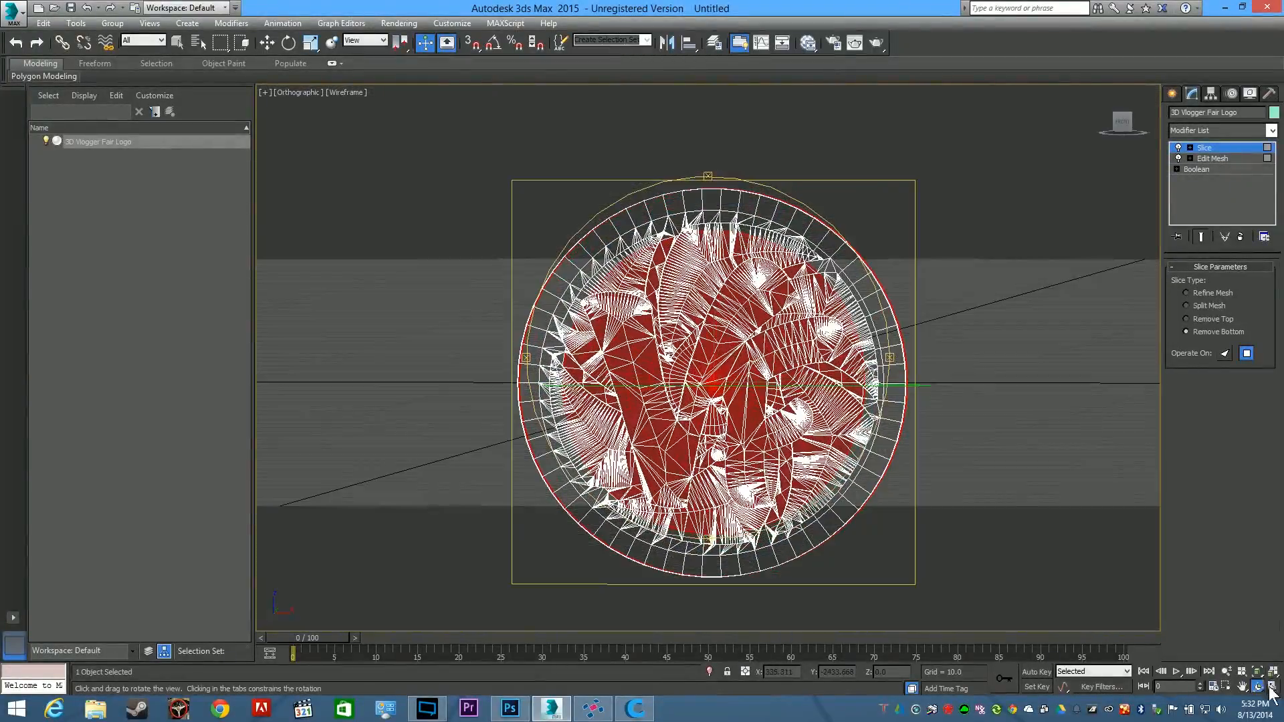
{"action": "key", "text": "alt+w"}
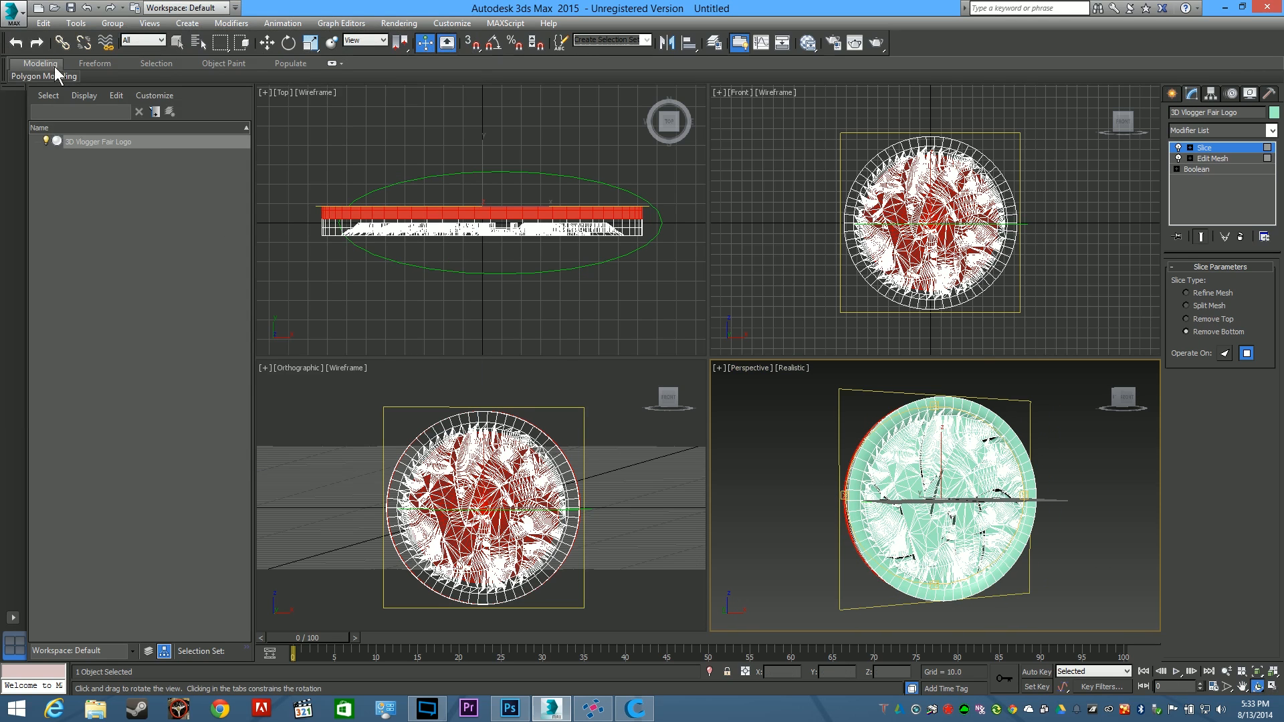
Export the coin as a binary StereoLitho STL named 'Com…' into the VloggerFair folder
{"action": "left_click", "coordinate": [14, 12]}
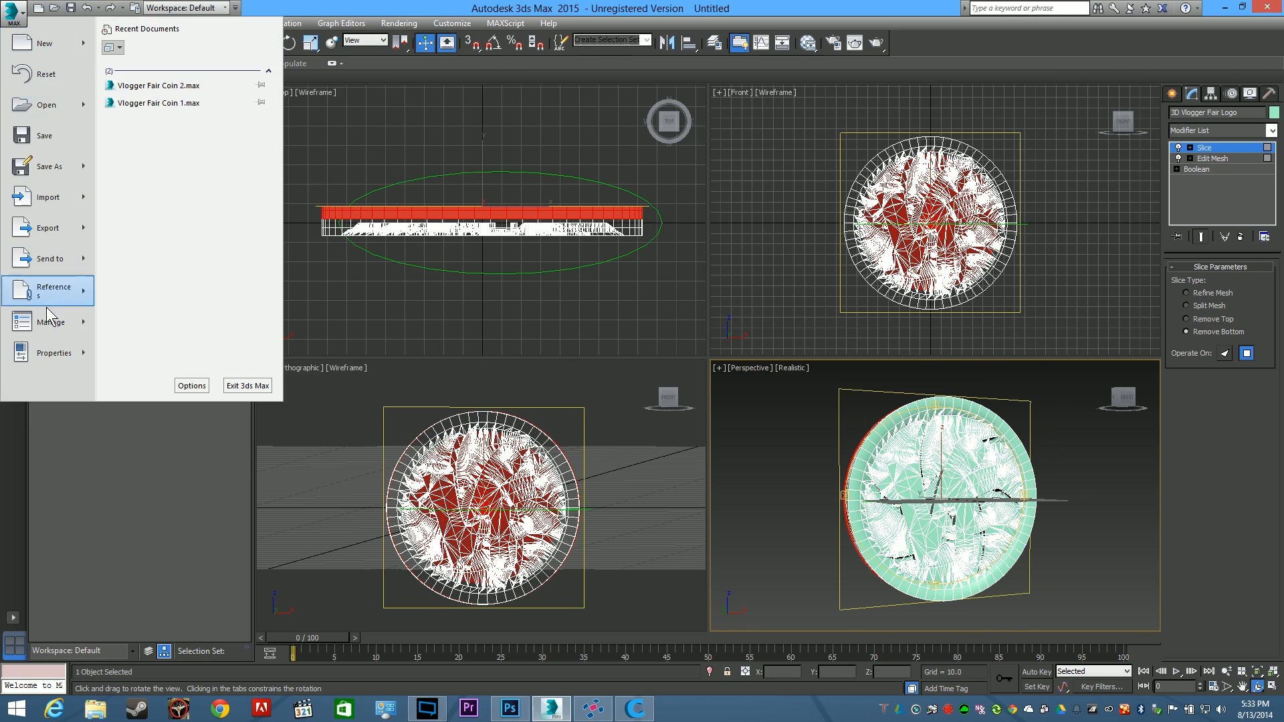
{"action": "left_click", "coordinate": [47, 228]}
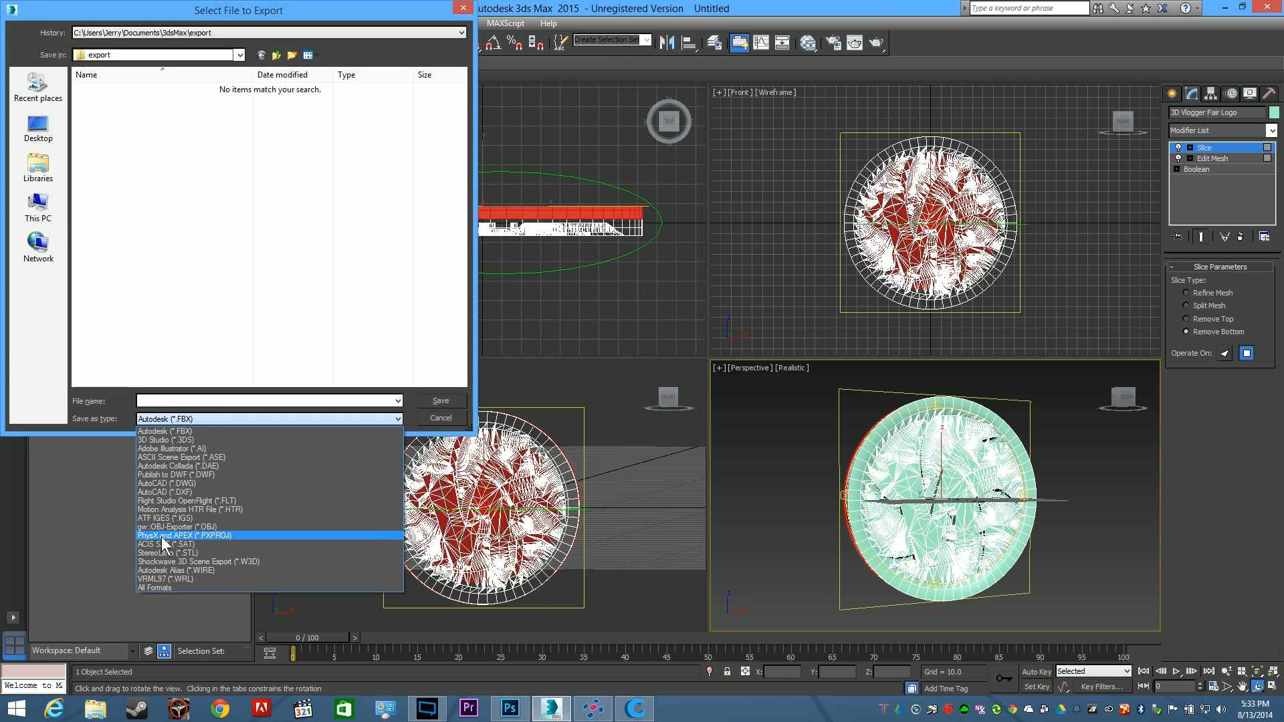
{"action": "left_click", "coordinate": [165, 551]}
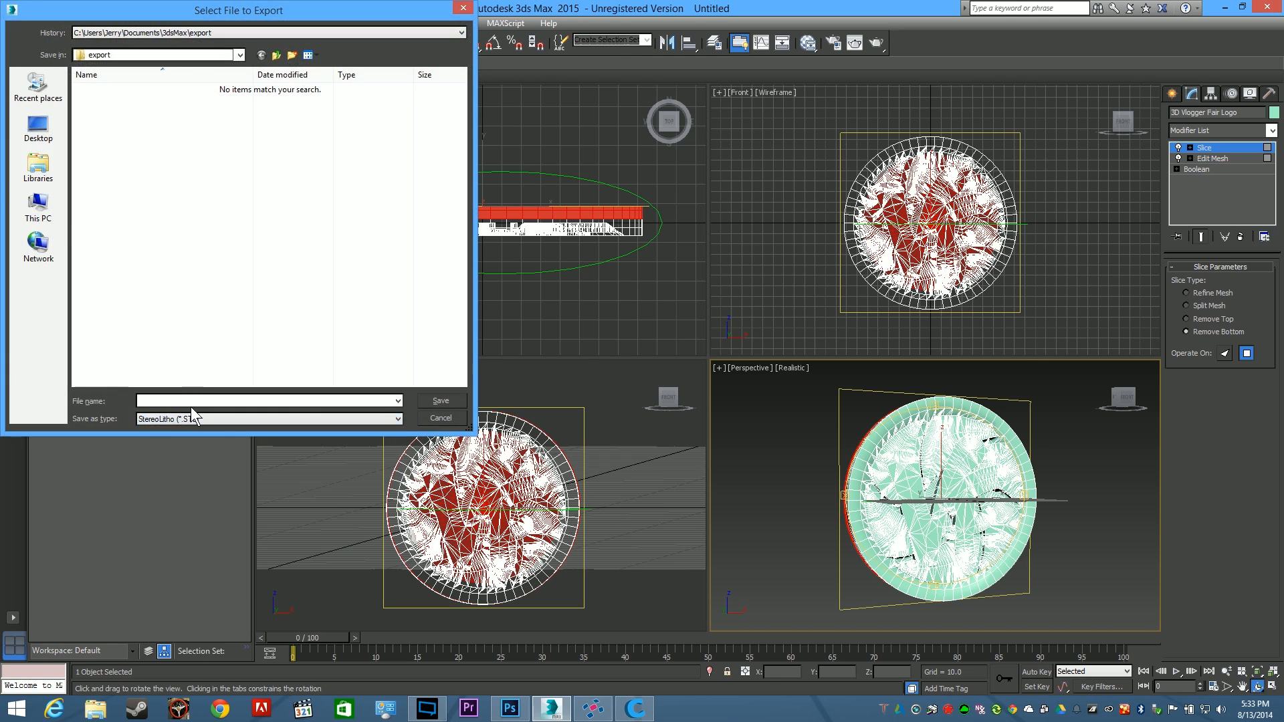
{"action": "type", "text": "c:"}
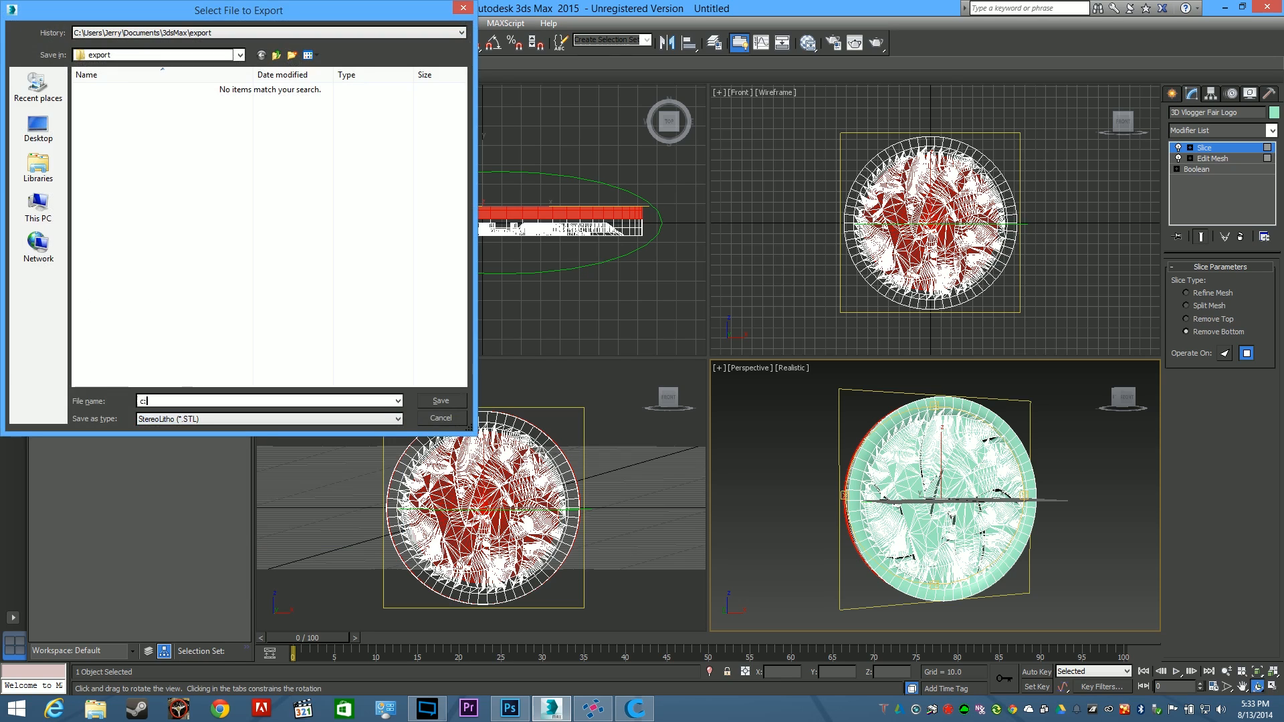
{"action": "left_click", "coordinate": [274, 55]}
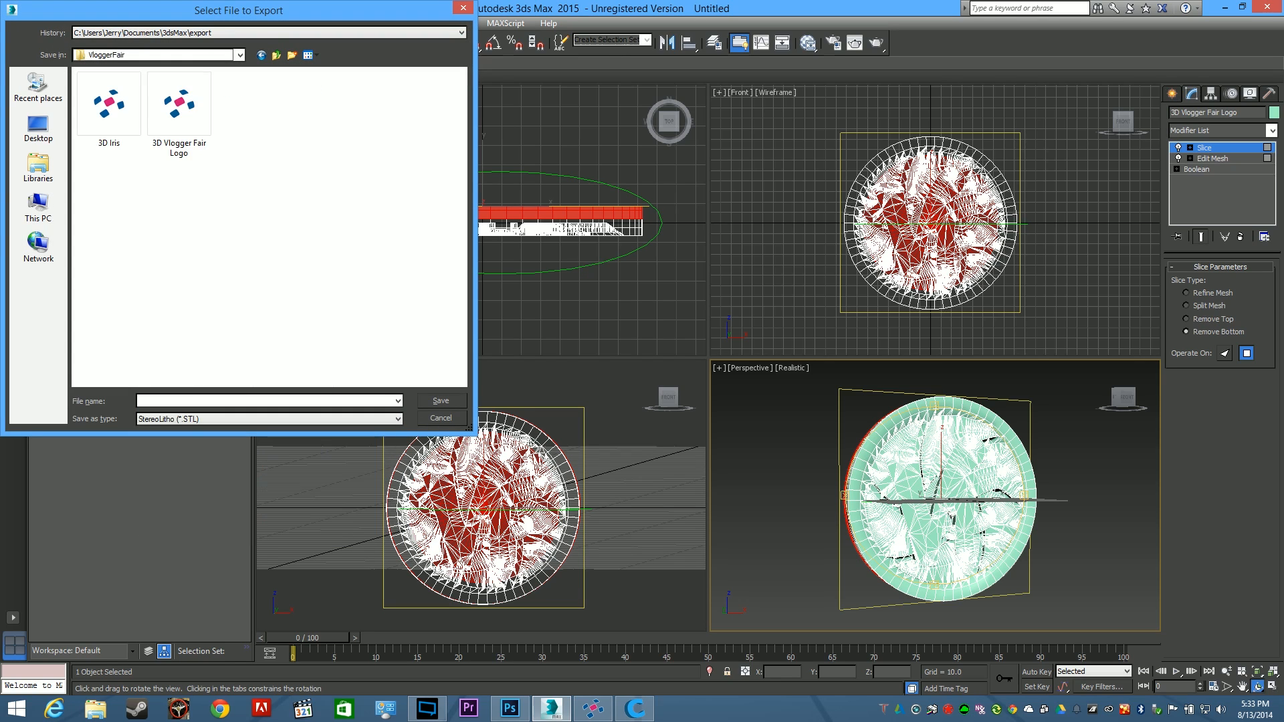
{"action": "type", "text": "Com"}
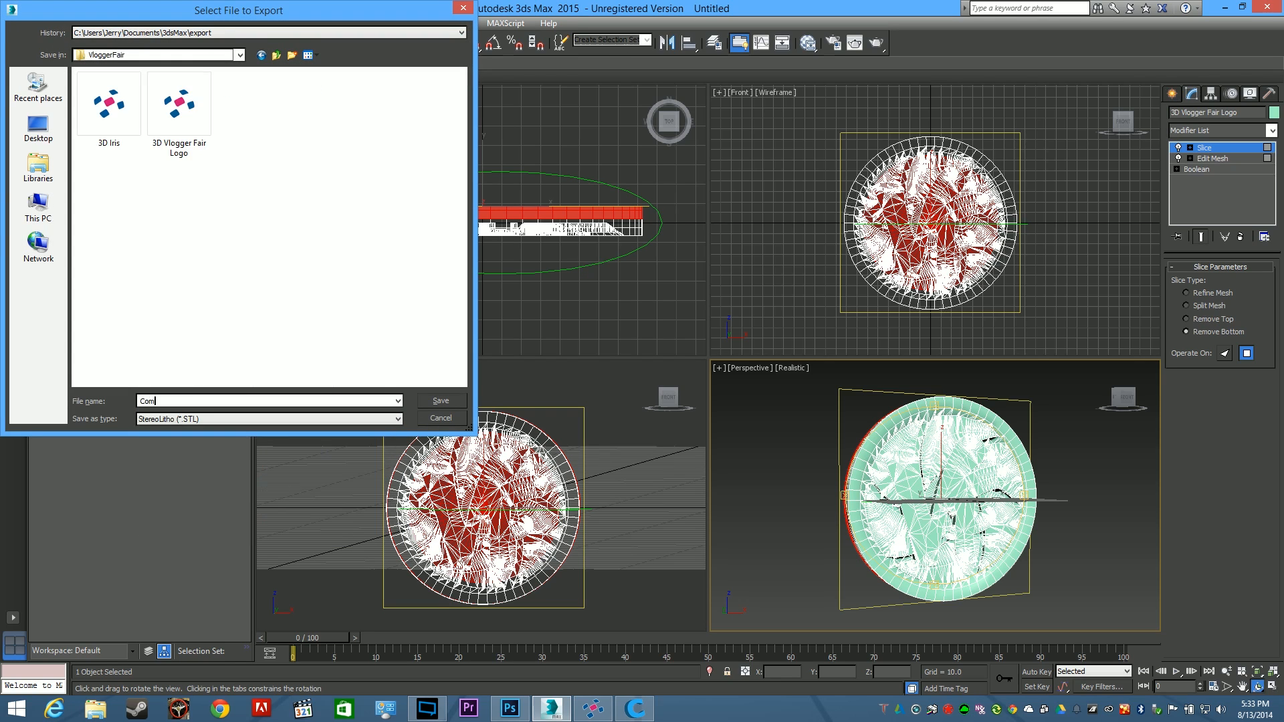
{"action": "left_click", "coordinate": [441, 401]}
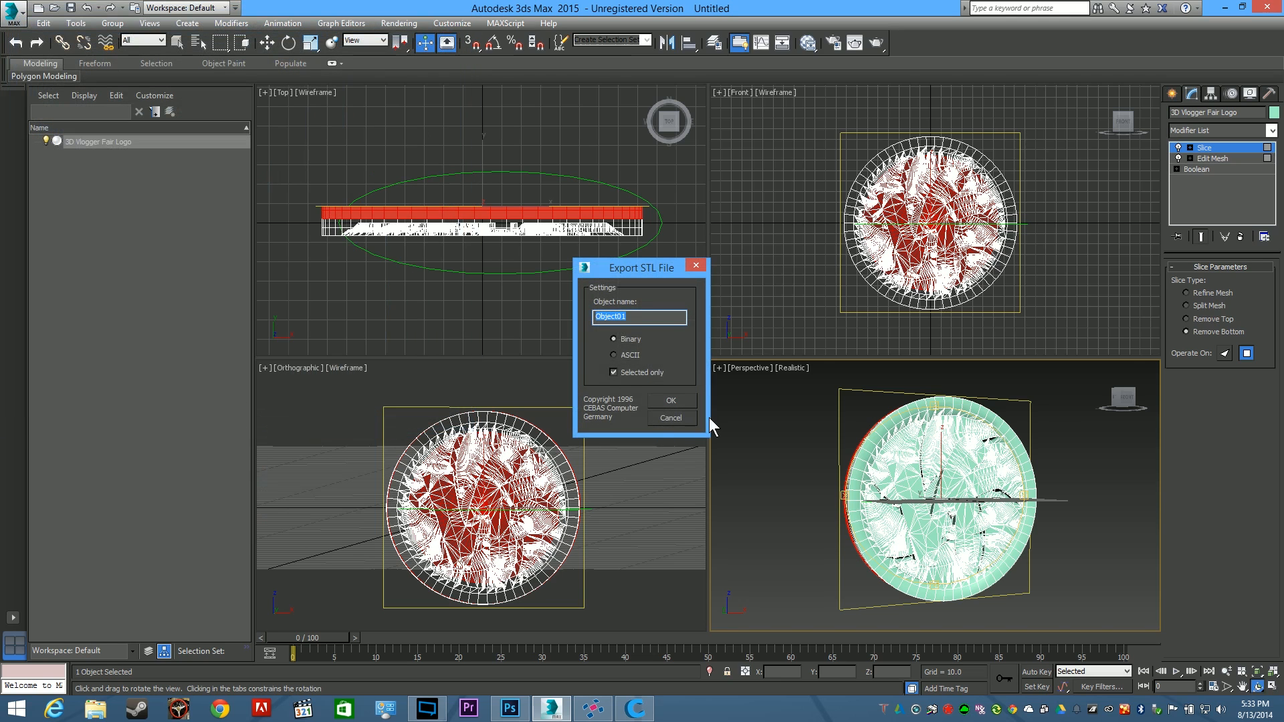
{"action": "left_click", "coordinate": [671, 401]}
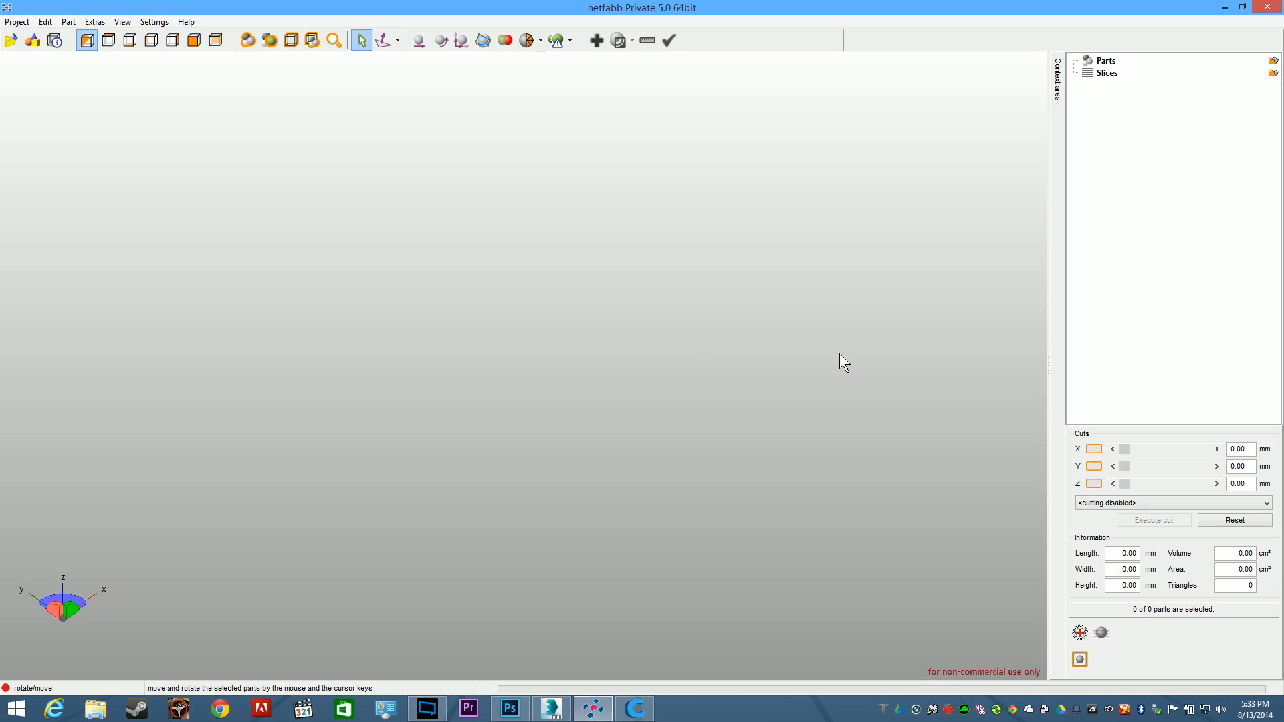
Add the Completed Coin part from the VloggerFair folder to the netfabb project and select it
{"action": "left_click", "coordinate": [15, 21]}
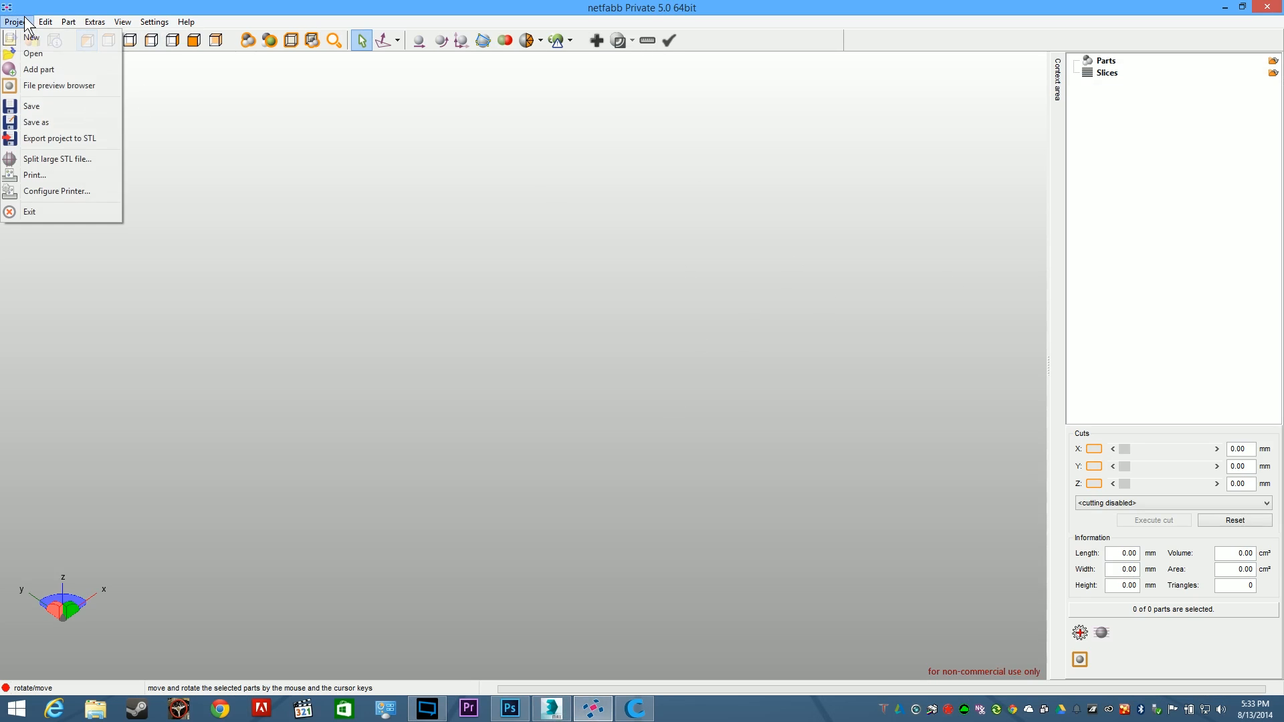
{"action": "left_click", "coordinate": [32, 53]}
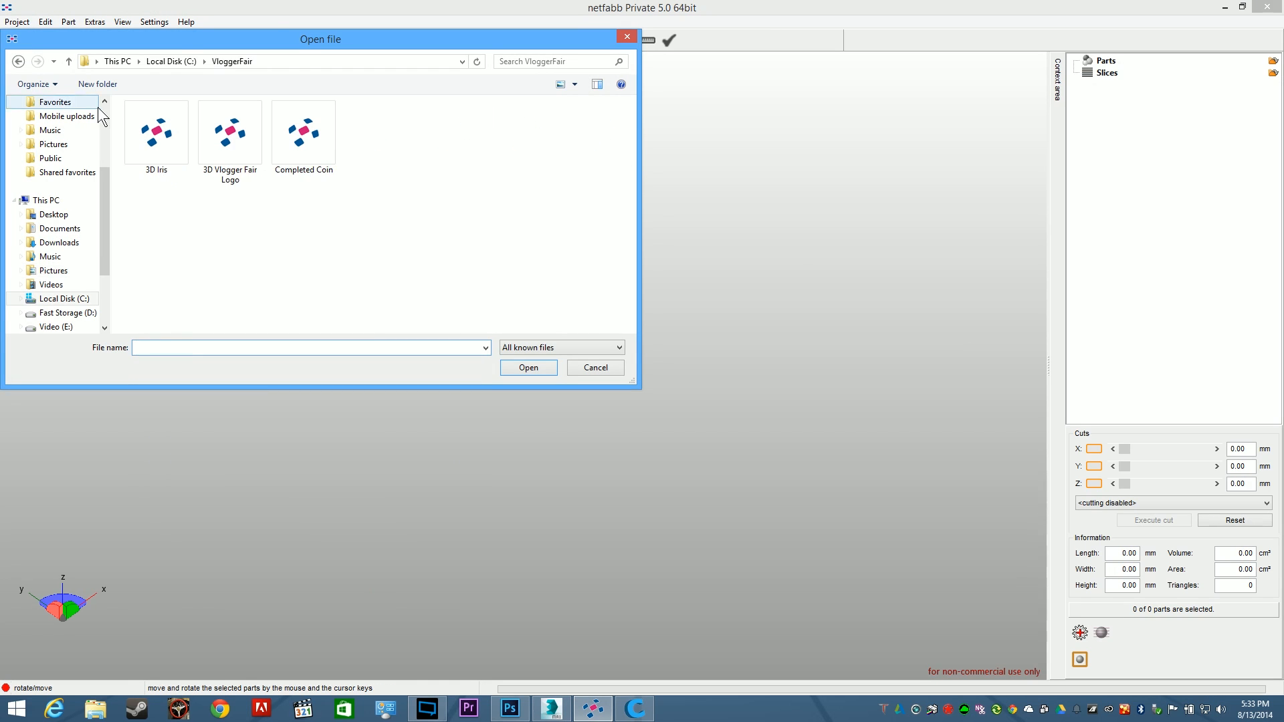
{"action": "double_click", "coordinate": [303, 131]}
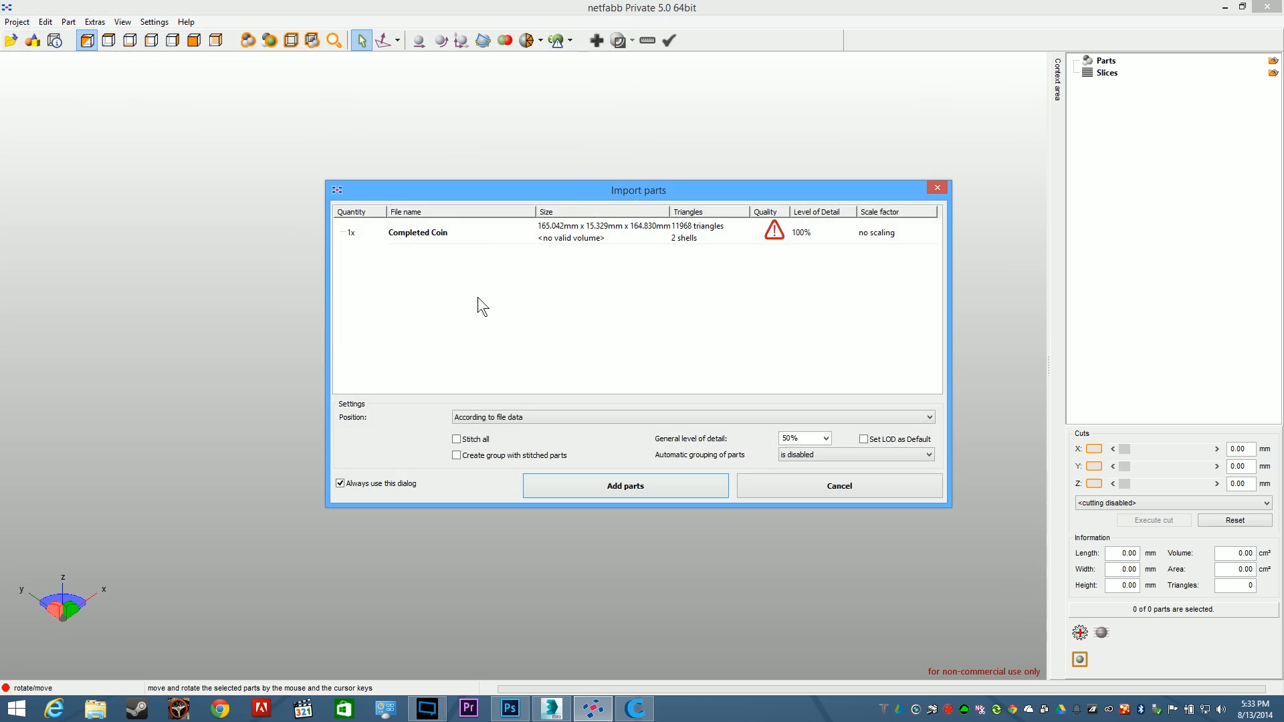
{"action": "mouse_move", "coordinate": [777, 235]}
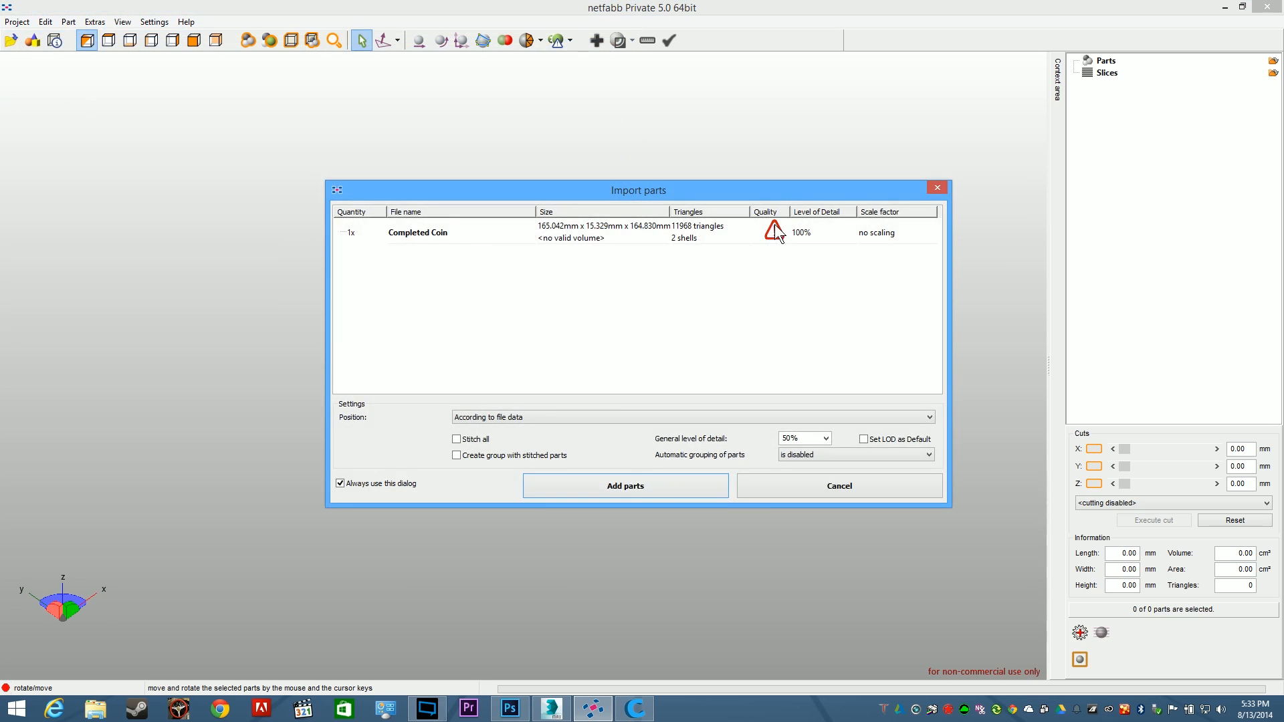
{"action": "mouse_move", "coordinate": [770, 260]}
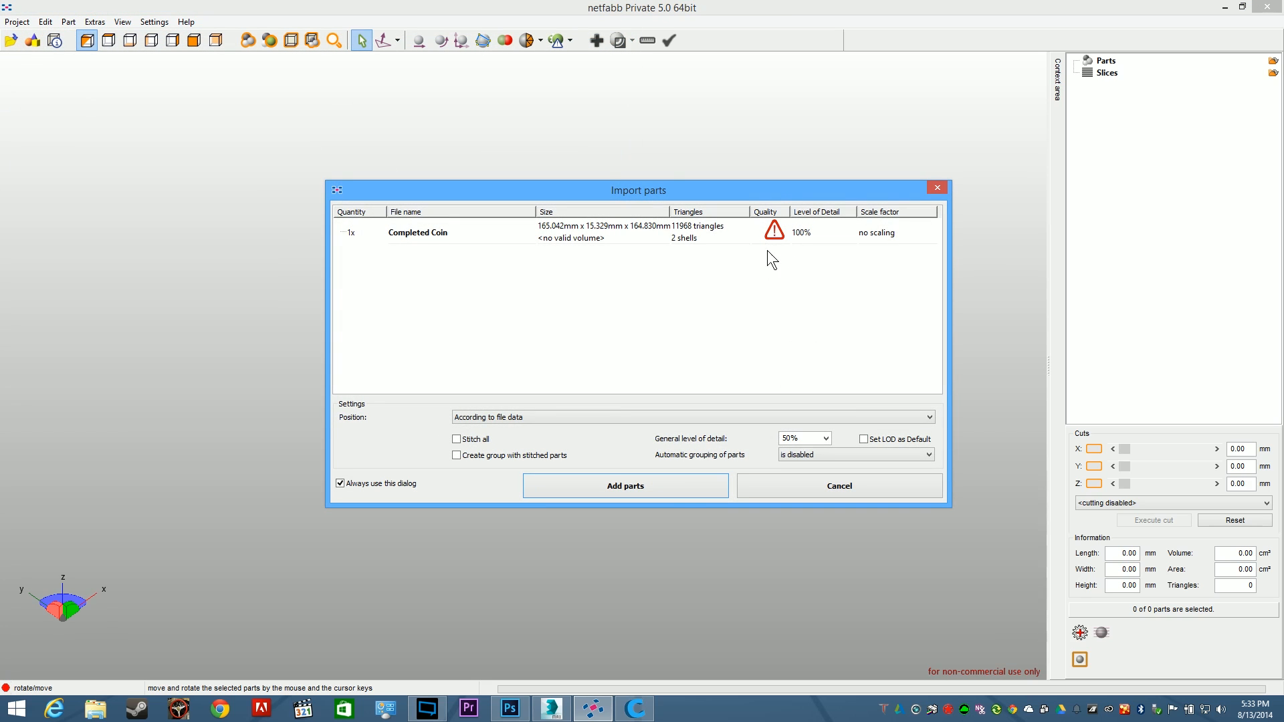
{"action": "left_click", "coordinate": [624, 485]}
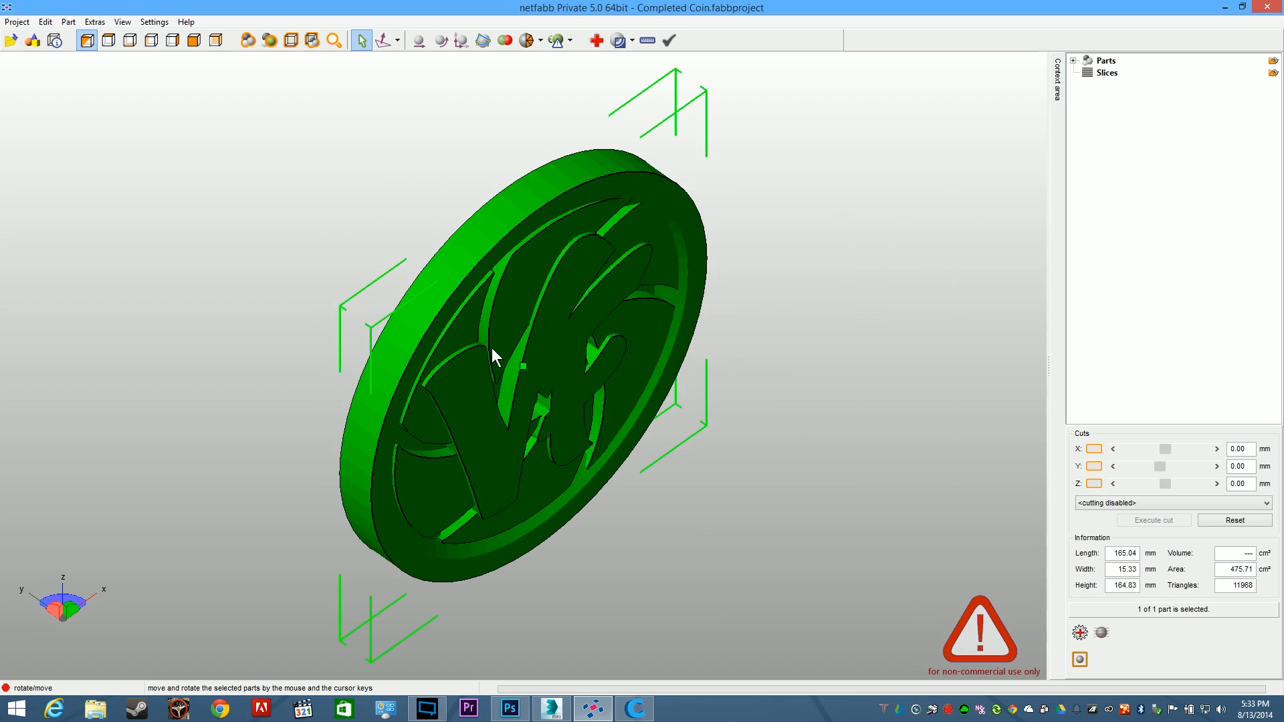
Orbit to check the coin's logo face and back, then enter repair mode
{"action": "left_click_drag", "start_coordinate": [495, 357], "coordinate": [602, 357]}
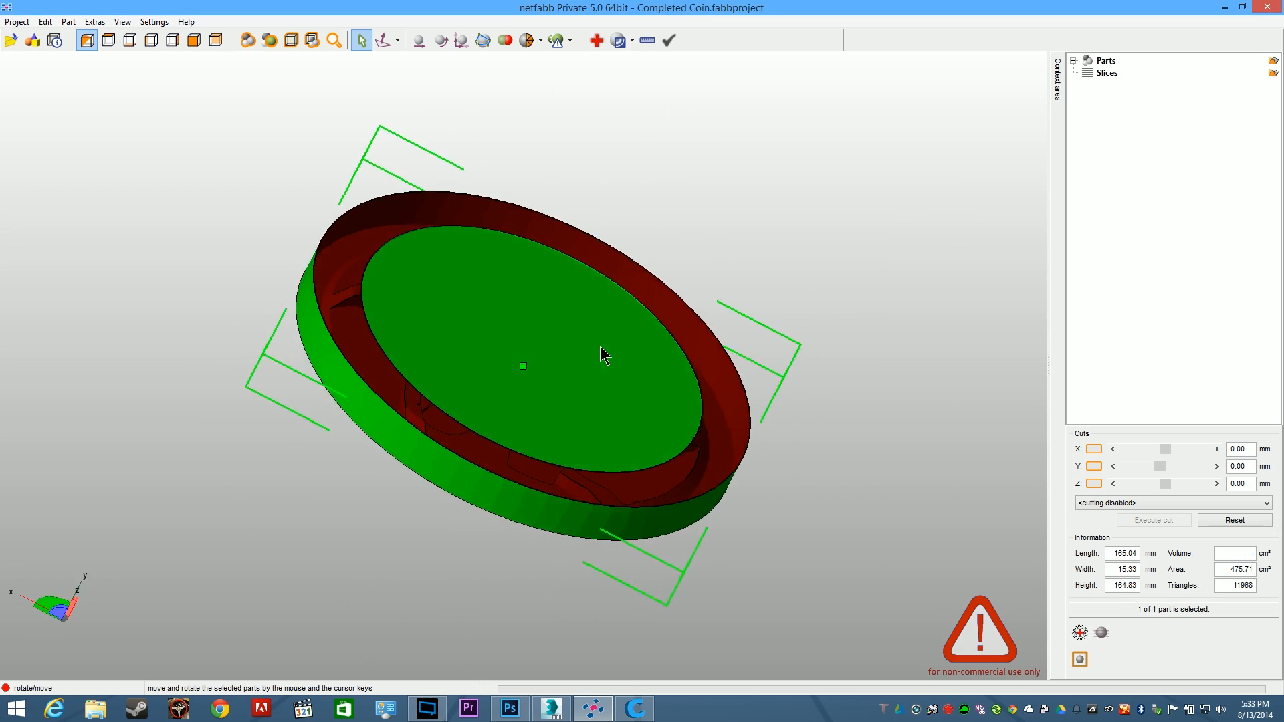
{"action": "left_click_drag", "start_coordinate": [601, 353], "coordinate": [620, 336]}
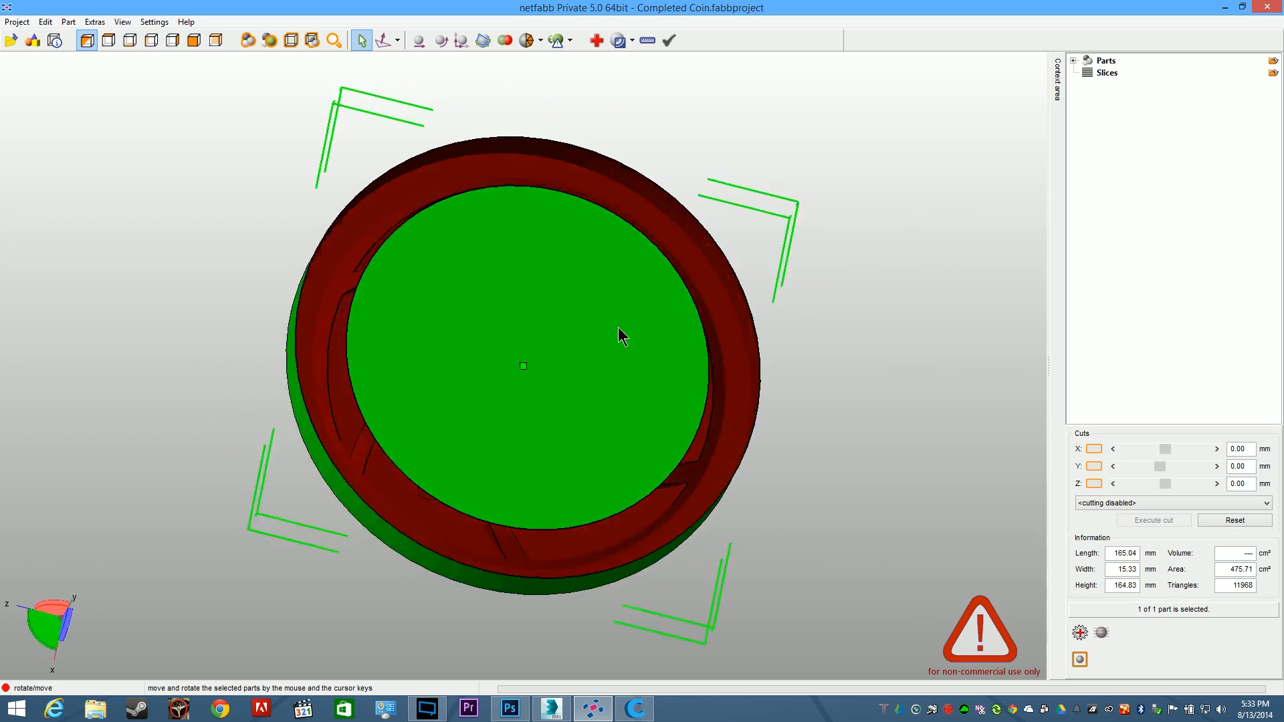
{"action": "left_click_drag", "start_coordinate": [618, 335], "coordinate": [634, 345]}
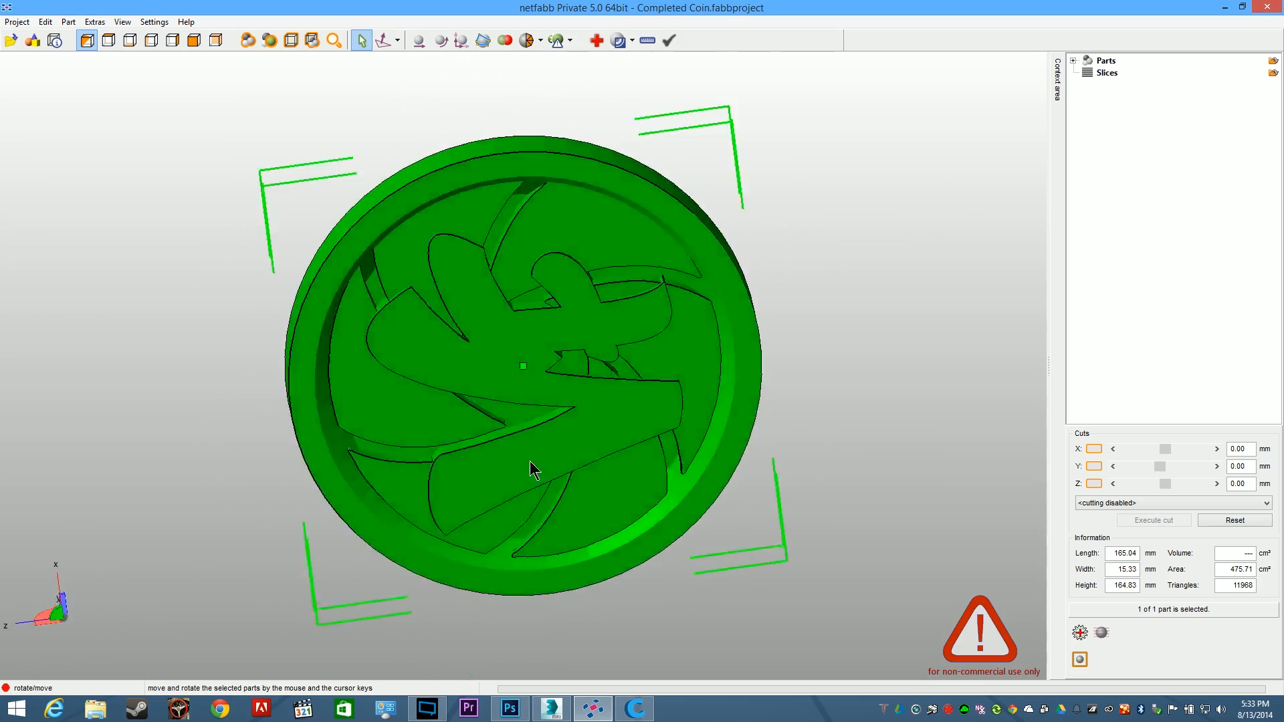
{"action": "left_click_drag", "start_coordinate": [532, 471], "coordinate": [696, 332]}
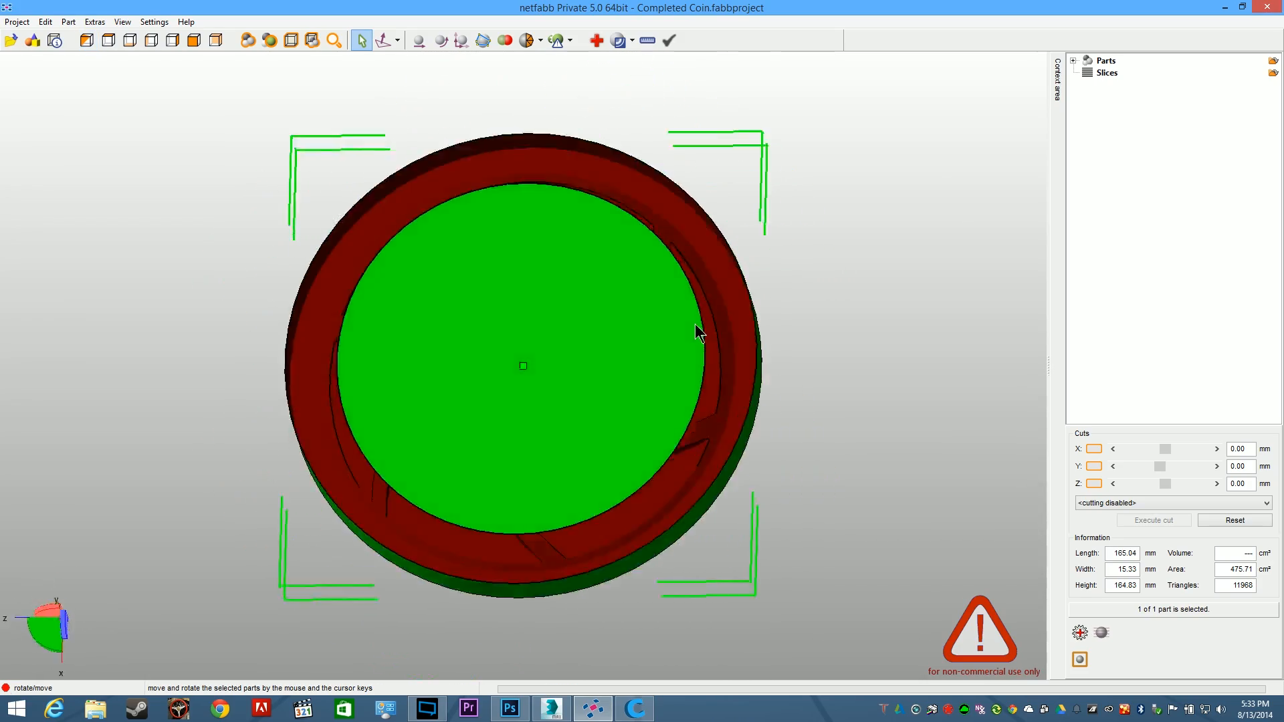
{"action": "left_click_drag", "start_coordinate": [696, 332], "coordinate": [686, 432]}
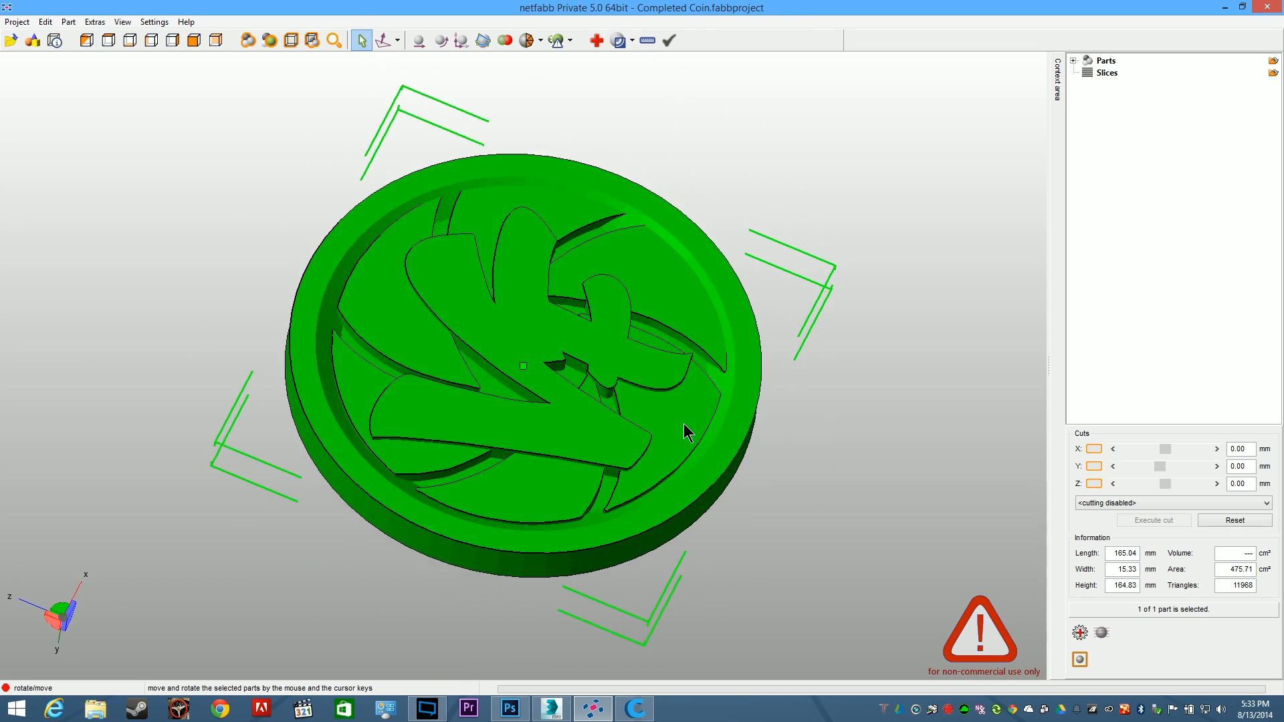
{"action": "left_click_drag", "start_coordinate": [688, 432], "coordinate": [659, 297]}
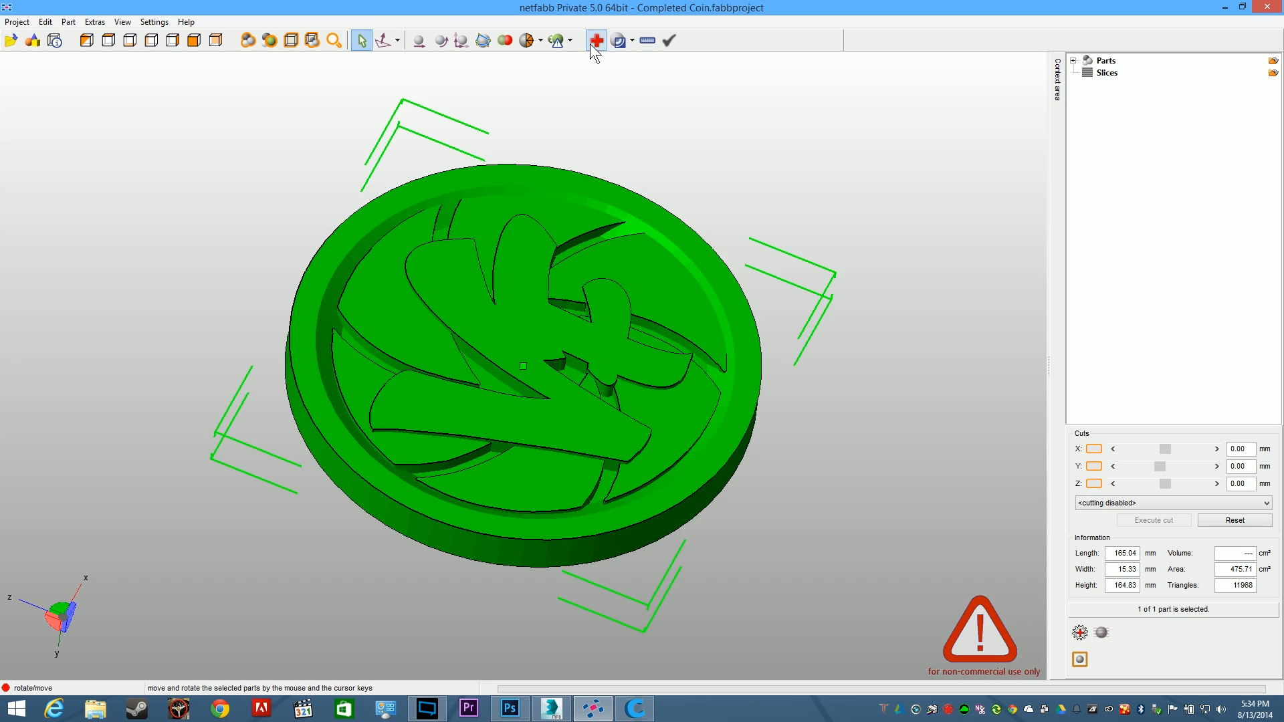
{"action": "left_click", "coordinate": [595, 40]}
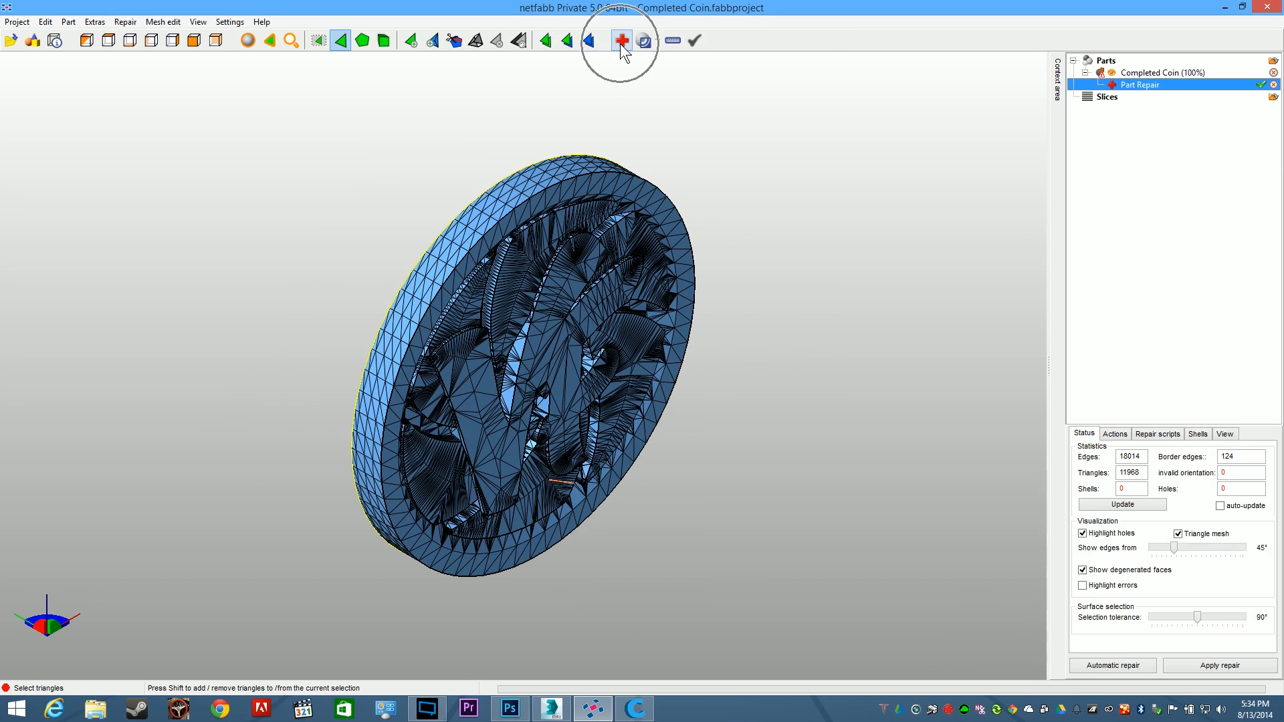
Run the Default automatic repair on the coin mesh, check it, and apply the repair
{"action": "left_click", "coordinate": [620, 40]}
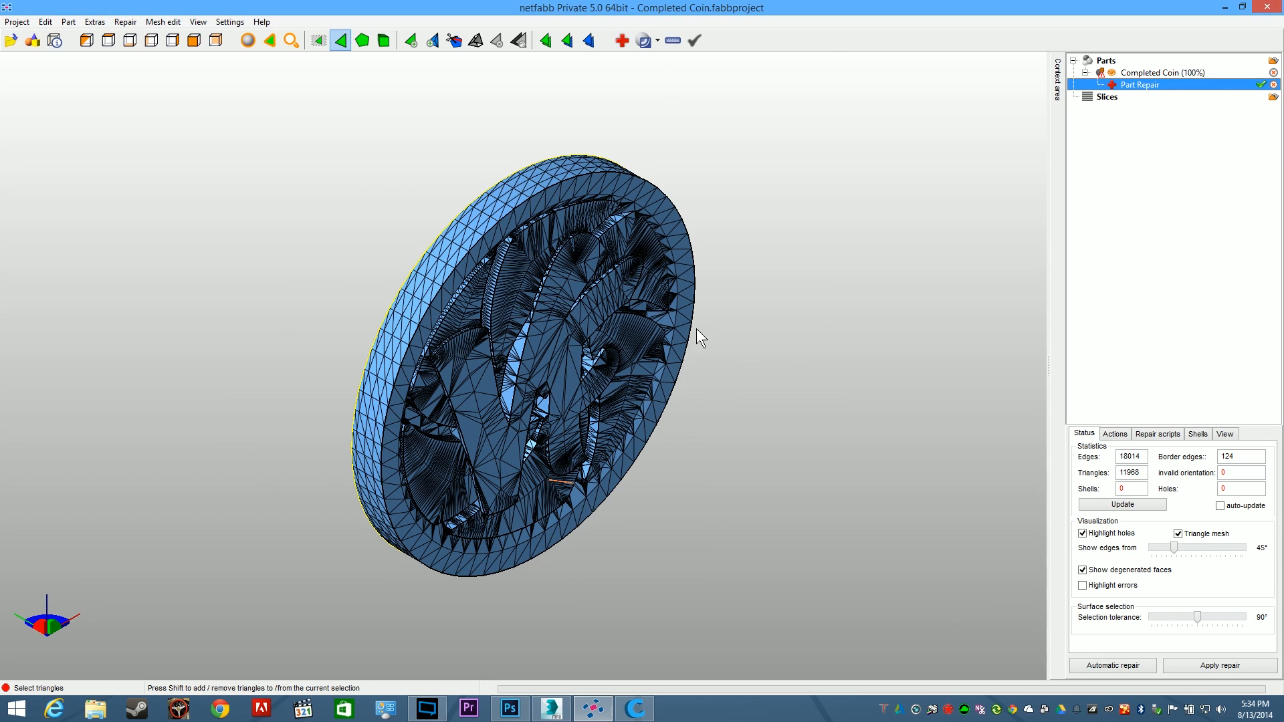
{"action": "left_click", "coordinate": [1112, 664]}
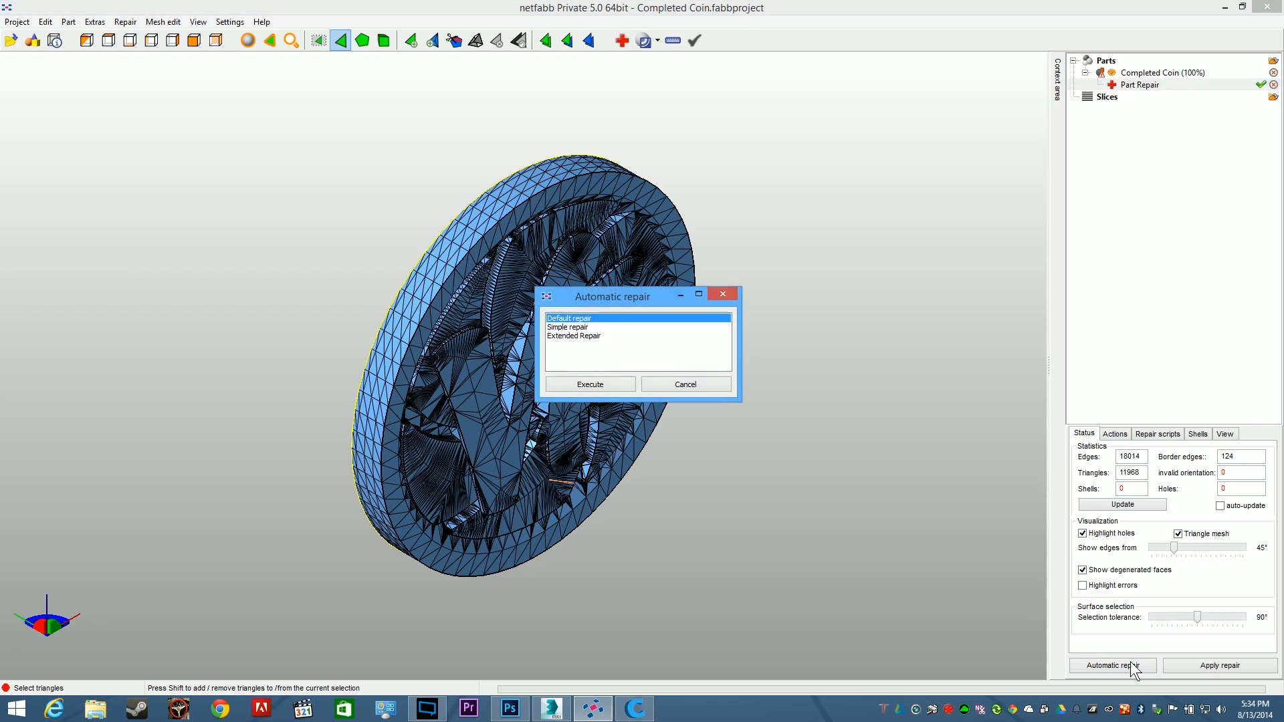
{"action": "left_click", "coordinate": [588, 383]}
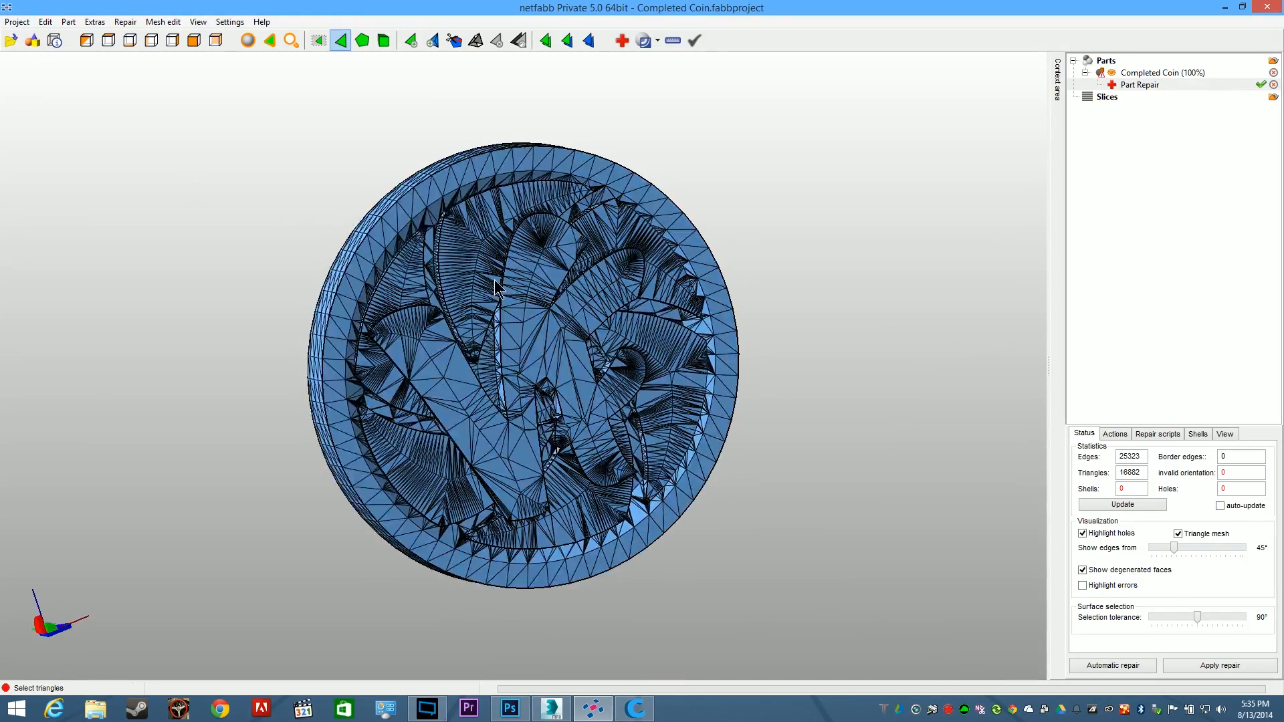
{"action": "left_click_drag", "start_coordinate": [496, 287], "coordinate": [704, 368]}
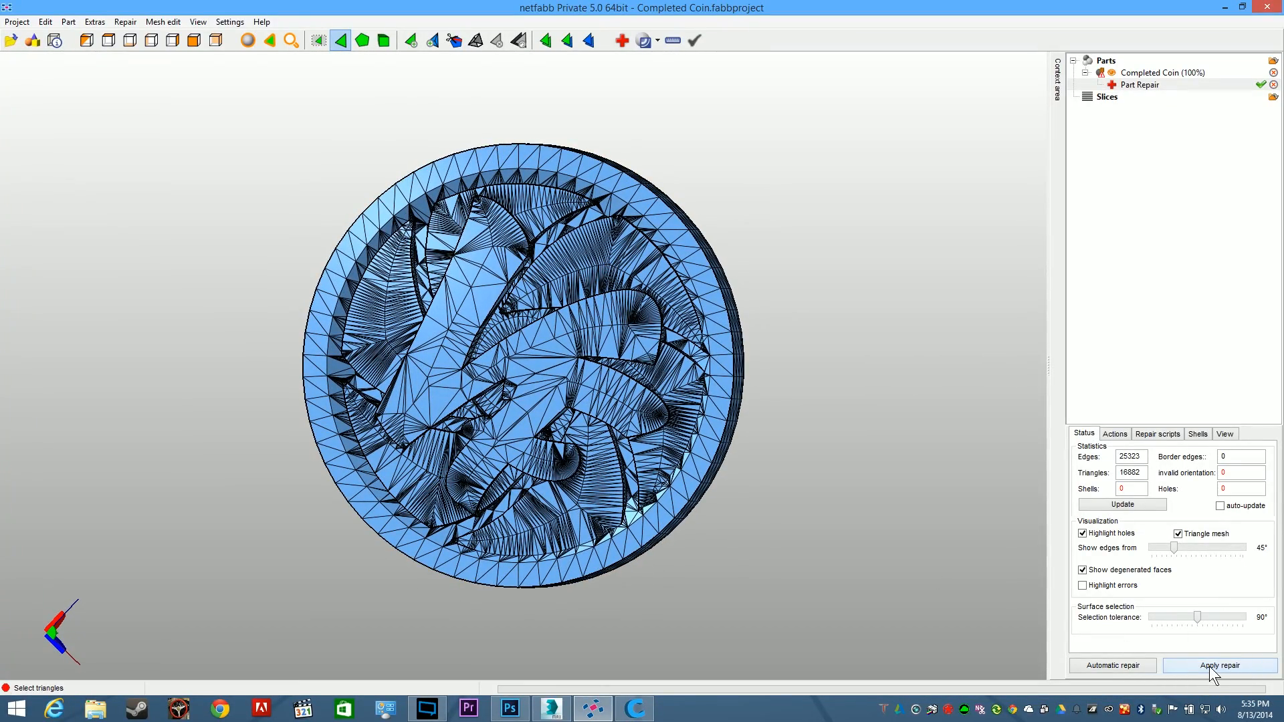
{"action": "left_click", "coordinate": [1217, 664]}
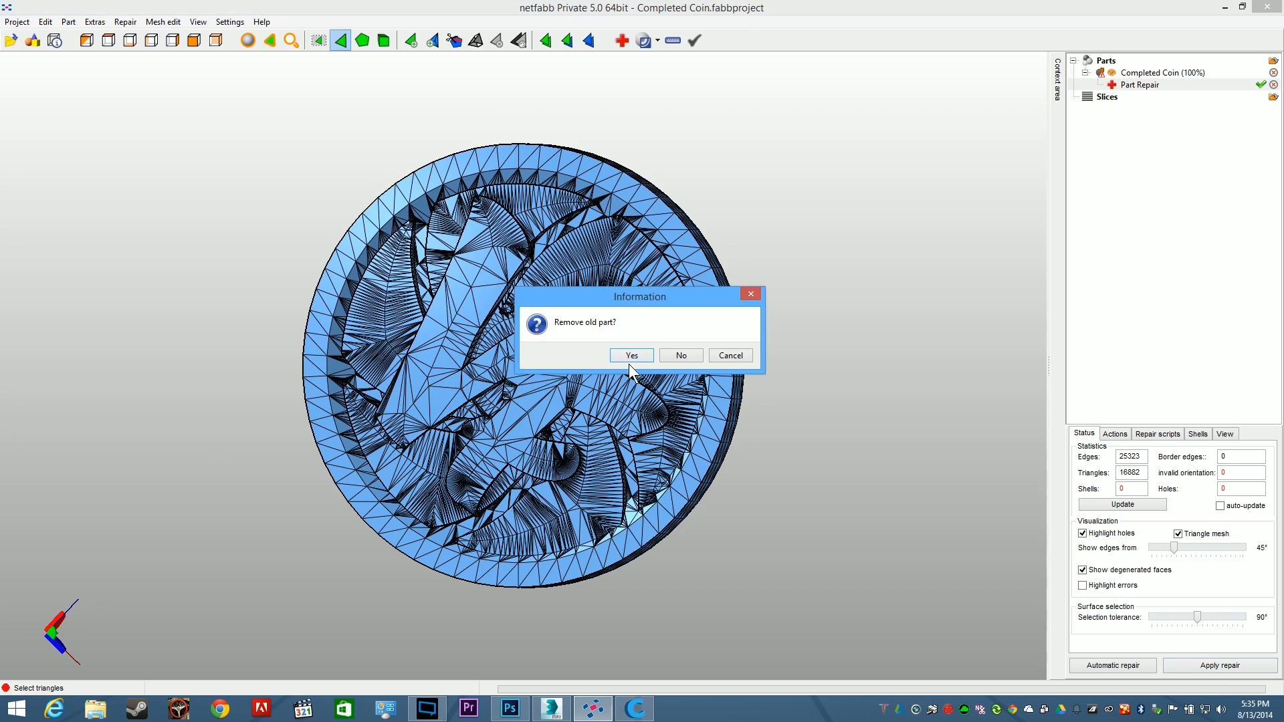
Remove the old part, export the repaired coin as STL 'Completed Coin Fixed', then switch to Cura
{"action": "left_click", "coordinate": [630, 355]}
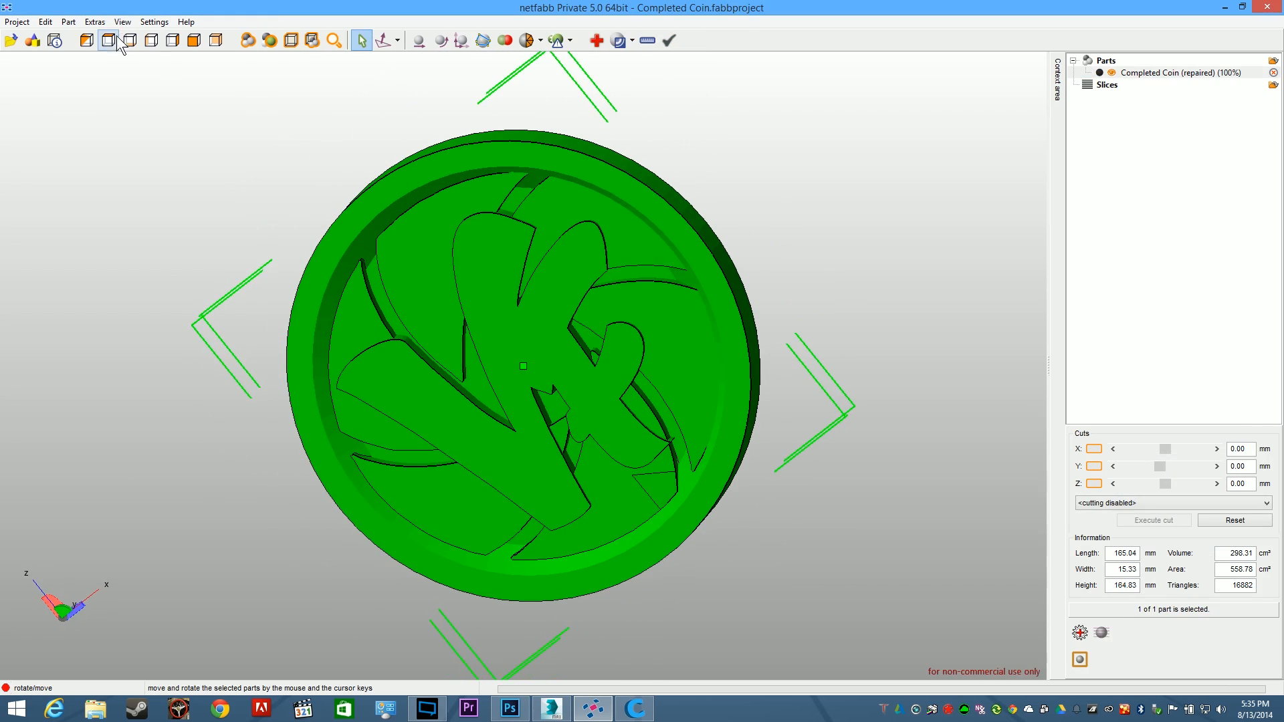
{"action": "left_click", "coordinate": [16, 21]}
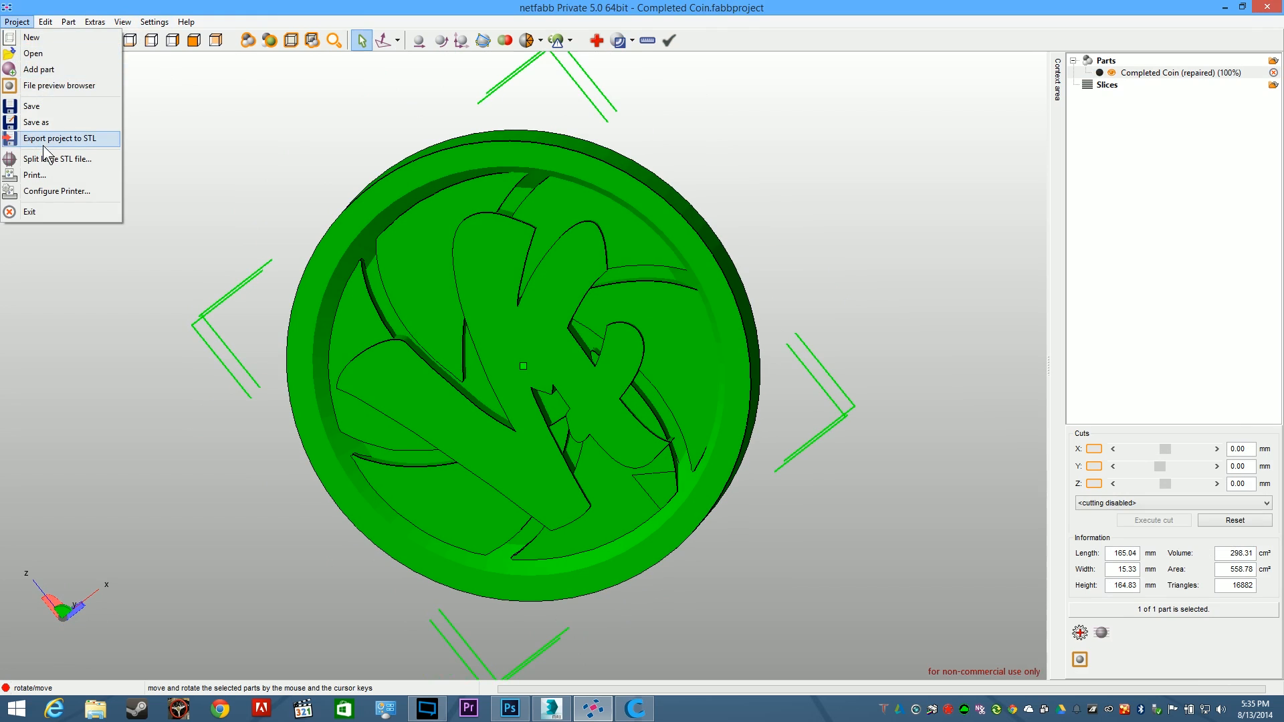
{"action": "left_click", "coordinate": [58, 138]}
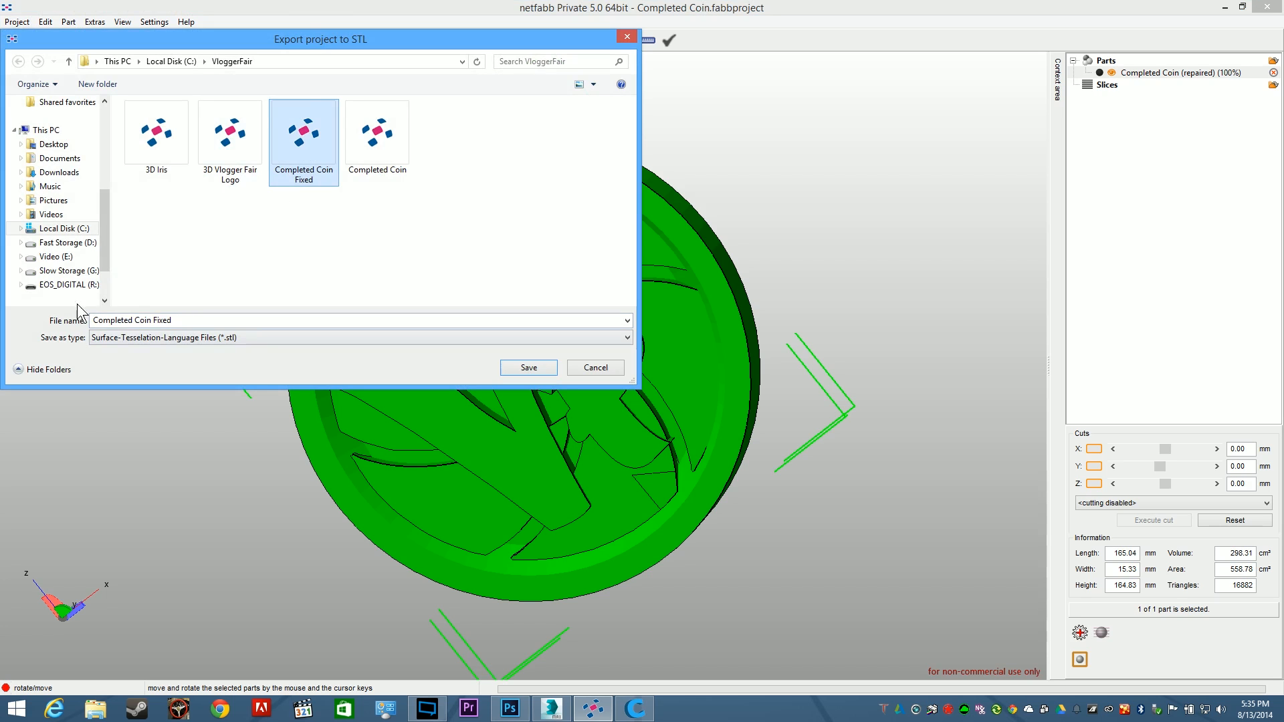
{"action": "left_click", "coordinate": [528, 367]}
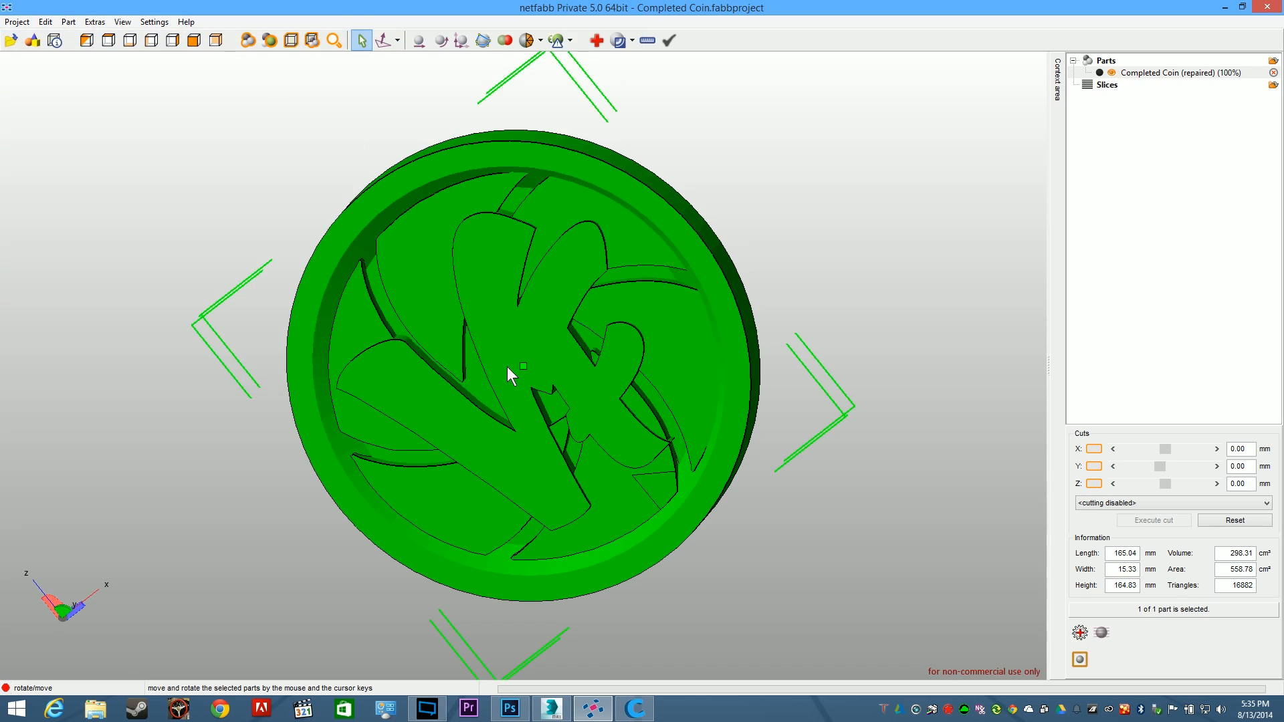
{"action": "left_click_drag", "start_coordinate": [507, 375], "coordinate": [777, 322]}
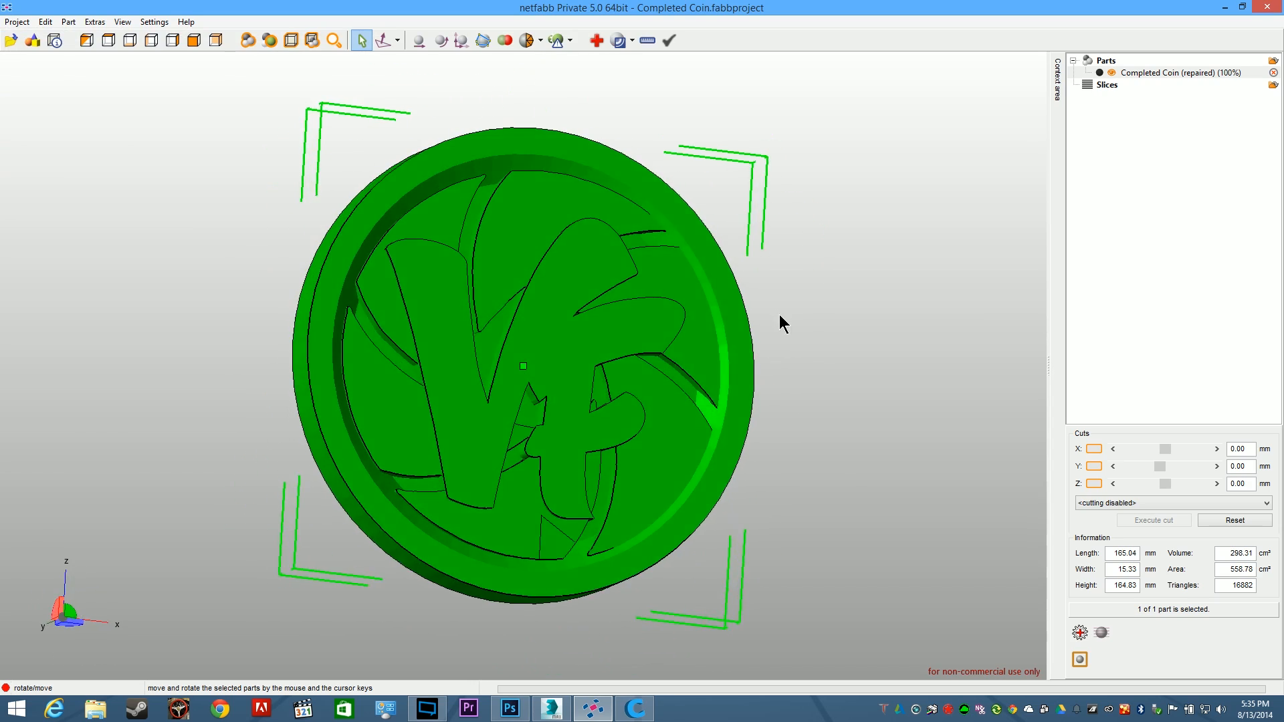
{"action": "left_click", "coordinate": [634, 708]}
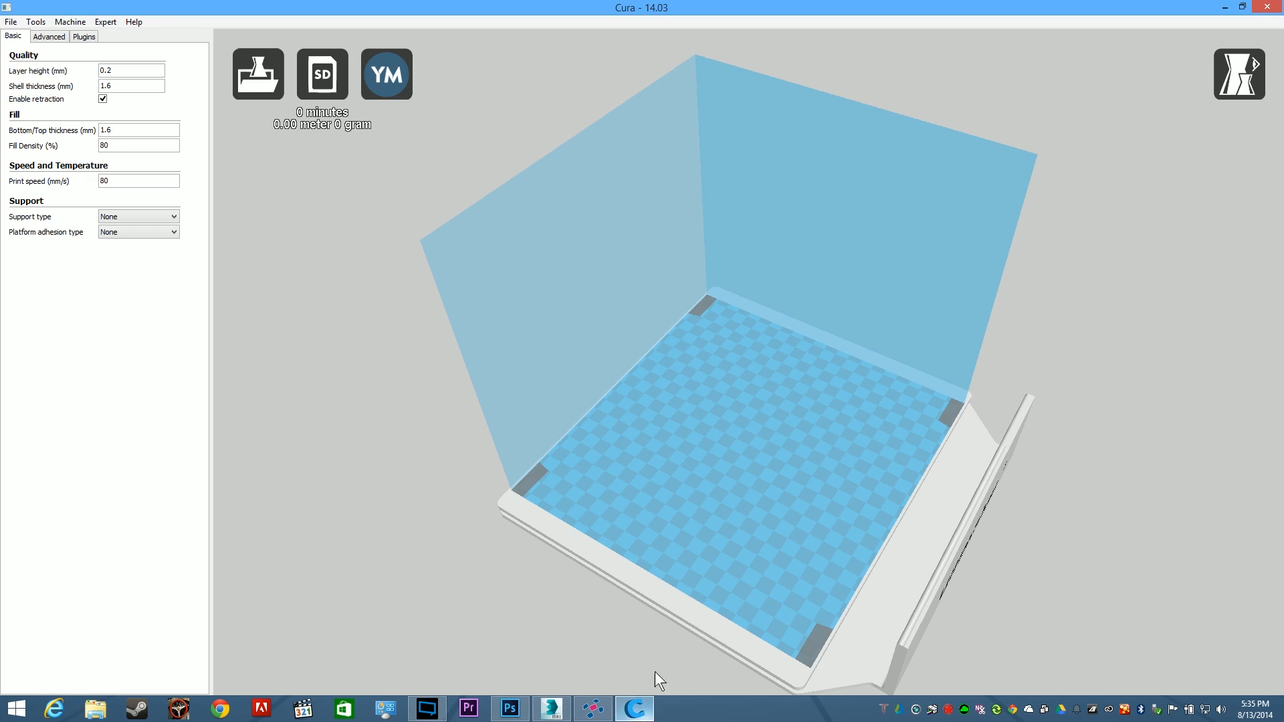
{"action": "mouse_move", "coordinate": [217, 99]}
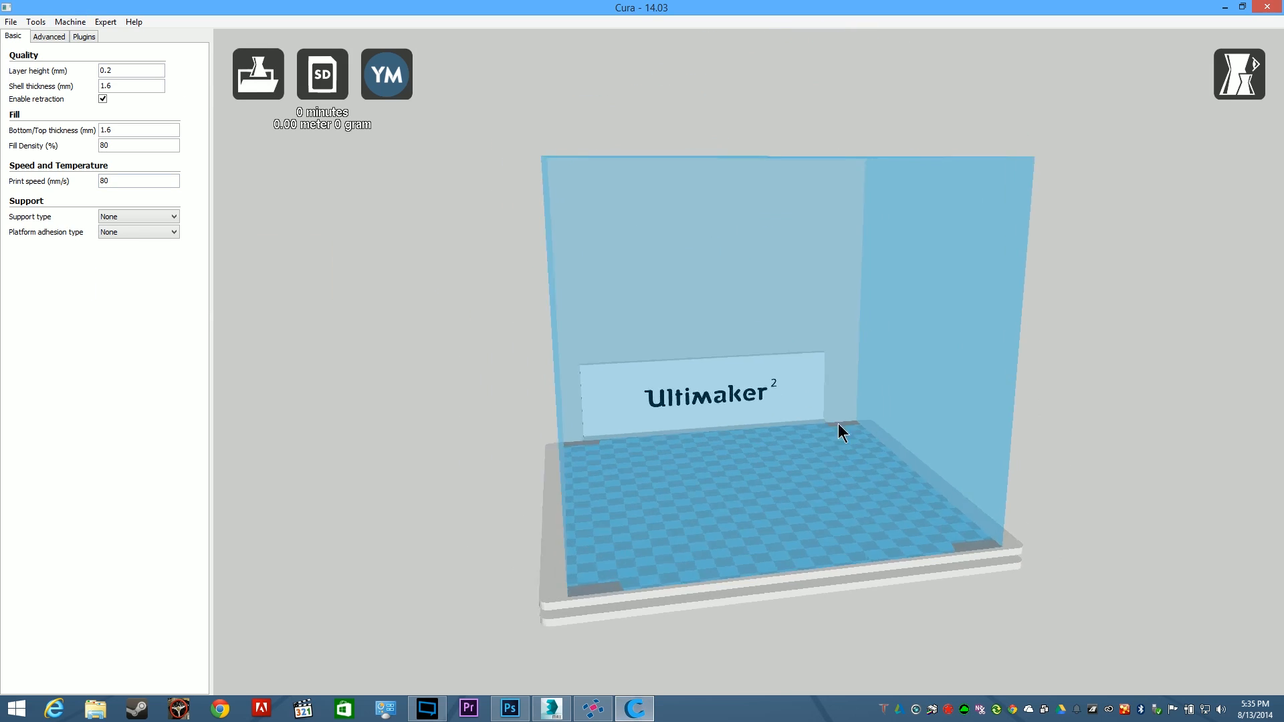
Select the fixed coin on Cura's build plate and rotate it to lie flat
{"action": "left_click_drag", "start_coordinate": [843, 431], "coordinate": [821, 448]}
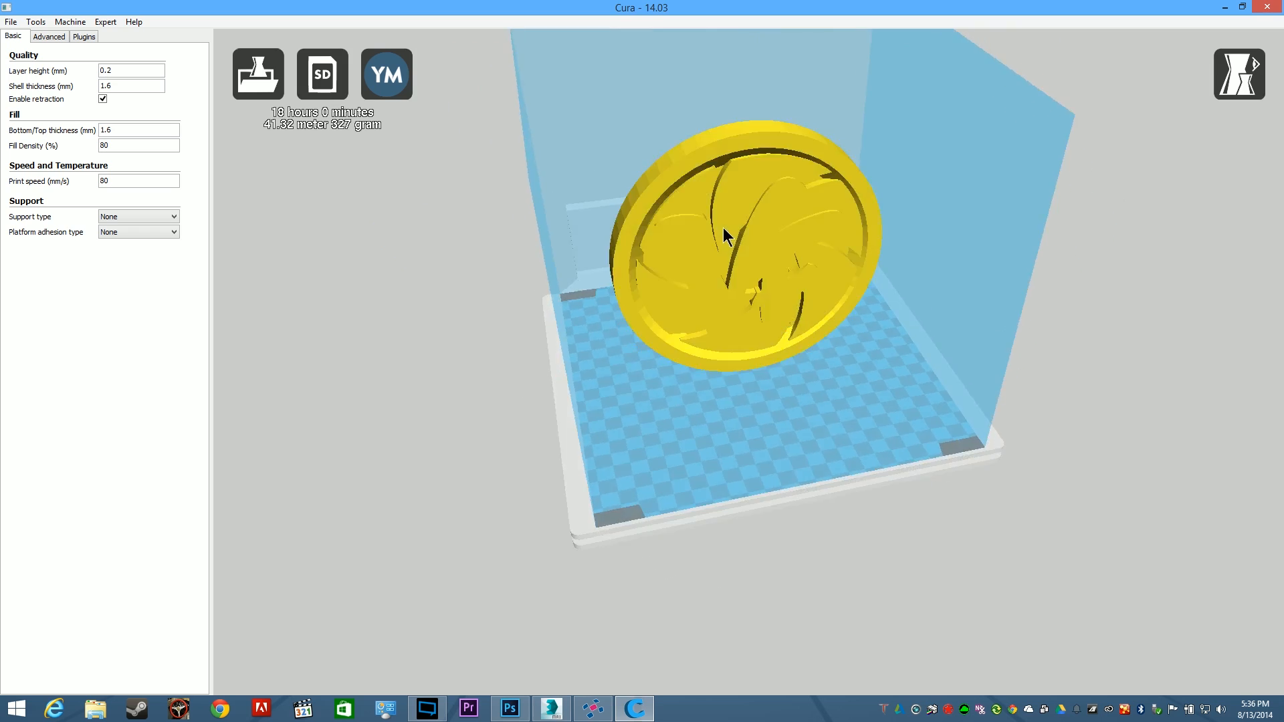
{"action": "left_click", "coordinate": [256, 651]}
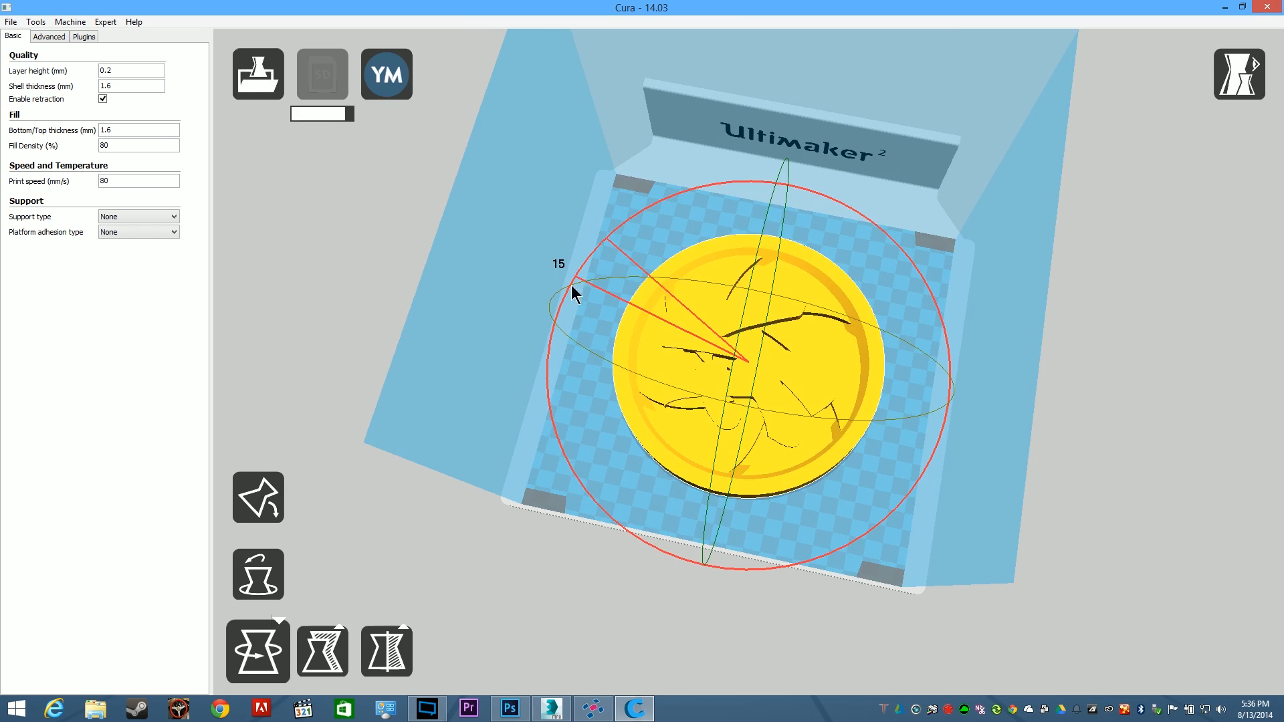
{"action": "left_click_drag", "start_coordinate": [573, 293], "coordinate": [650, 495]}
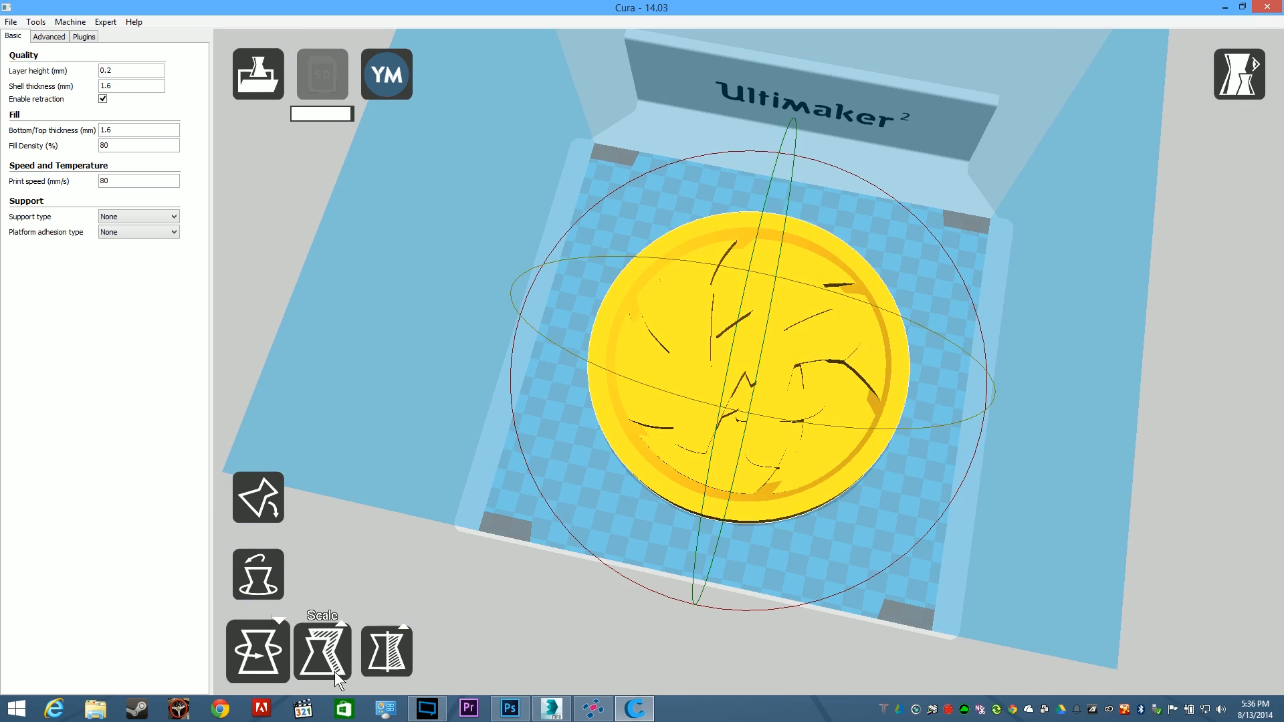
Scale the coin uniformly with the Scale tool, entering sizes 12 and 20, then scale 0.19
{"action": "left_click", "coordinate": [321, 651]}
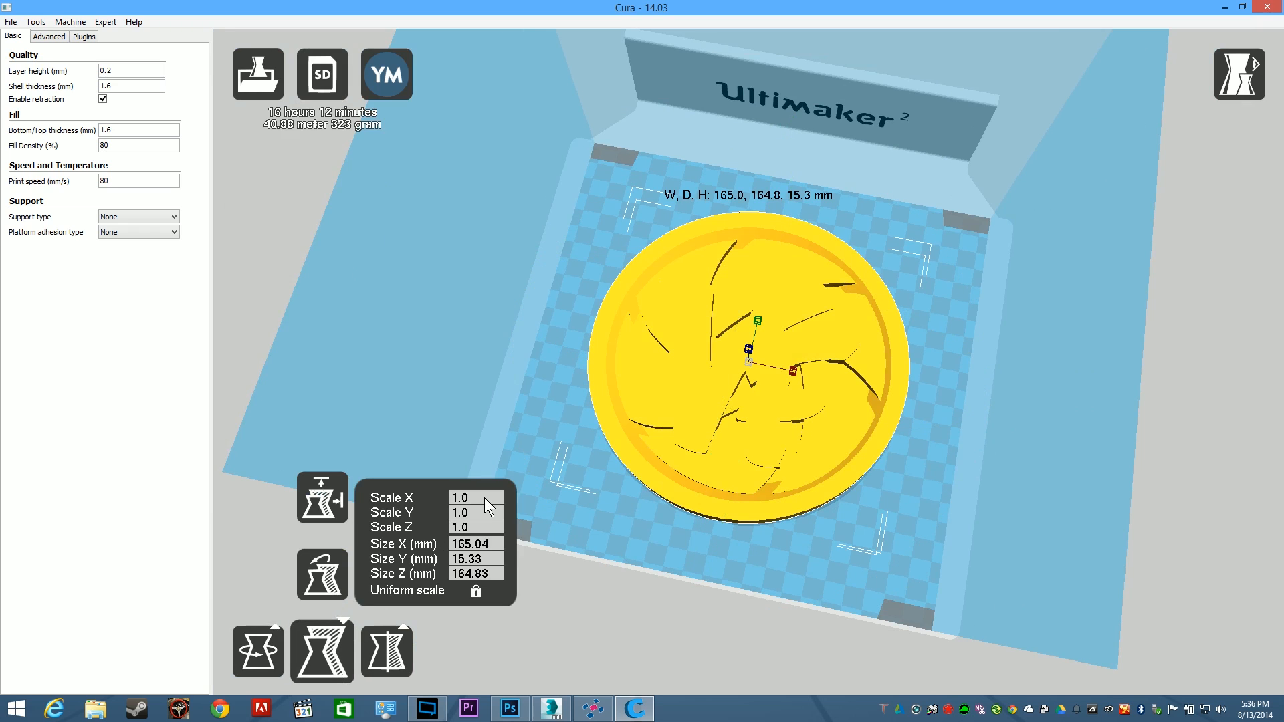
{"action": "left_click", "coordinate": [474, 544]}
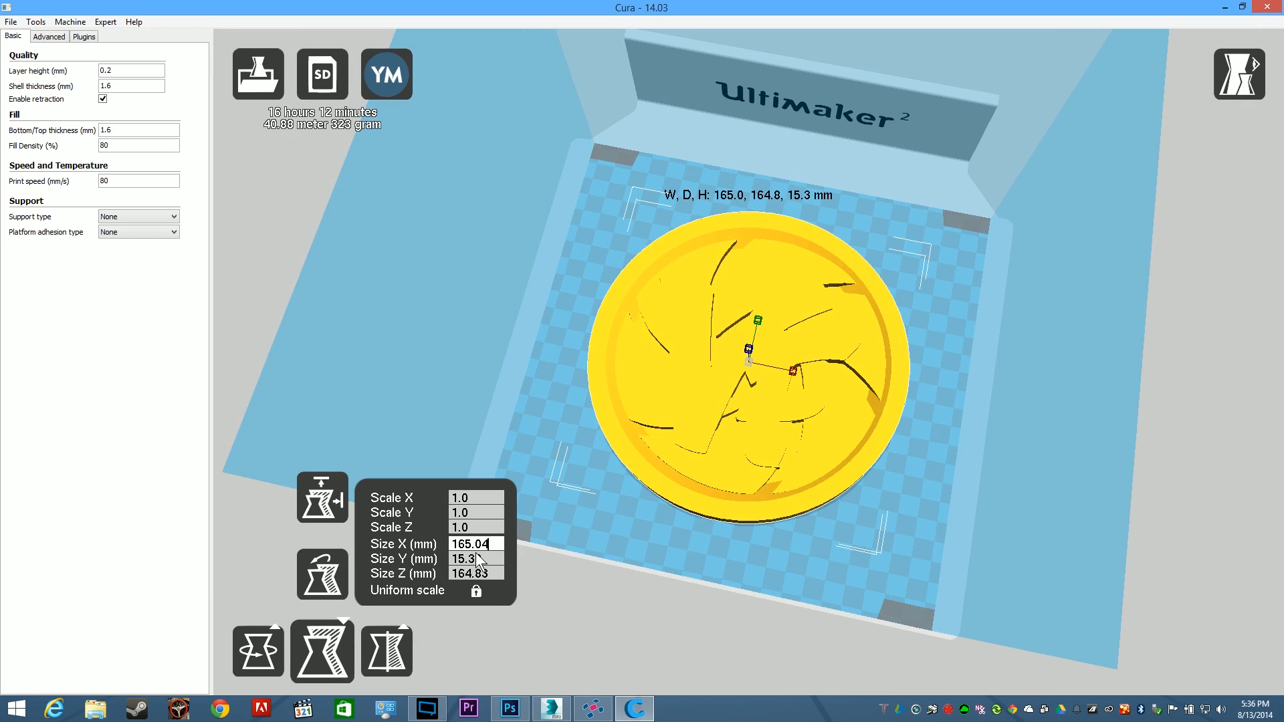
{"action": "type", "text": "12"}
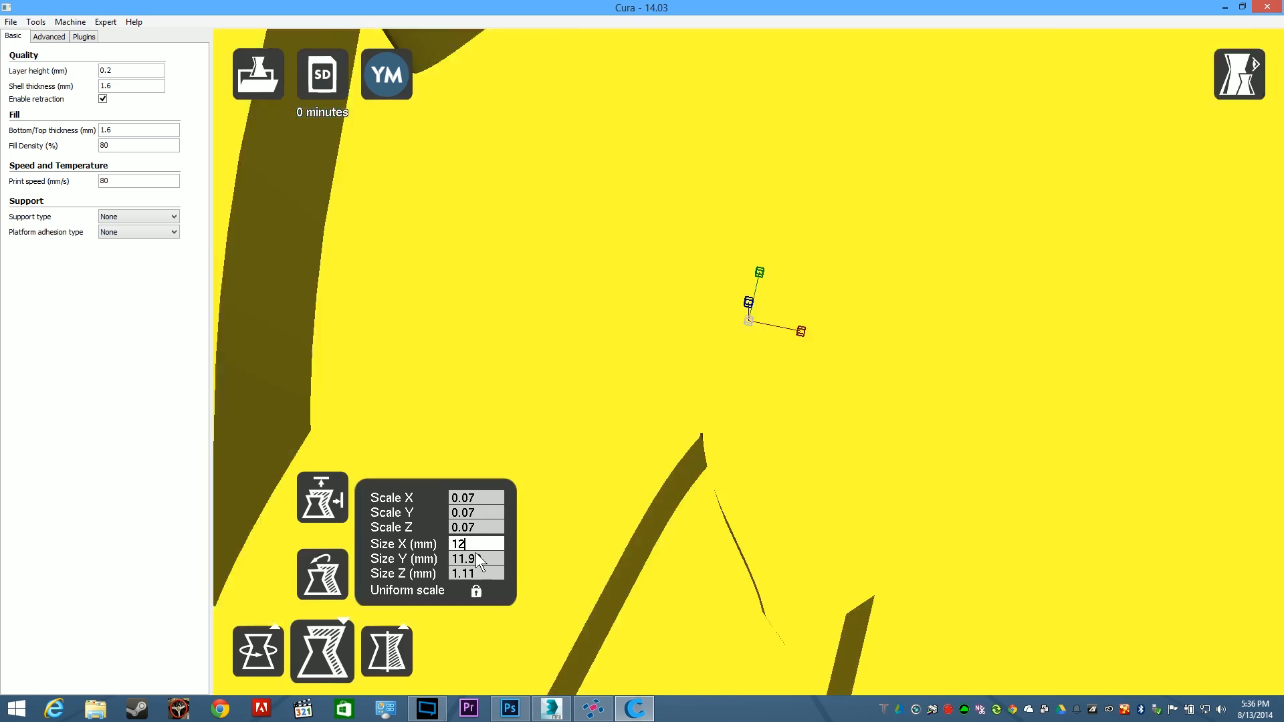
{"action": "type", "text": "20"}
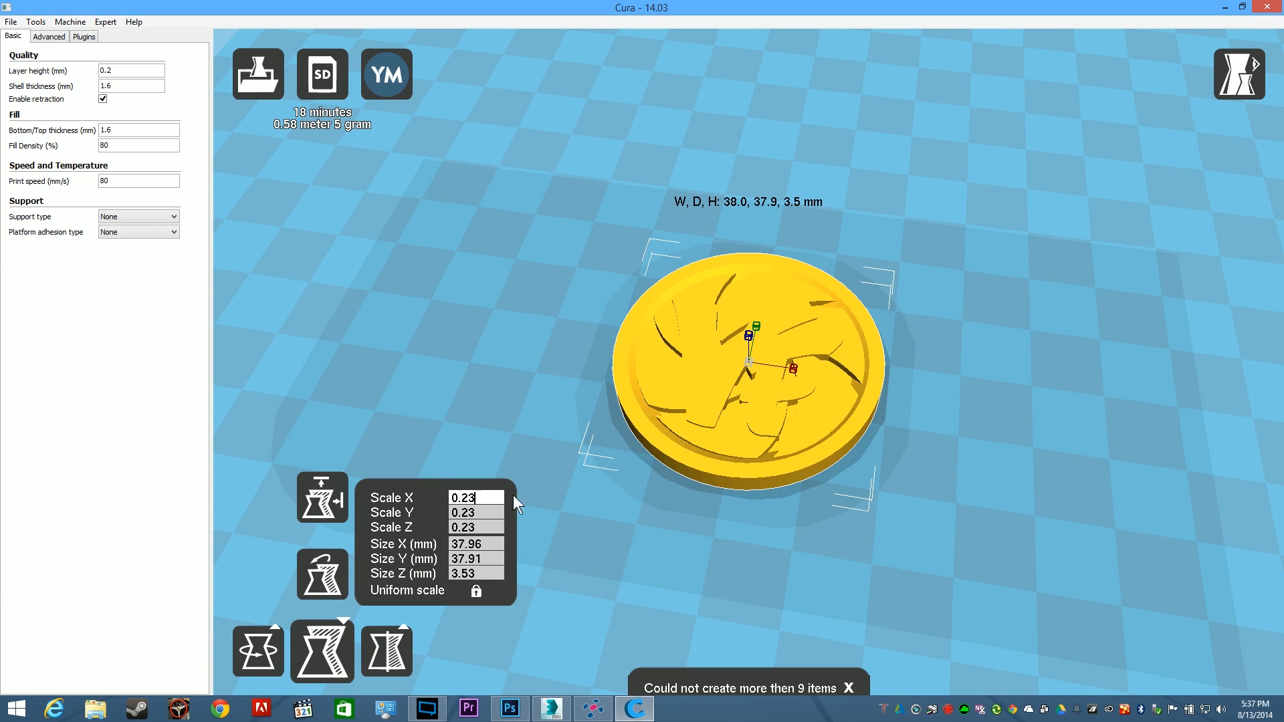
{"action": "type", "text": "0.19"}
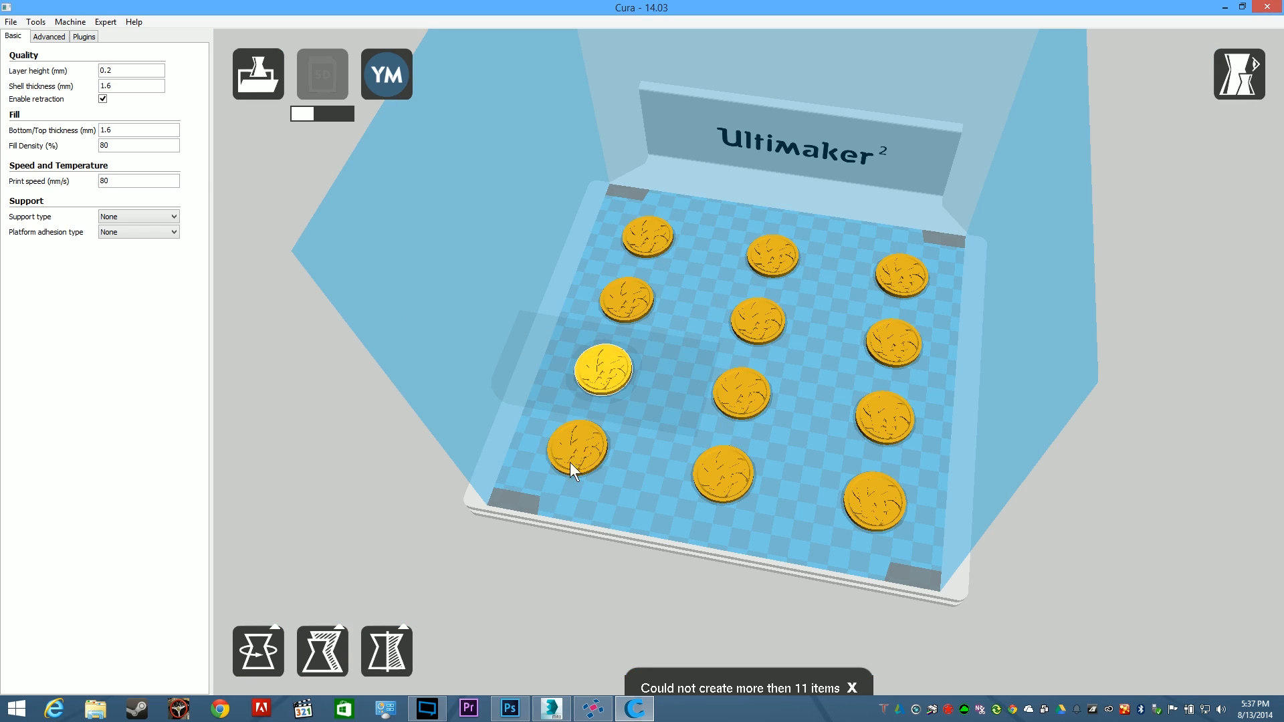
{"action": "mouse_move", "coordinate": [892, 577]}
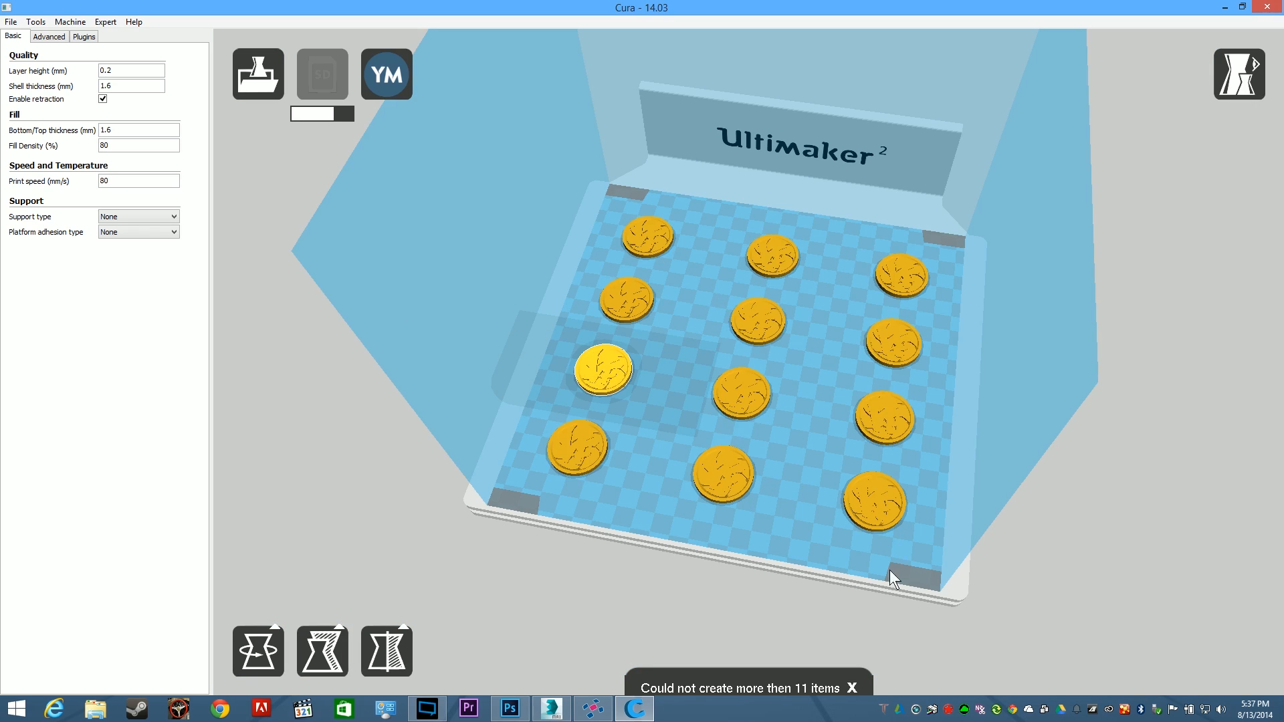